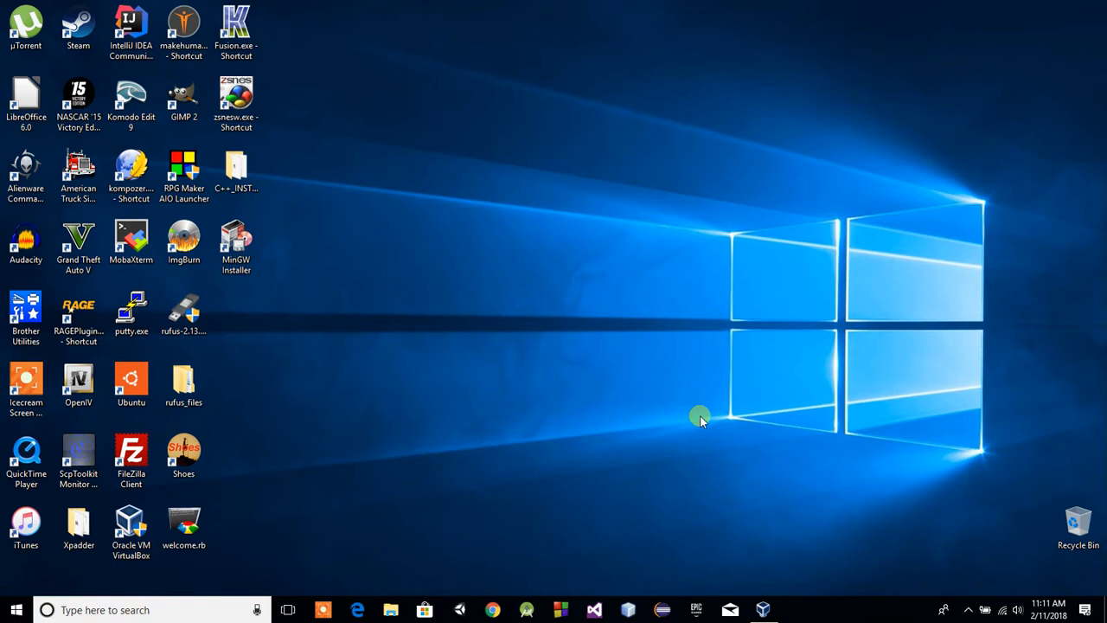
# Step: Launch the Ubuntu (WSL) terminal from the desktop and maximize it
pyautogui.click(131, 377)
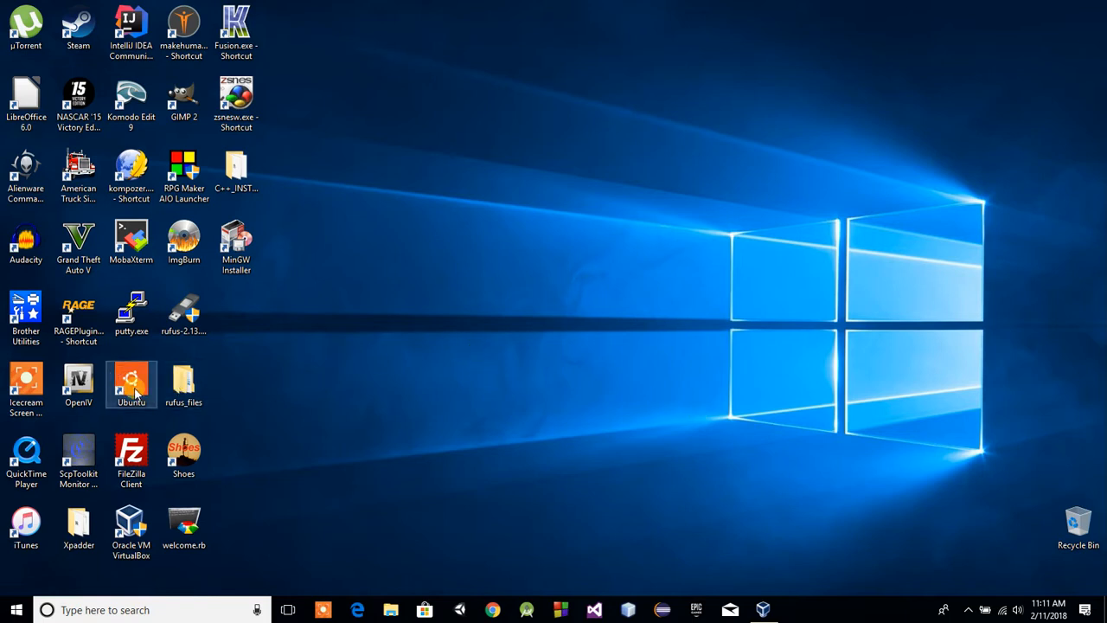
pyautogui.doubleClick(132, 384)
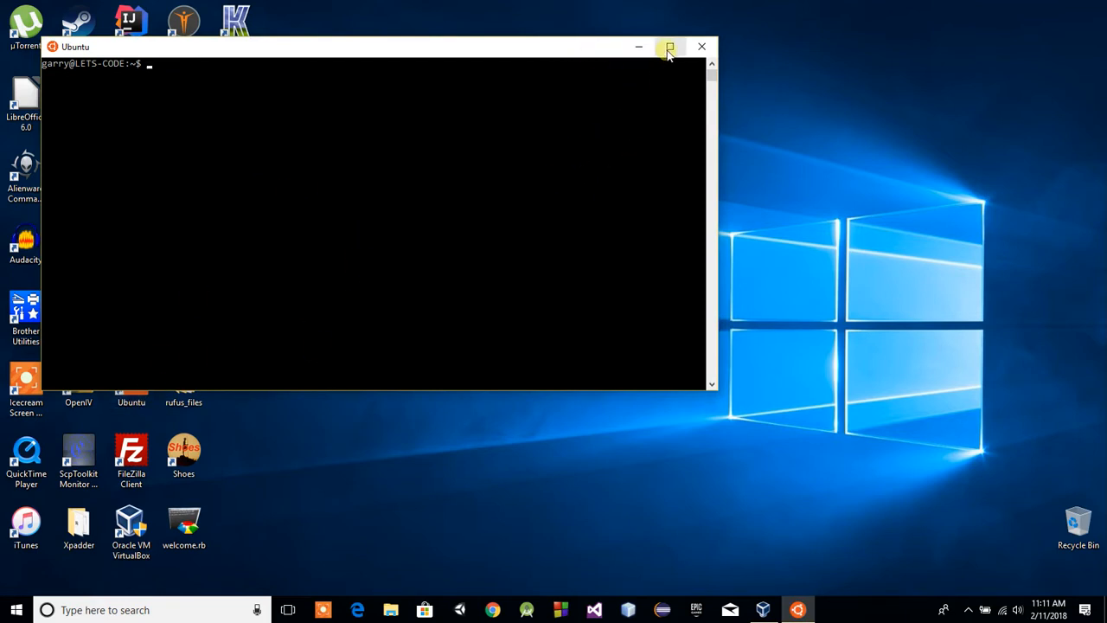
pyautogui.click(668, 45)
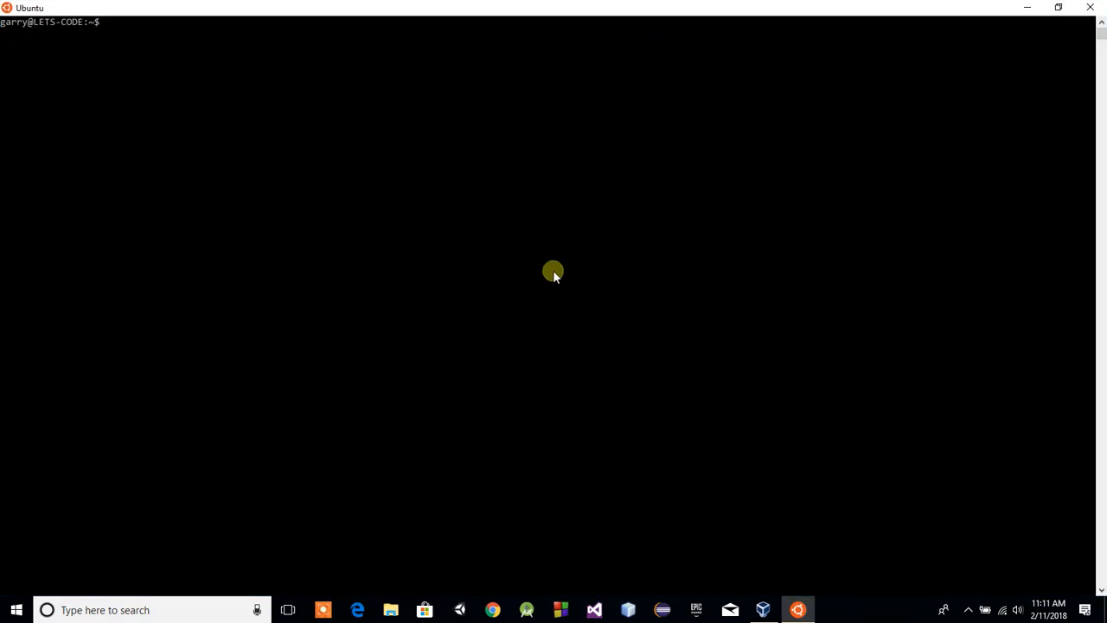
# Step: Run 'sudo apt-get install build-essential', which reports it is already the newest version
pyautogui.write('sudo a')
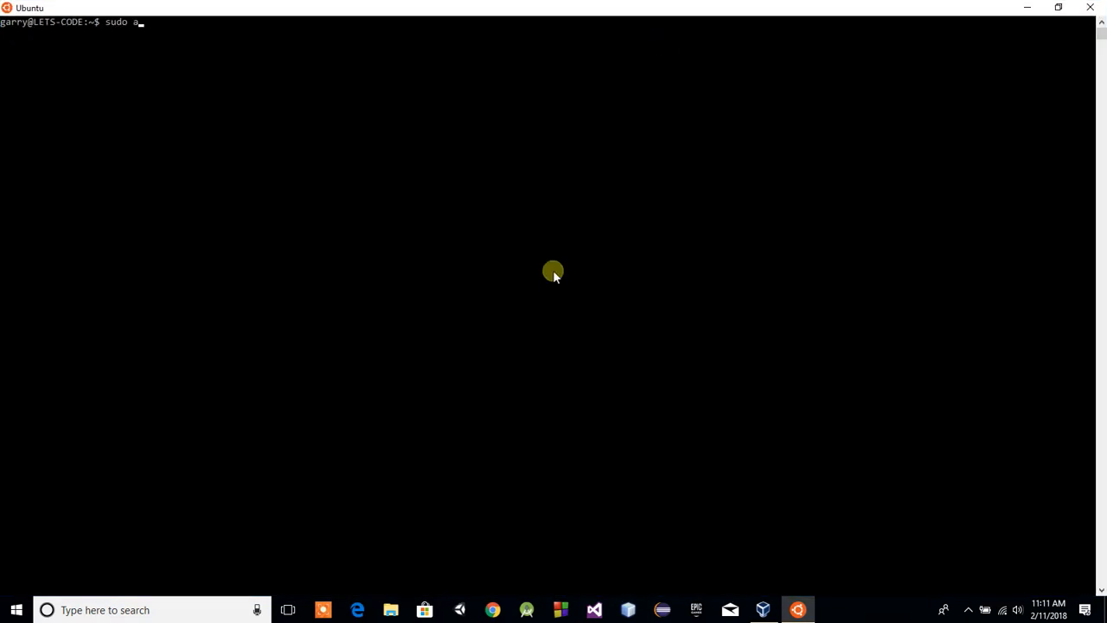
pyautogui.write('pt-get')
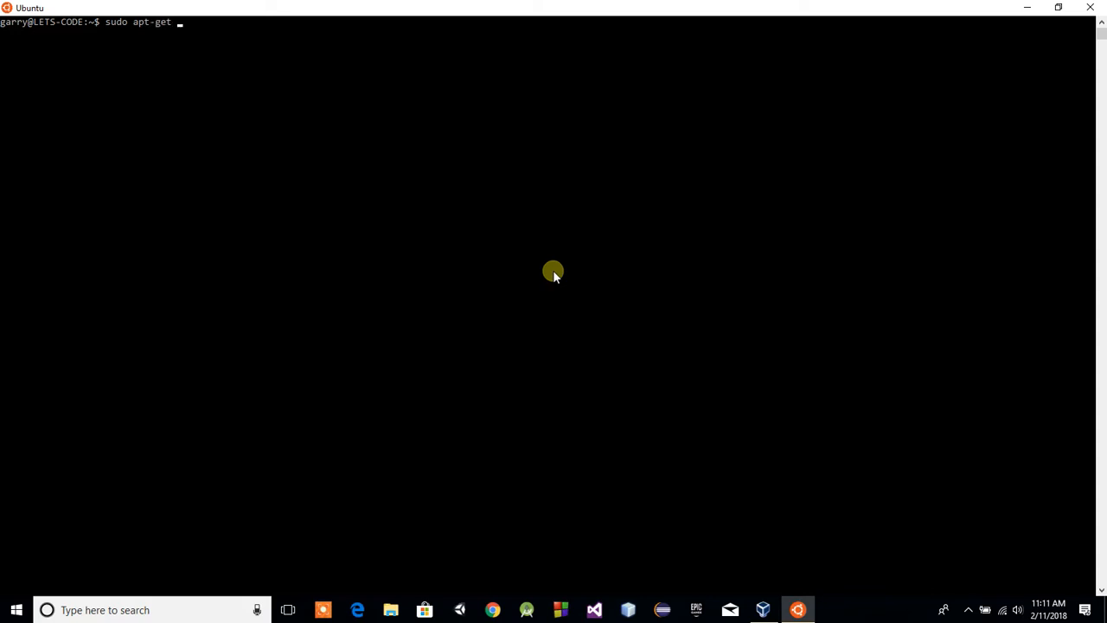
pyautogui.write('install')
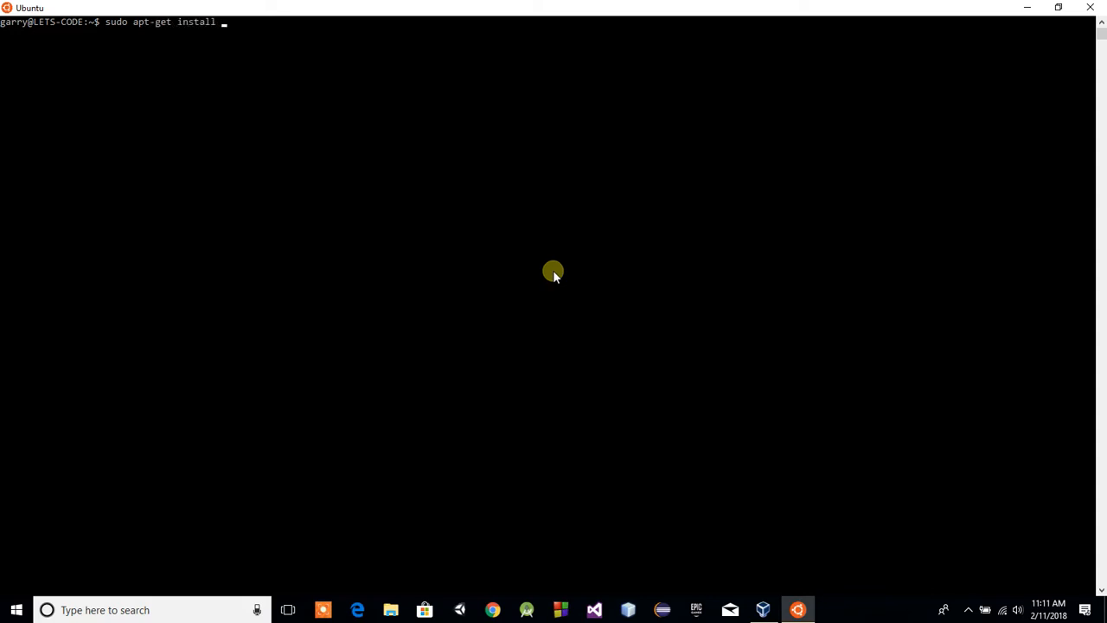
pyautogui.write('build-essential')
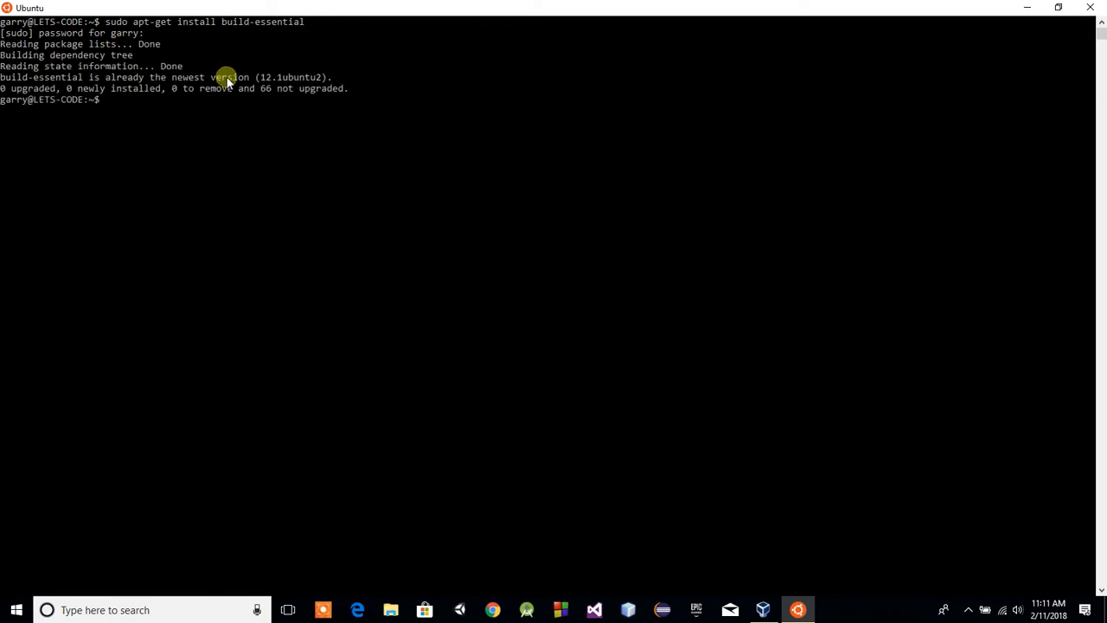
pyautogui.moveTo(123, 114)
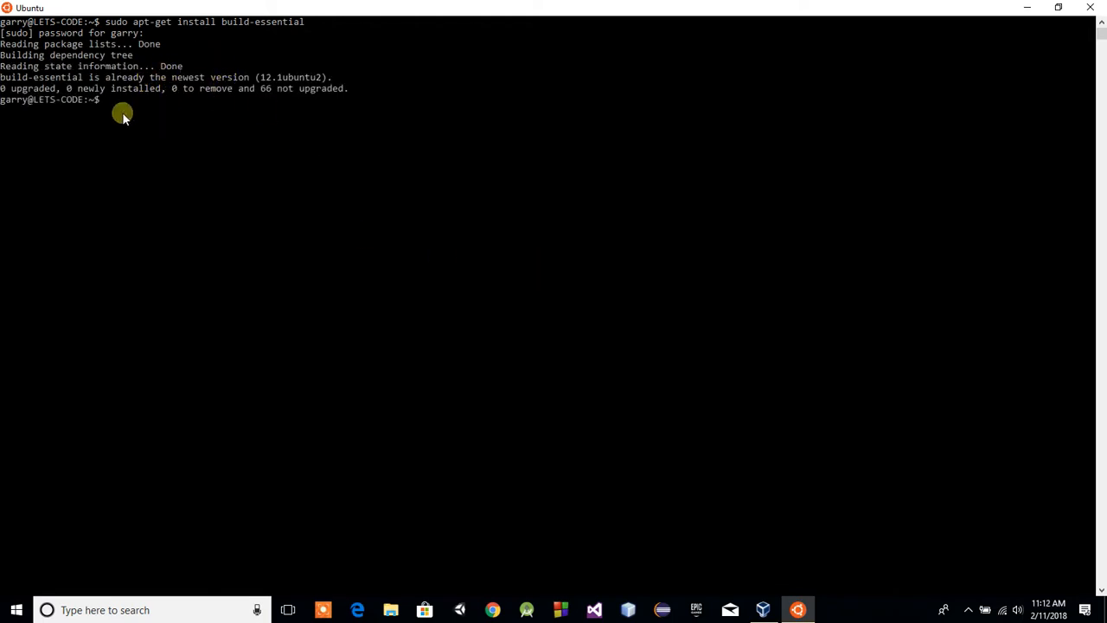
pyautogui.moveTo(118, 125)
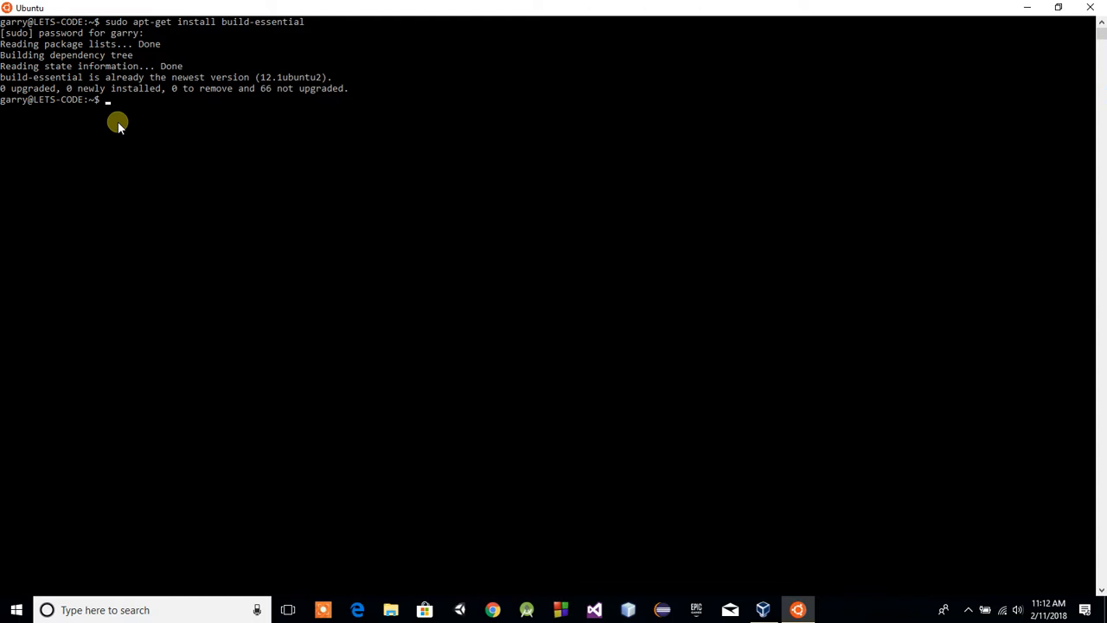
# Step: Verify g++ reports version 5.4.0 and make responds with no makefile found
pyautogui.write('g++ --version')
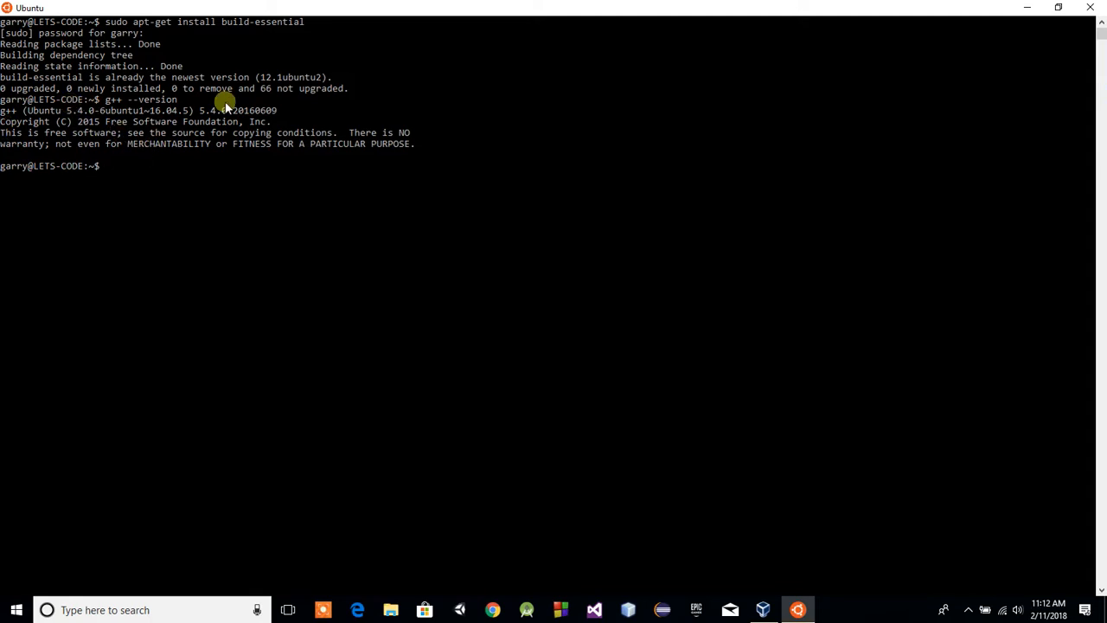
pyautogui.moveTo(367, 182)
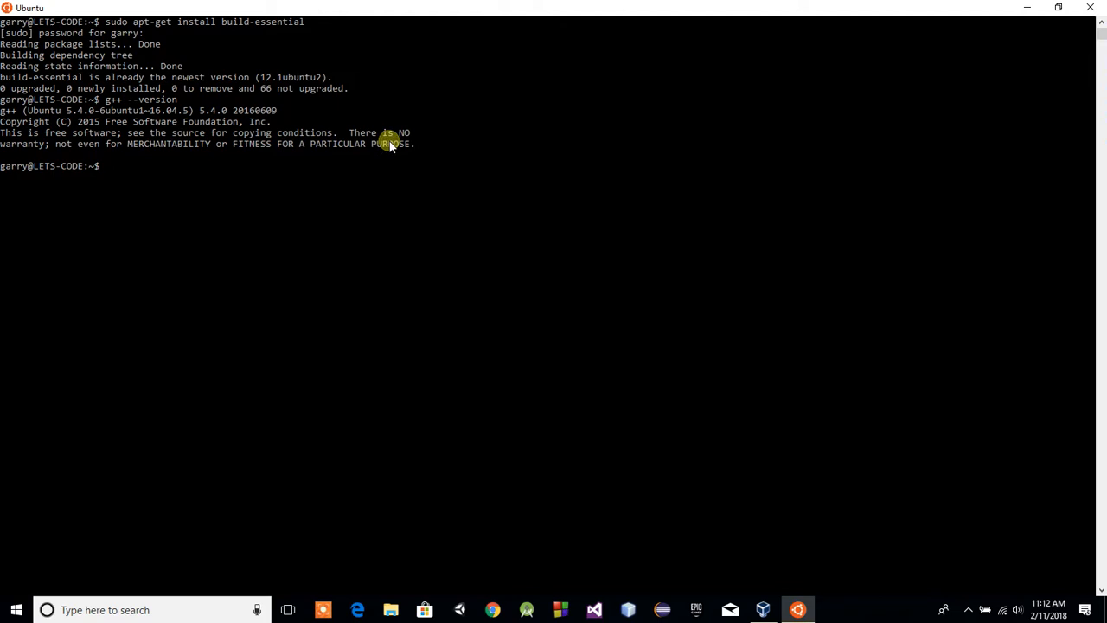
pyautogui.write('make')
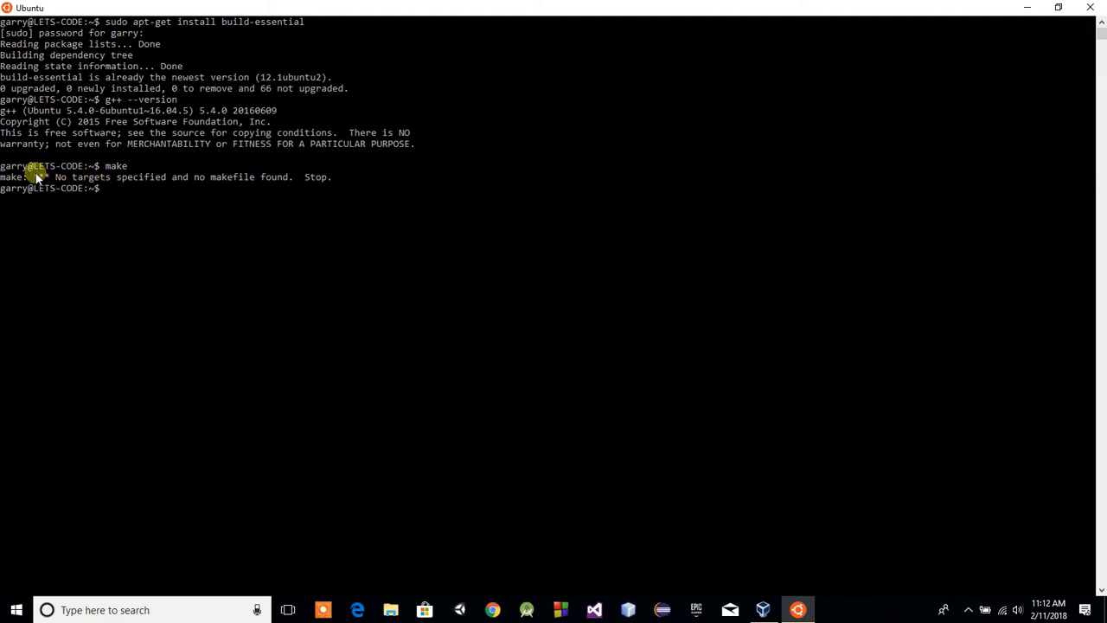
pyautogui.moveTo(186, 156)
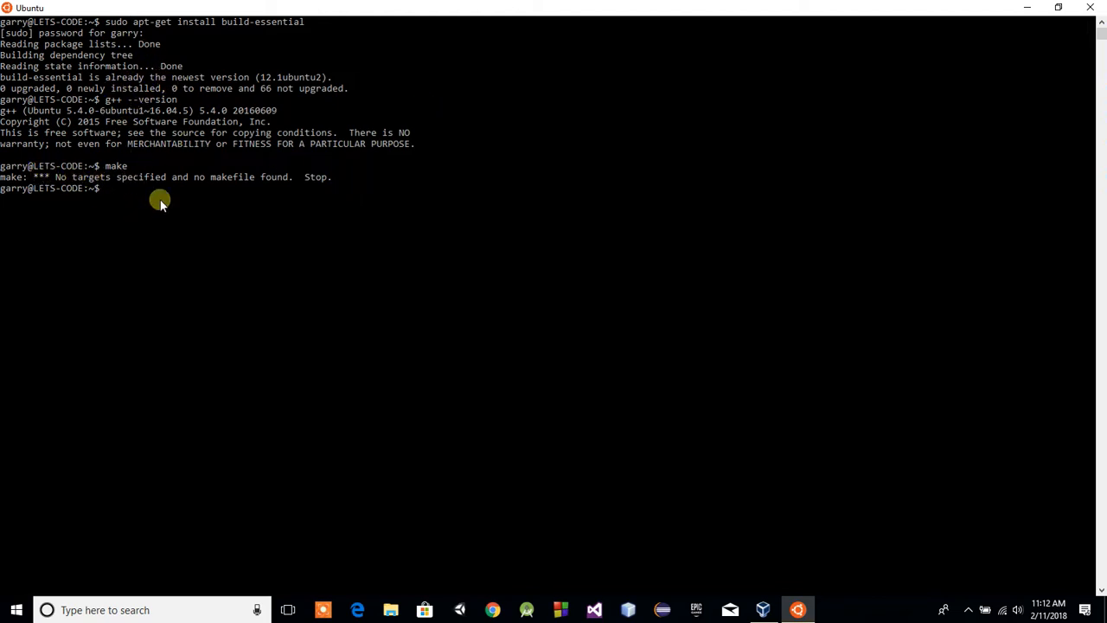
pyautogui.moveTo(86, 453)
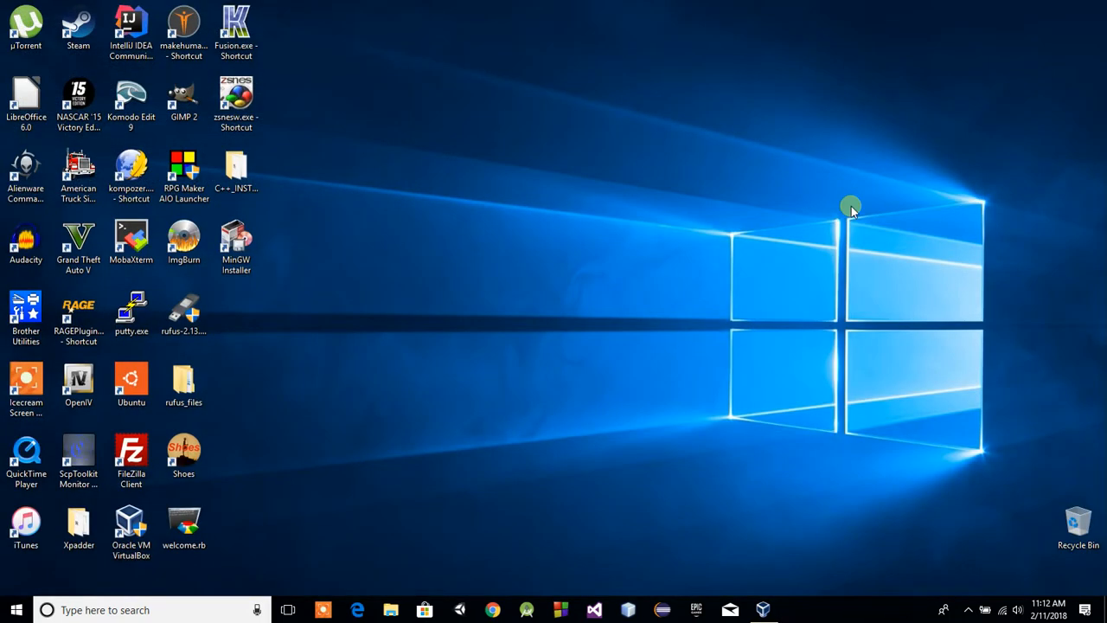
pyautogui.moveTo(657, 377)
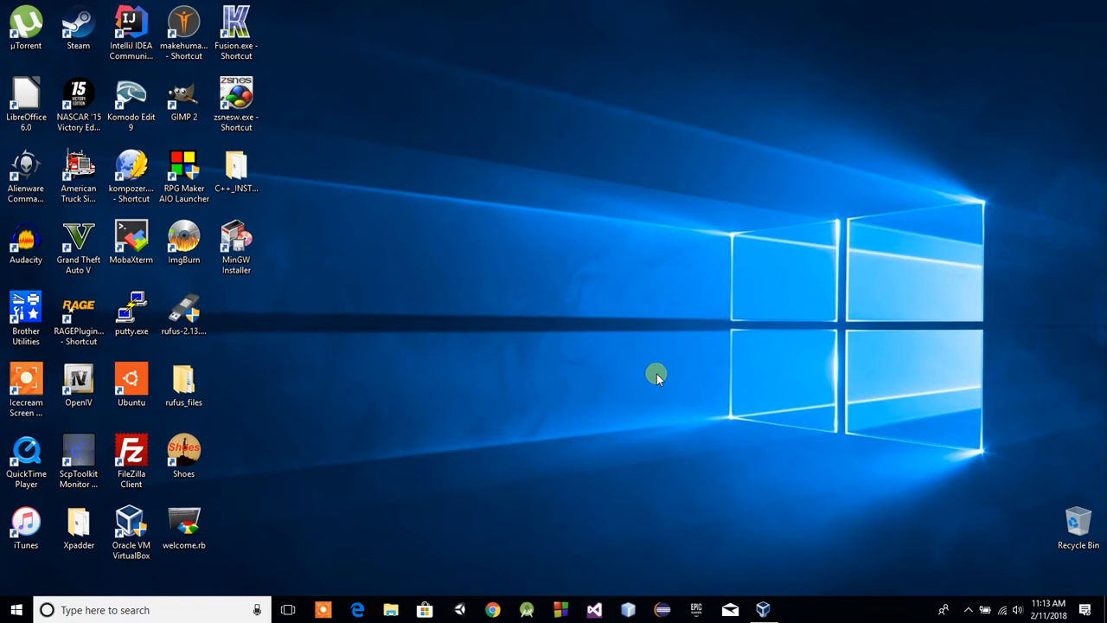
pyautogui.moveTo(516, 578)
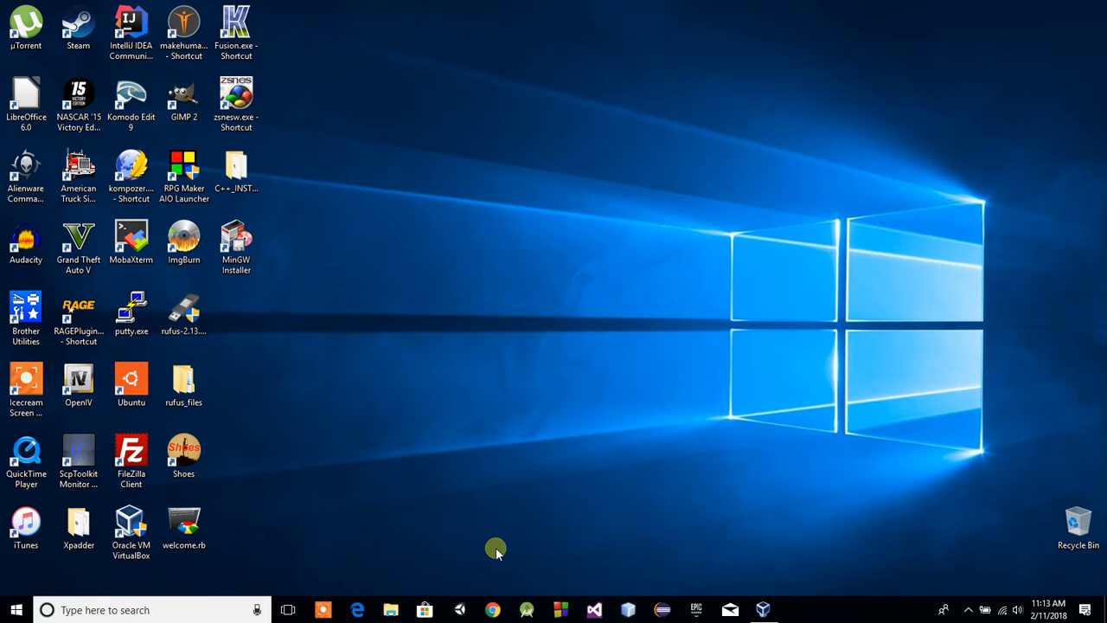
pyautogui.moveTo(533, 372)
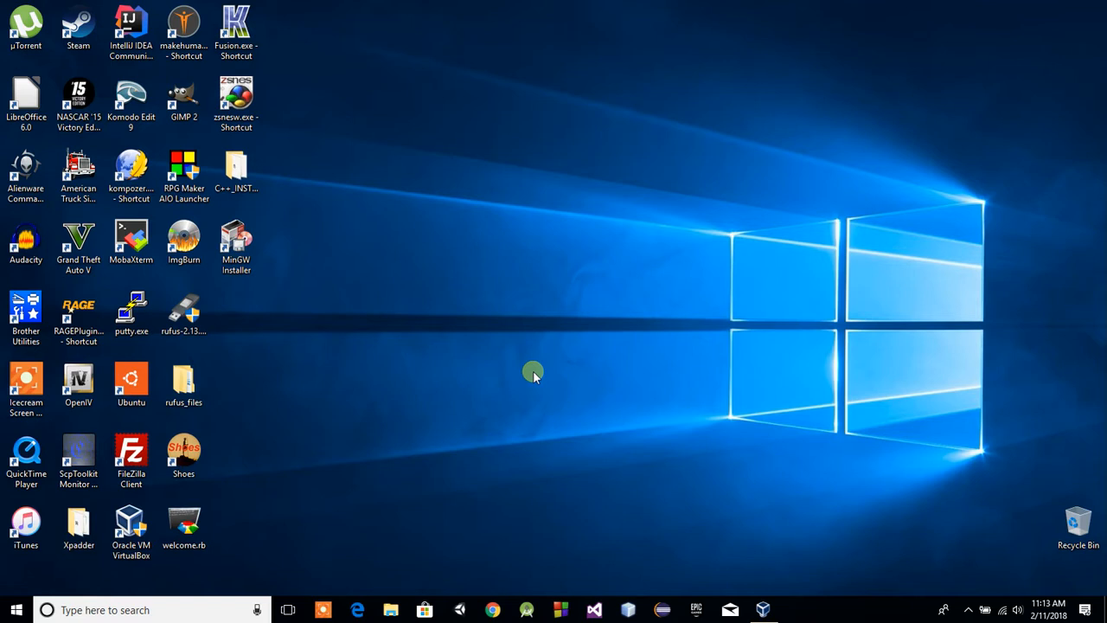
pyautogui.moveTo(481, 353)
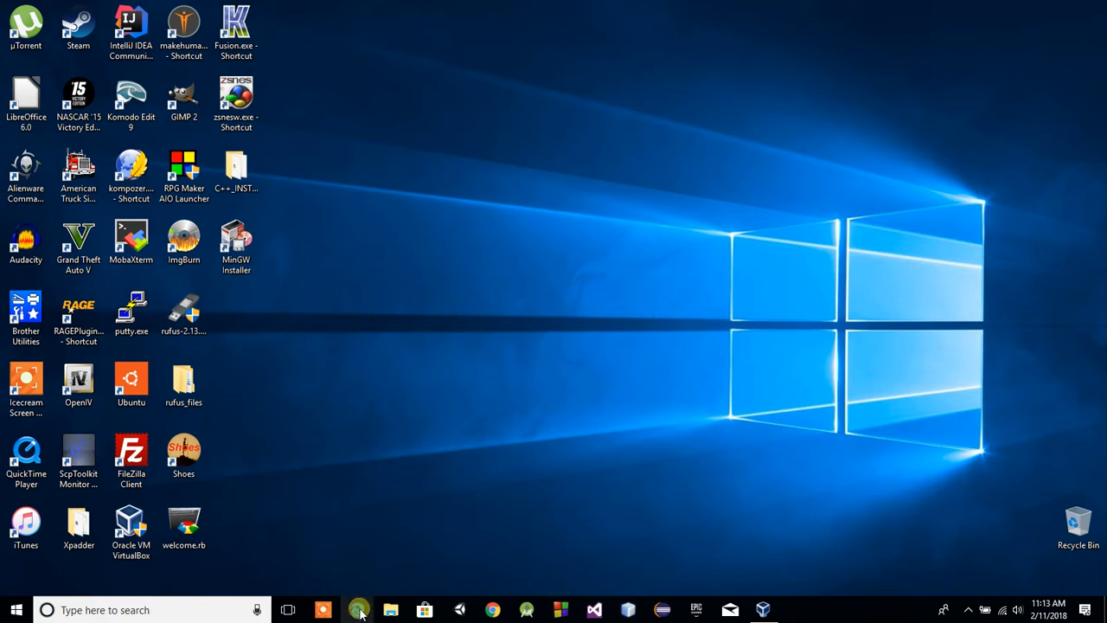
pyautogui.click(358, 609)
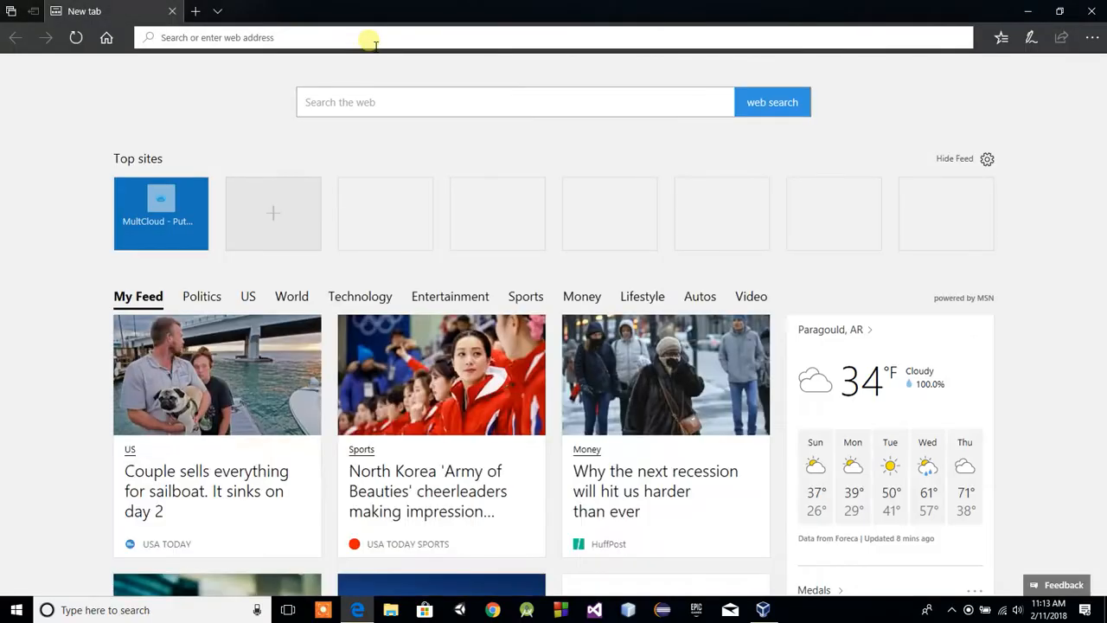
pyautogui.write('ww.mingw.org/')
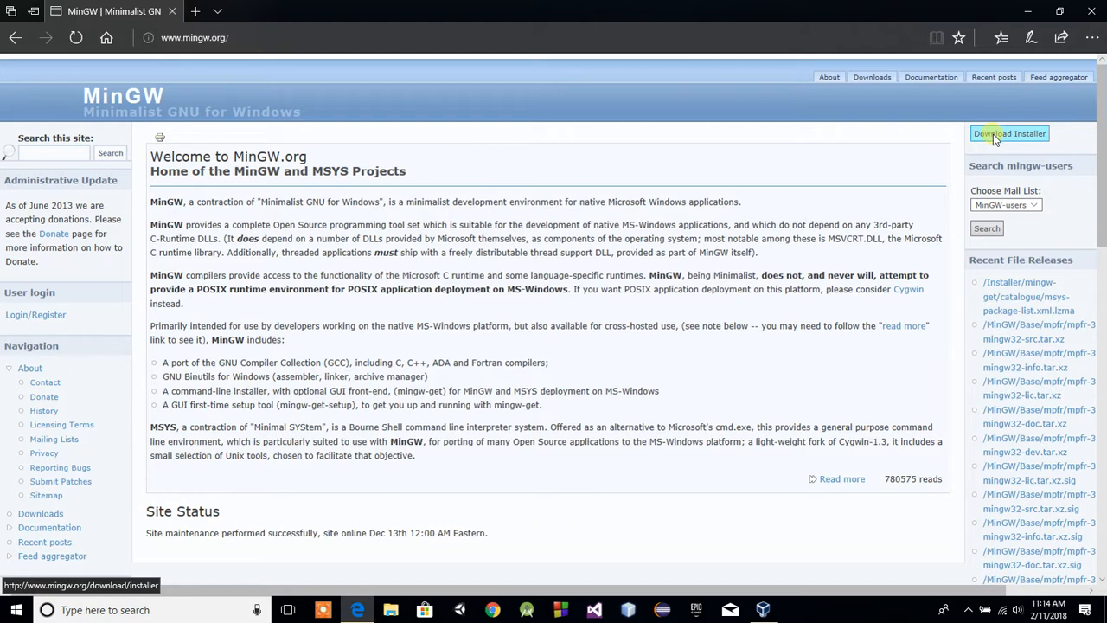
pyautogui.moveTo(874, 93)
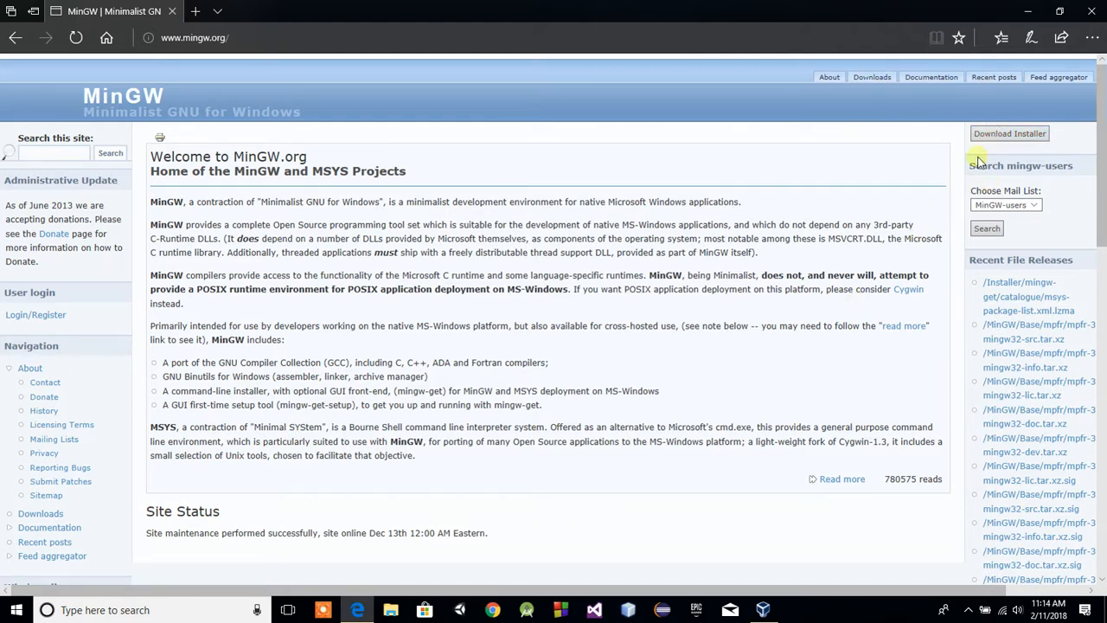
pyautogui.moveTo(915, 211)
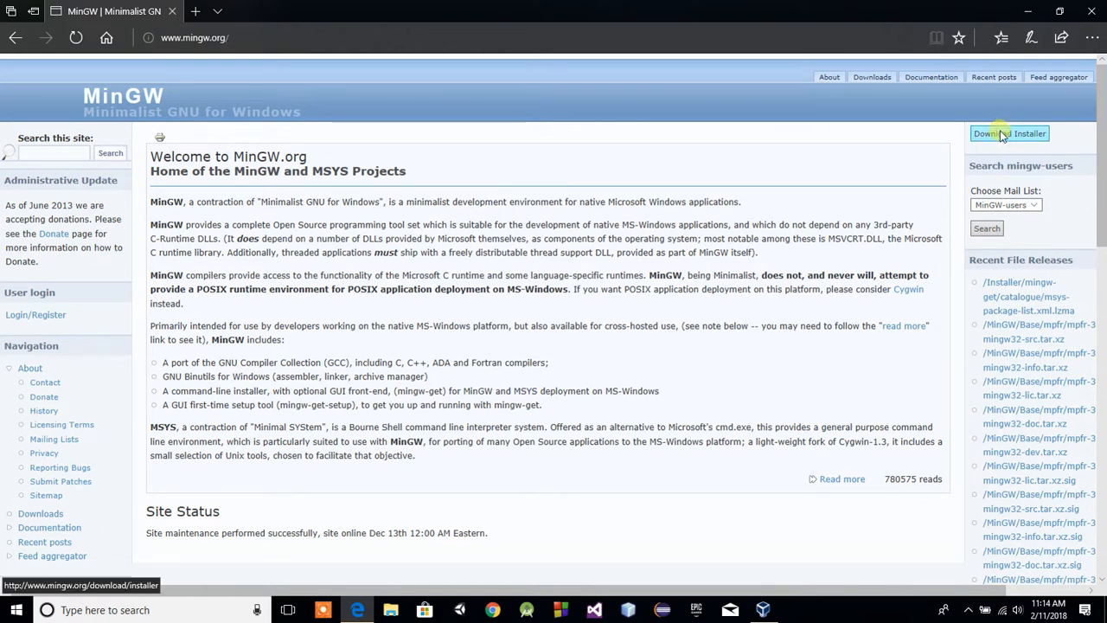
pyautogui.click(1009, 133)
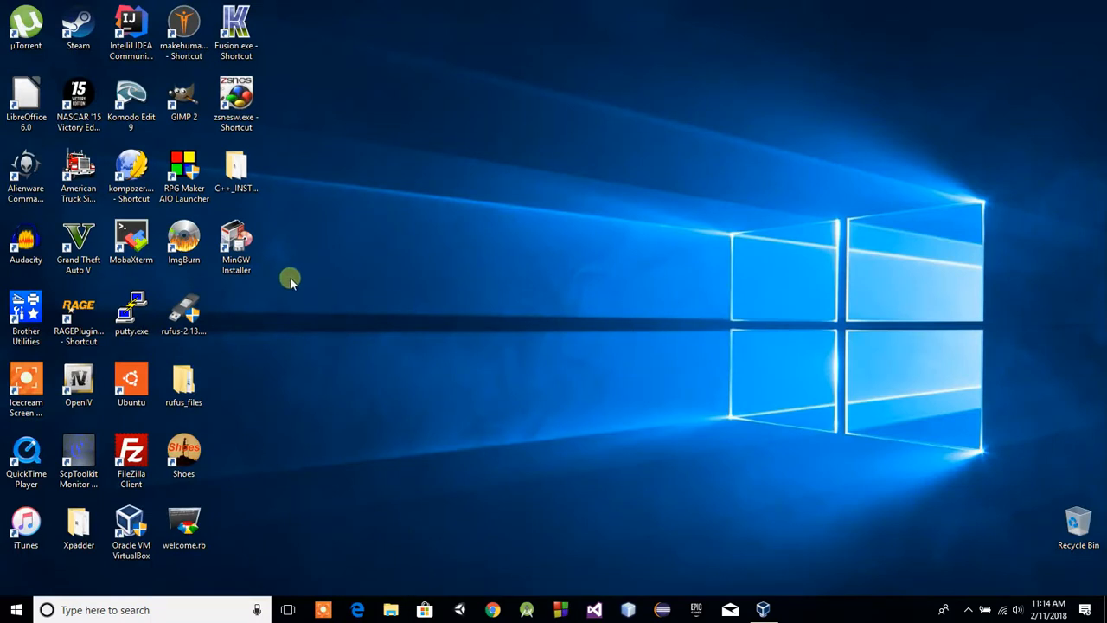
# Step: Launch mingw-get-setup.exe from the C++_INSTALL folder
pyautogui.click(235, 245)
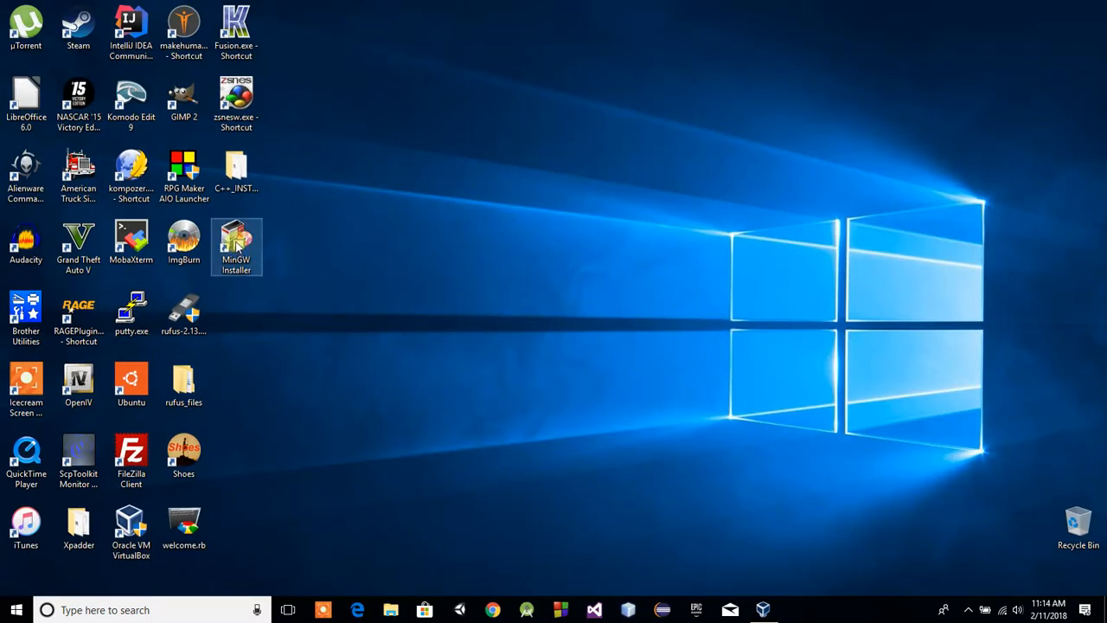
pyautogui.doubleClick(235, 245)
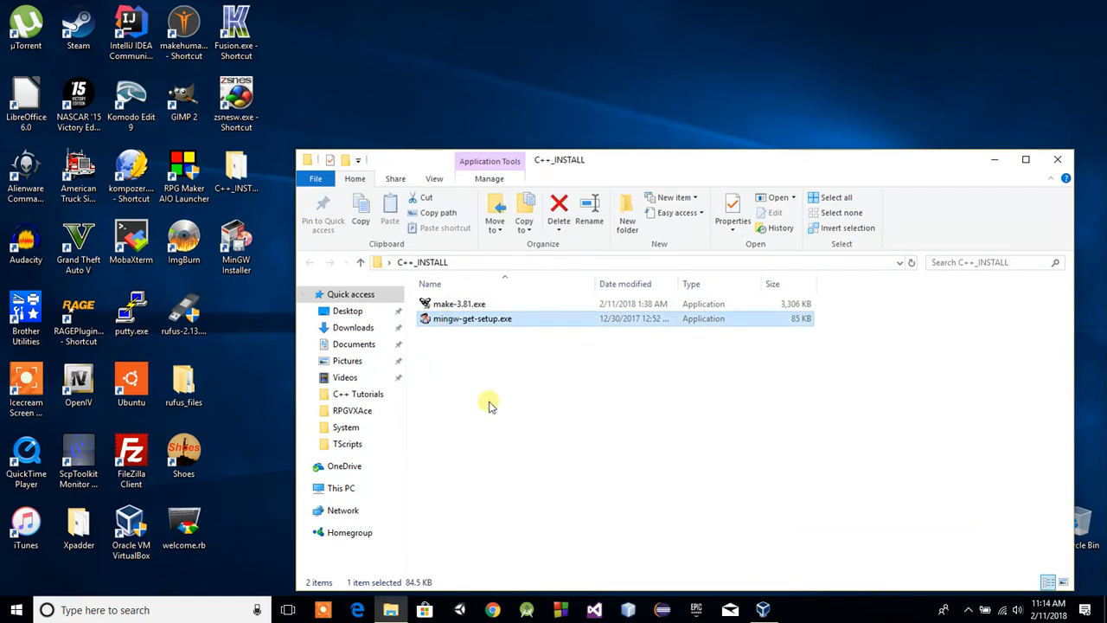
pyautogui.moveTo(481, 387)
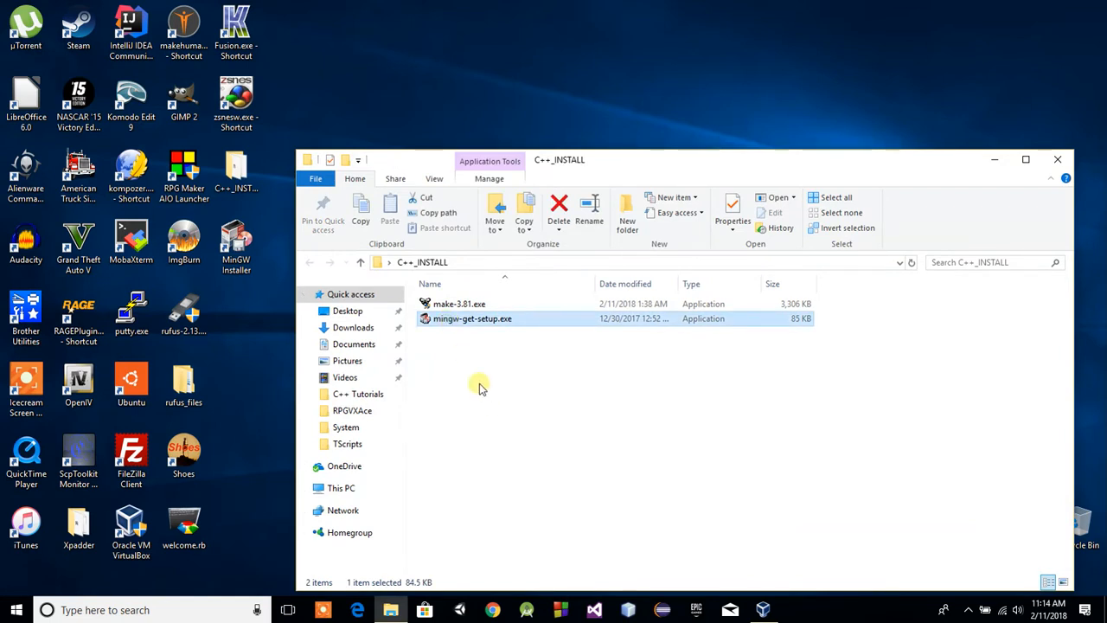
pyautogui.moveTo(473, 318)
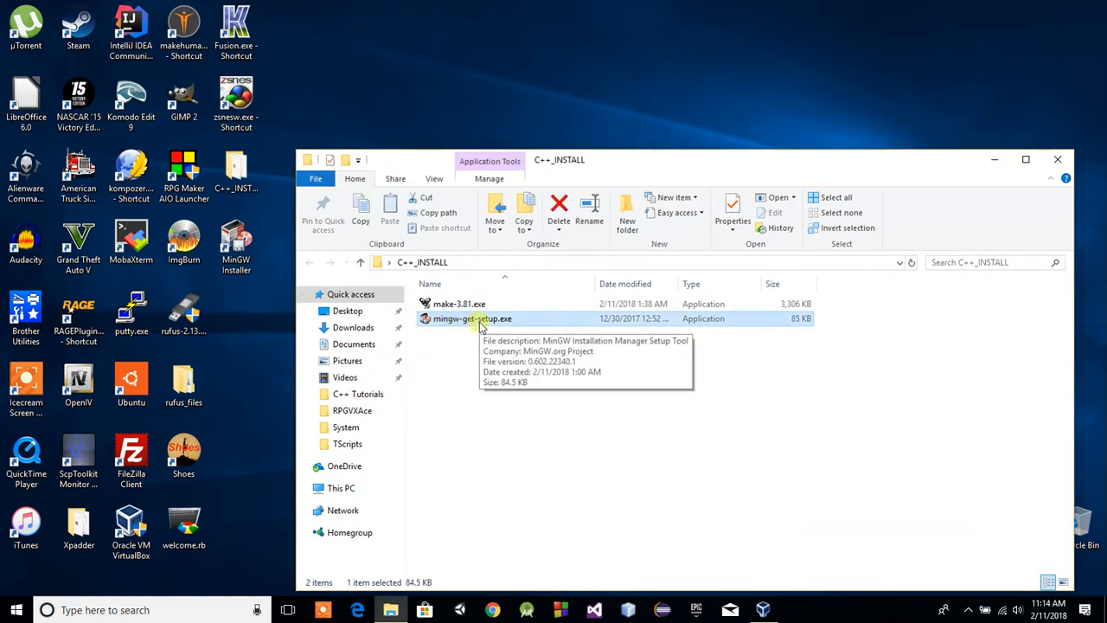
pyautogui.doubleClick(472, 318)
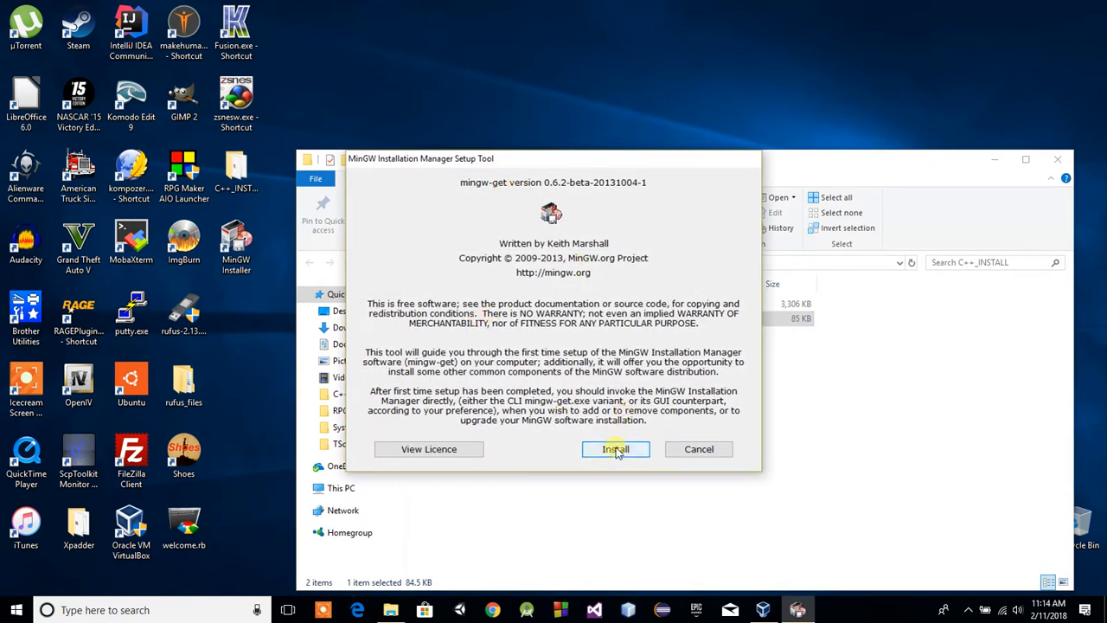
# Step: Start the installation and select the C:\MinGW directory path to copy it
pyautogui.click(616, 450)
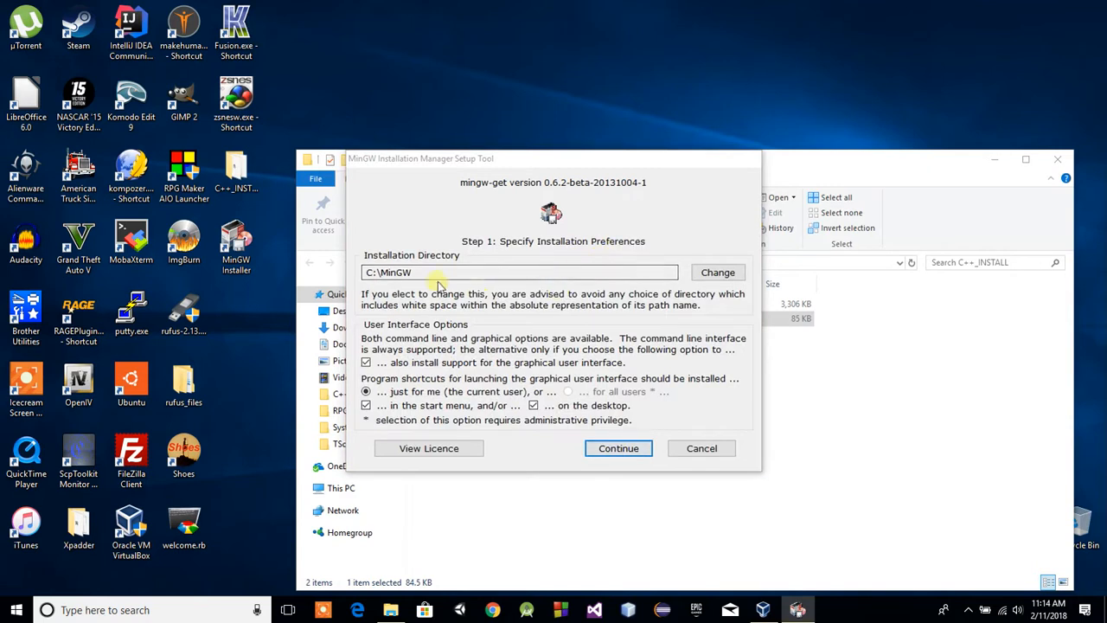
pyautogui.click(424, 272)
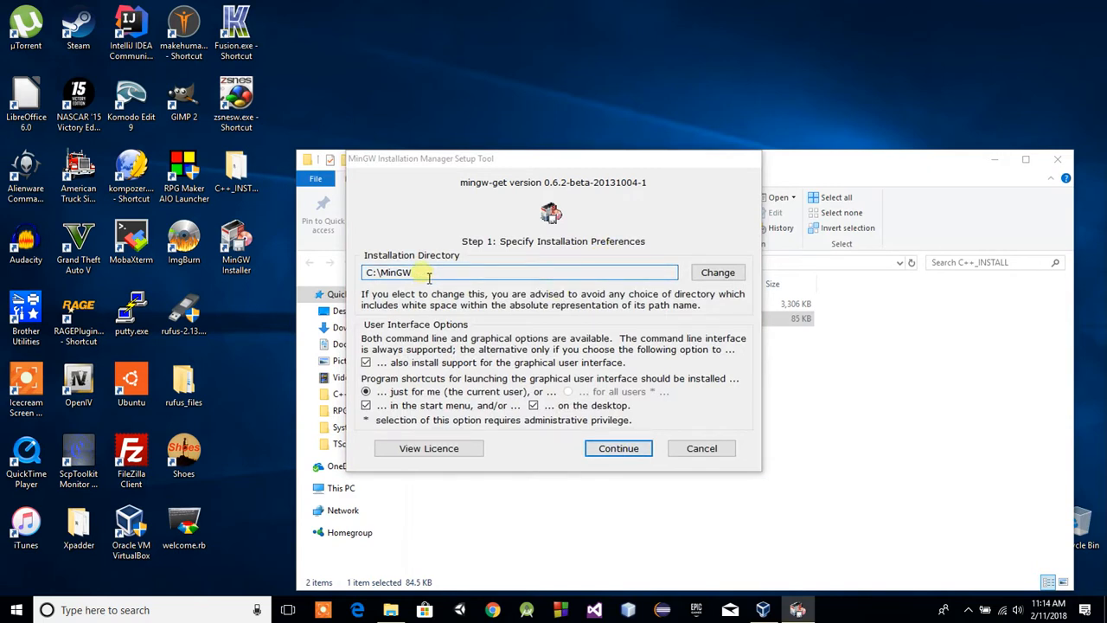
pyautogui.doubleClick(387, 274)
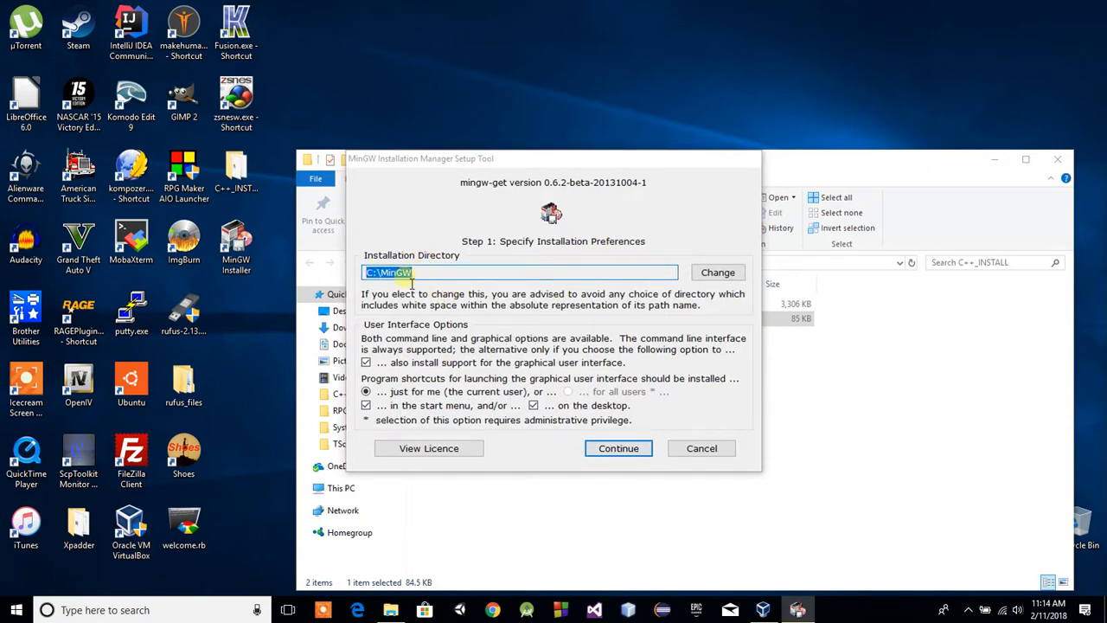
pyautogui.moveTo(450, 315)
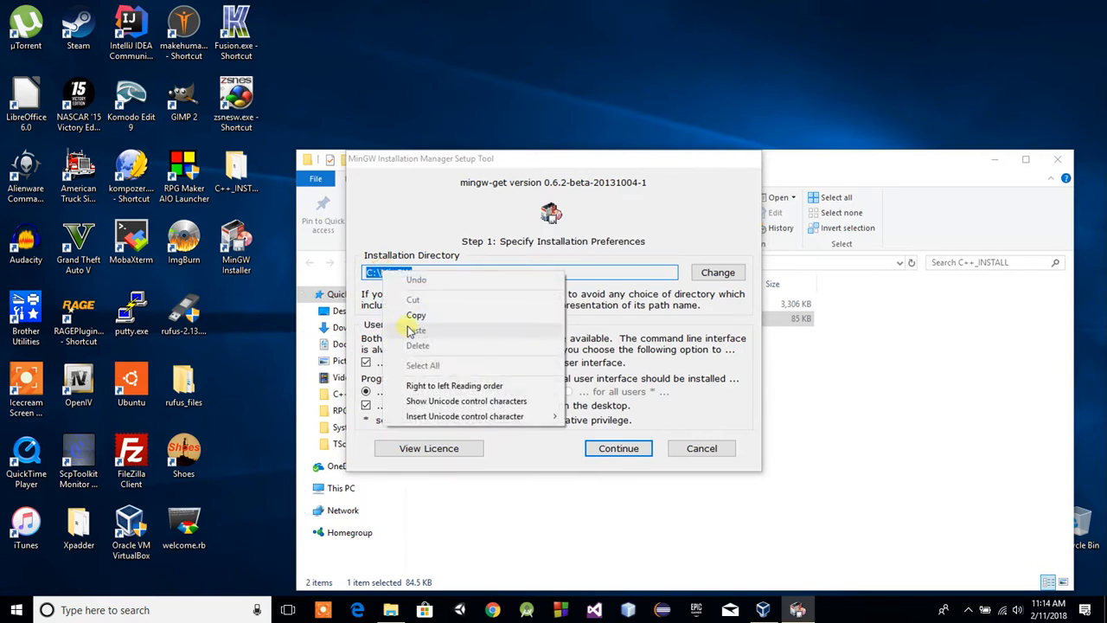
pyautogui.moveTo(488, 315)
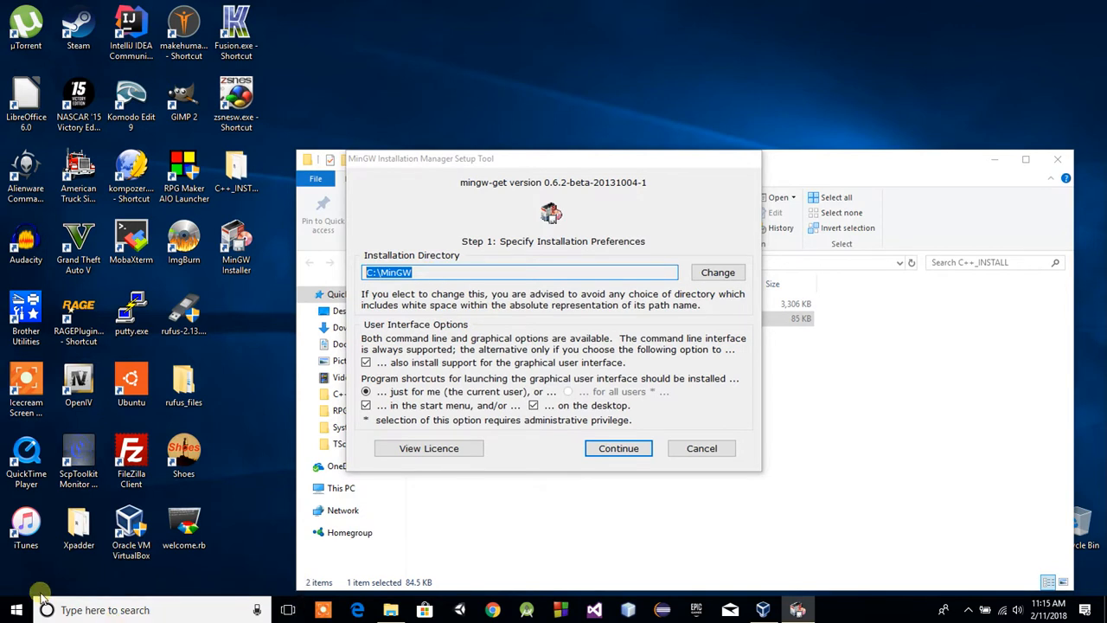
# Step: Paste the path into a new Notepad note and extend it to C:\MinGW\bin
pyautogui.write('notepad')
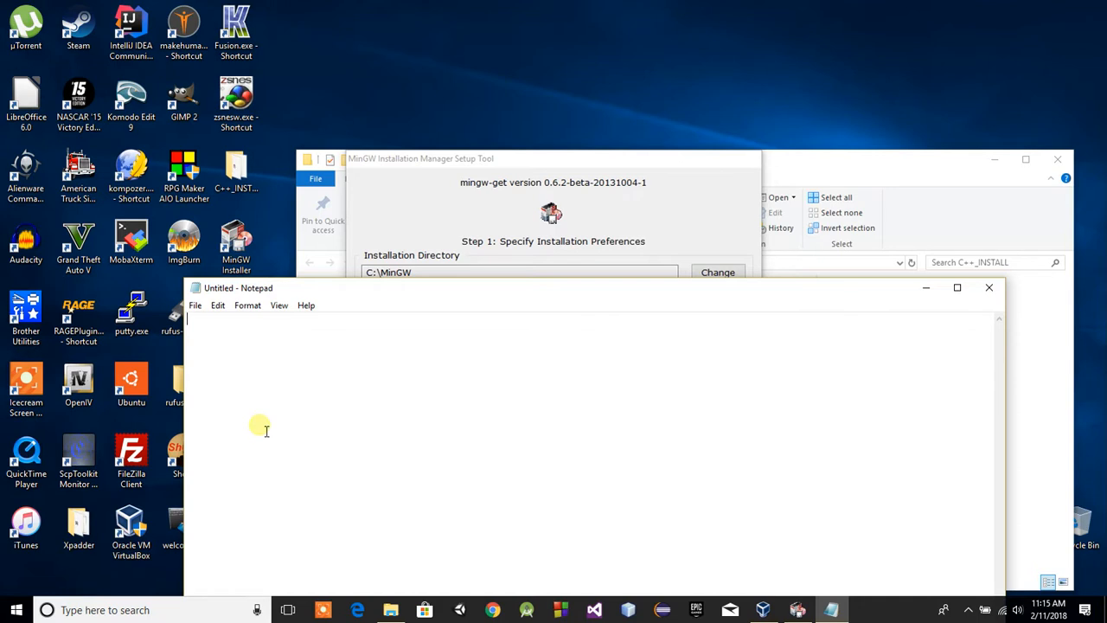
pyautogui.rightClick(267, 431)
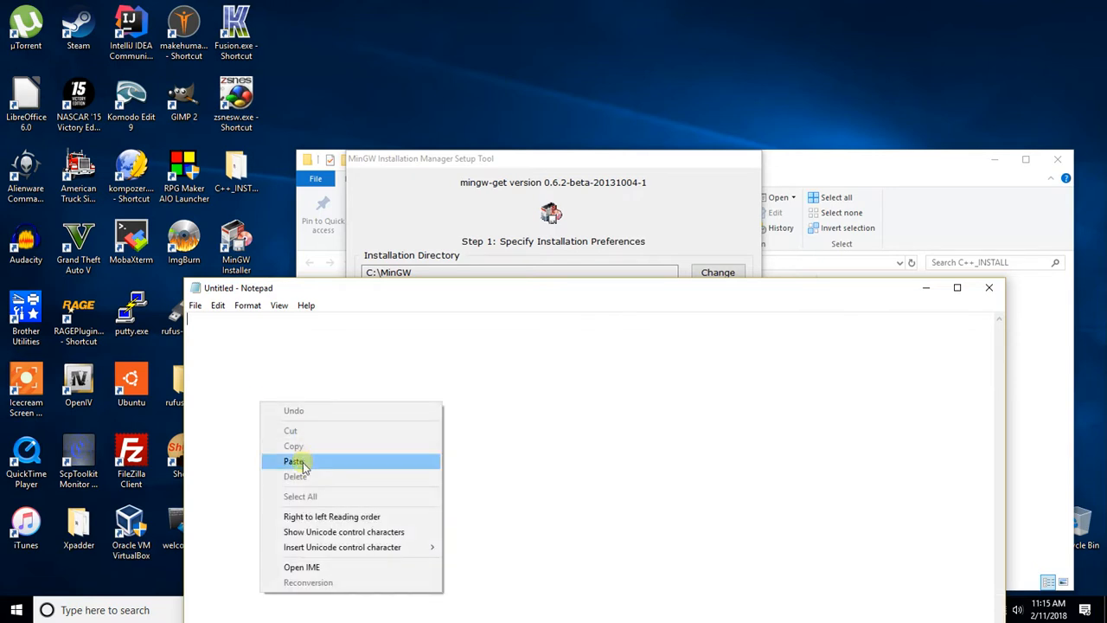
pyautogui.click(294, 460)
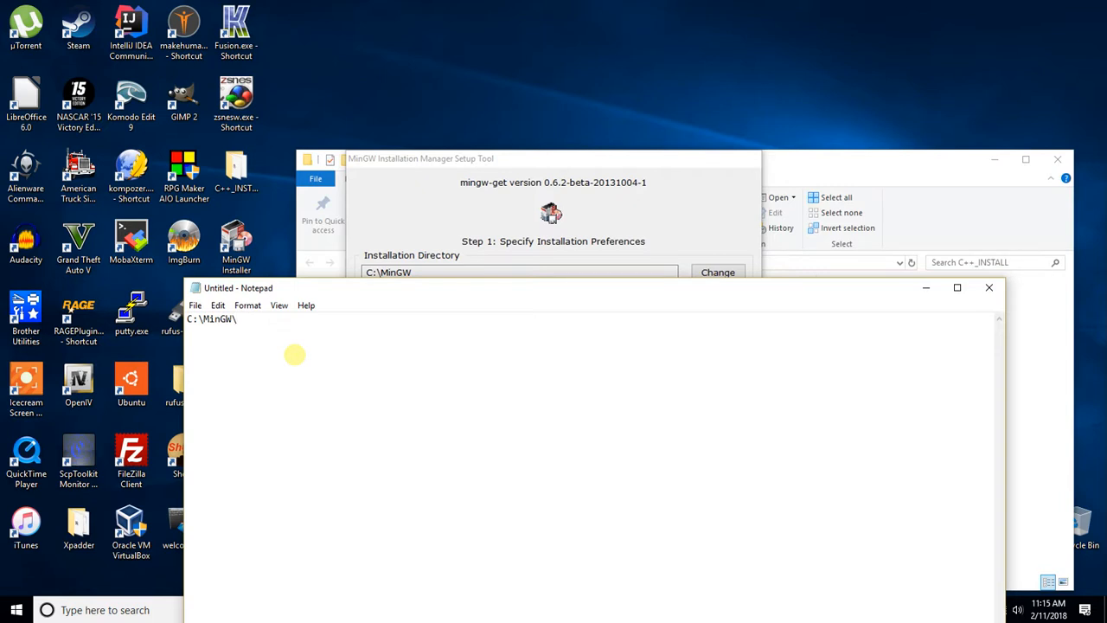
pyautogui.write('bin')
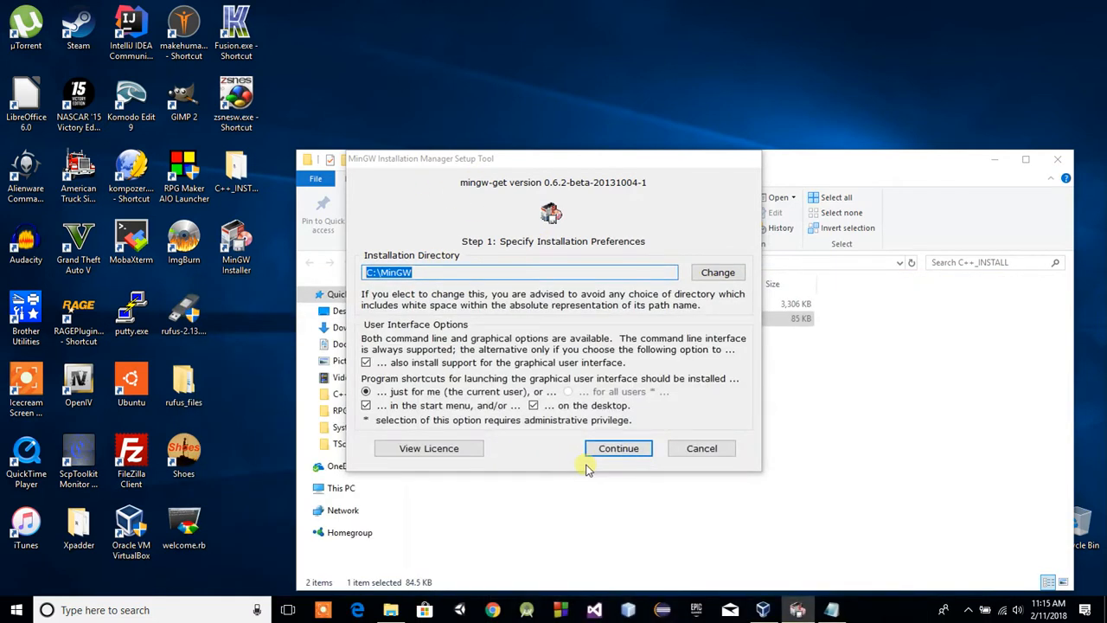
# Step: Continue through the catalogue download of 113 items into the Installation Manager
pyautogui.click(617, 448)
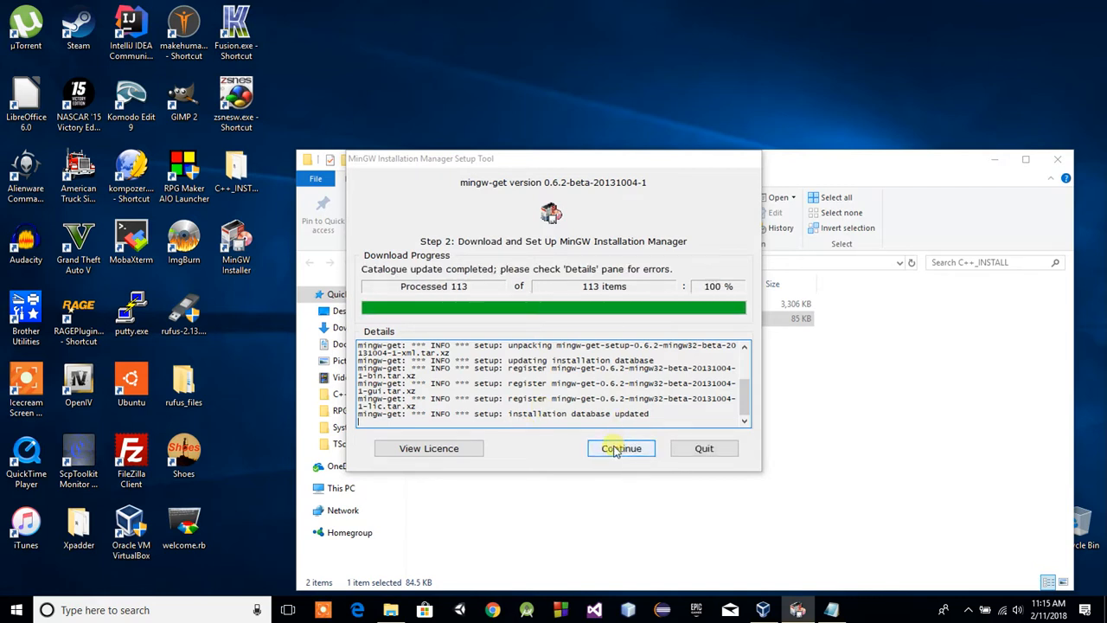
pyautogui.click(619, 448)
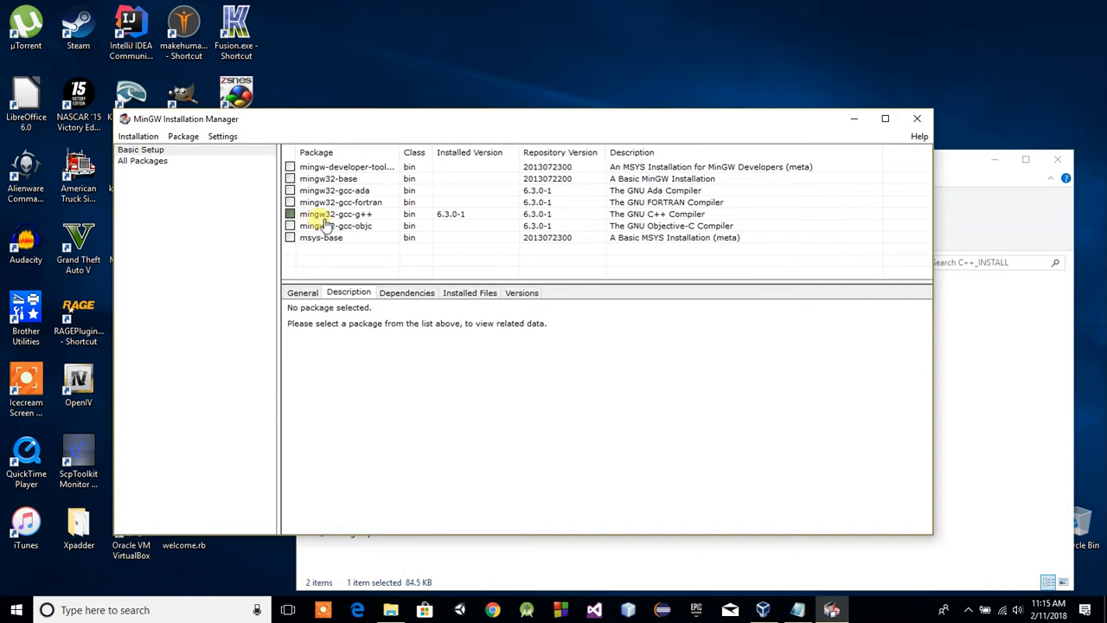
# Step: Check mingw32-gcc-g++ shows as installed (6.3.0-1), then close the manager and folder window
pyautogui.click(335, 215)
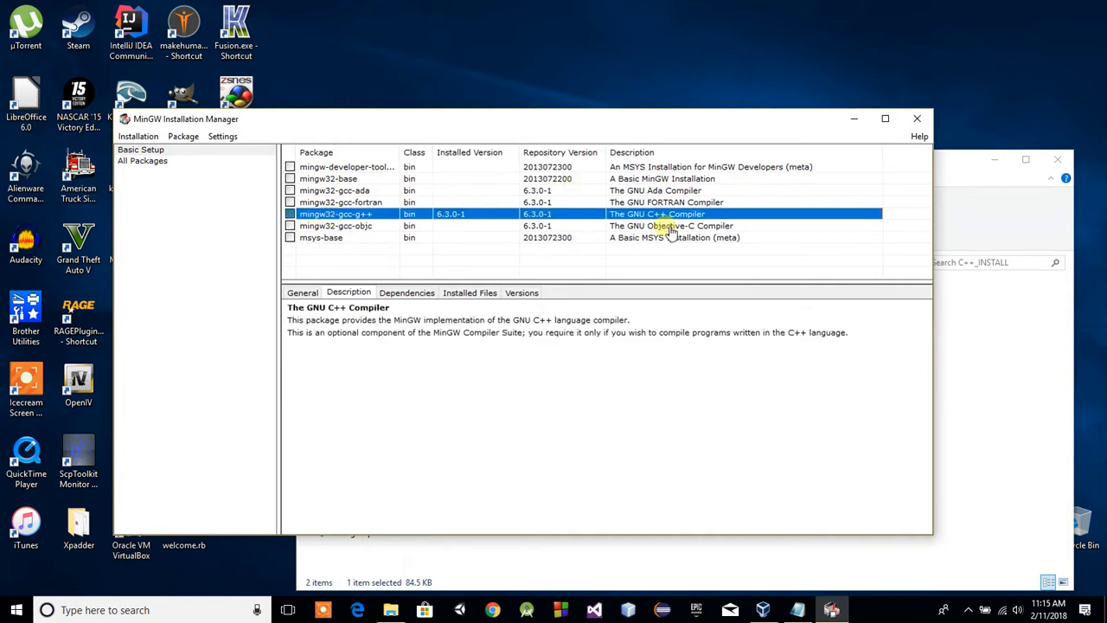
pyautogui.moveTo(483, 266)
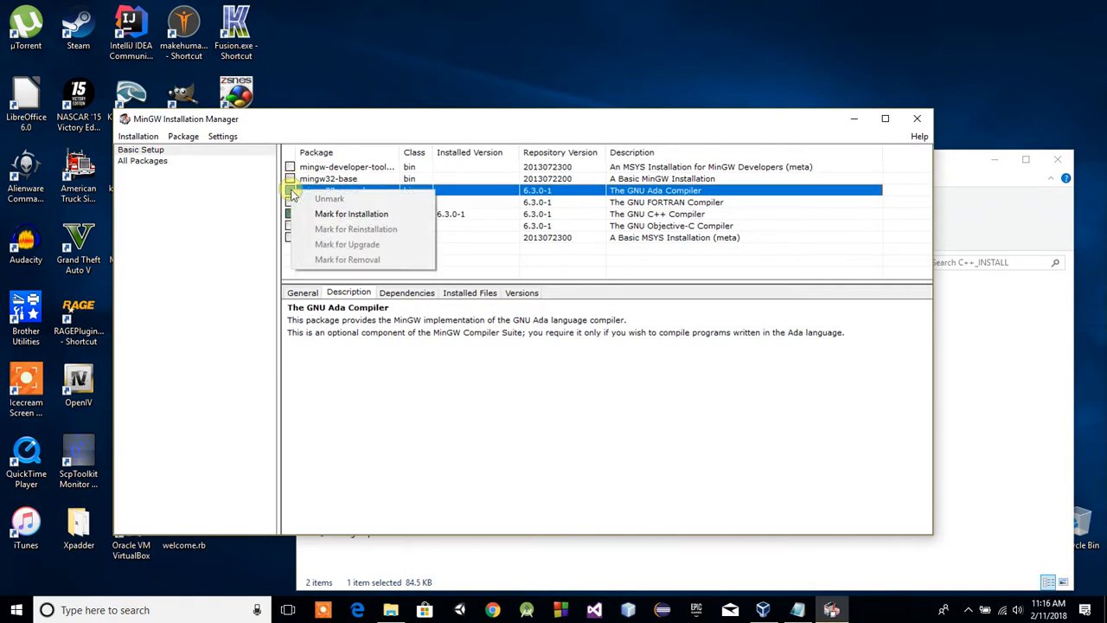
pyautogui.moveTo(474, 270)
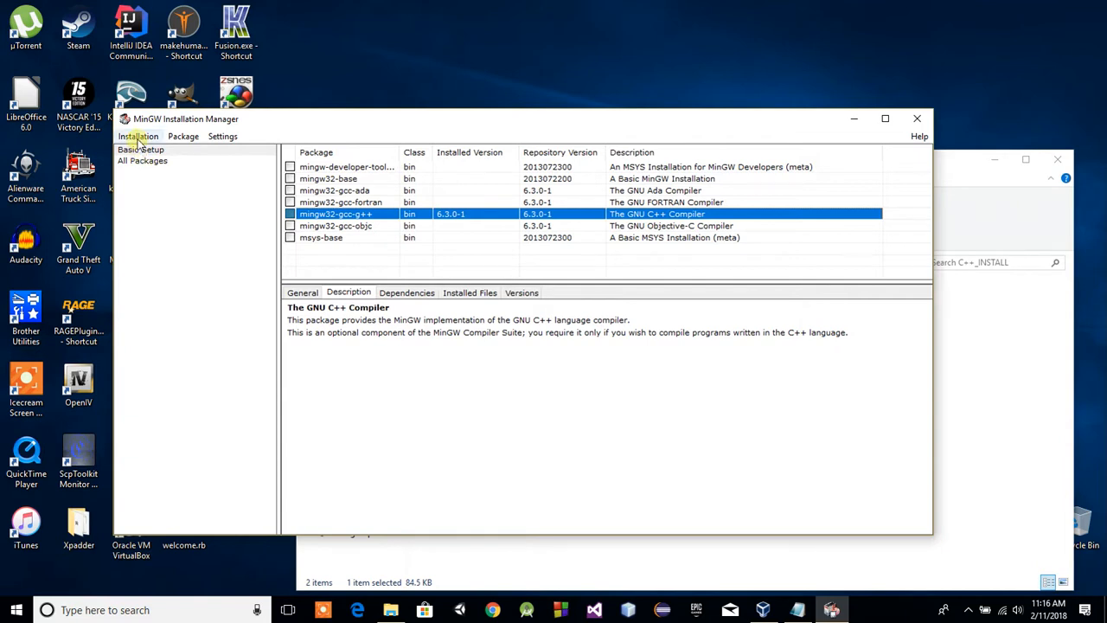
pyautogui.click(139, 135)
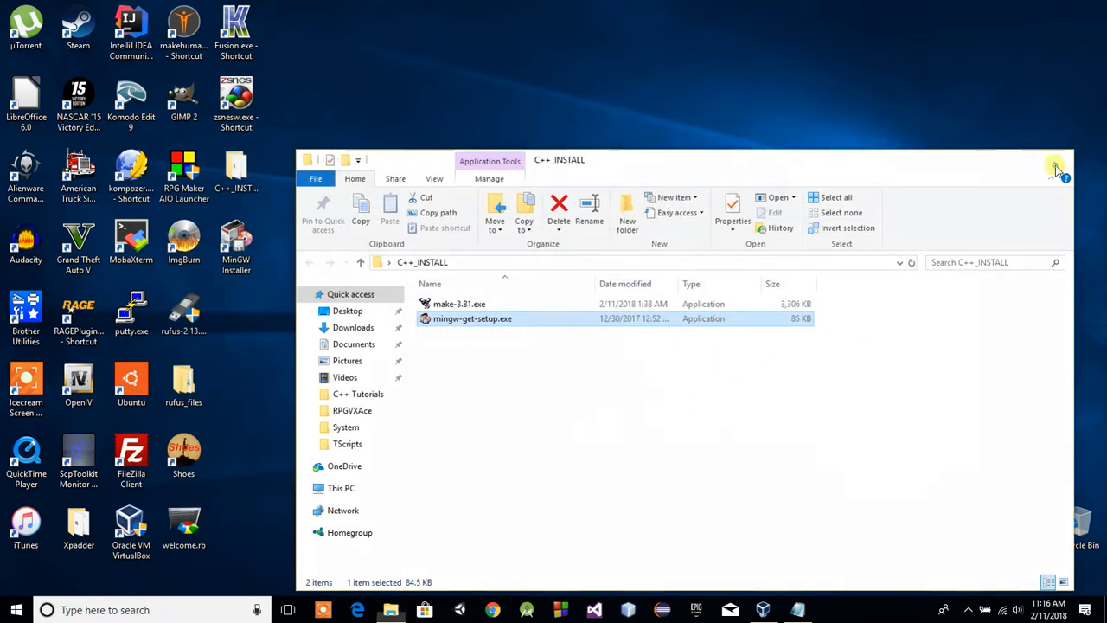
pyautogui.click(1056, 166)
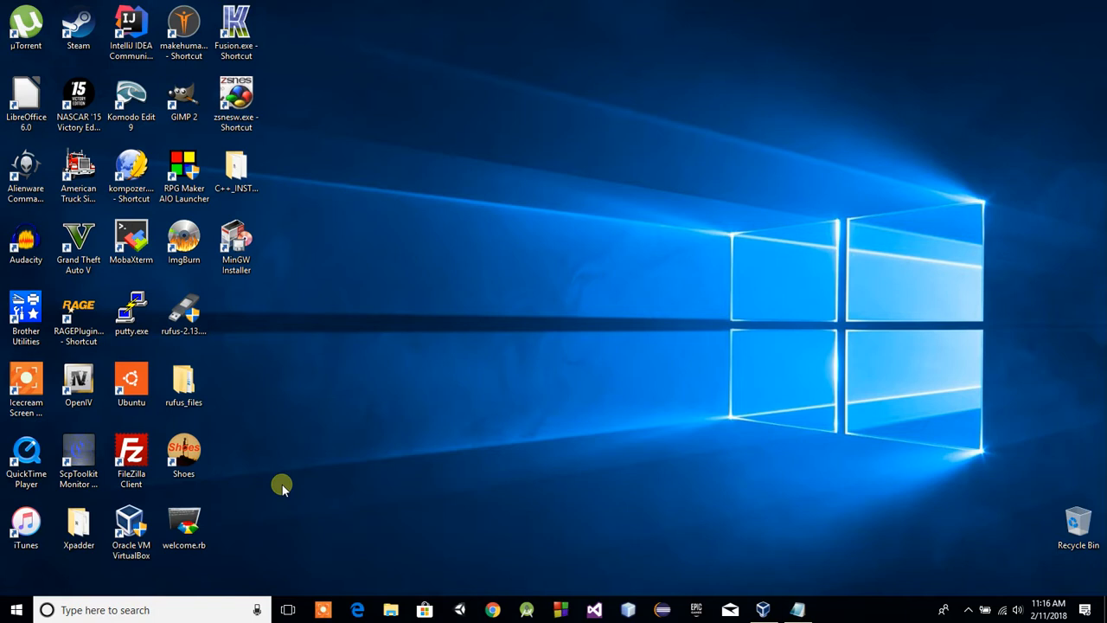
pyautogui.moveTo(267, 485)
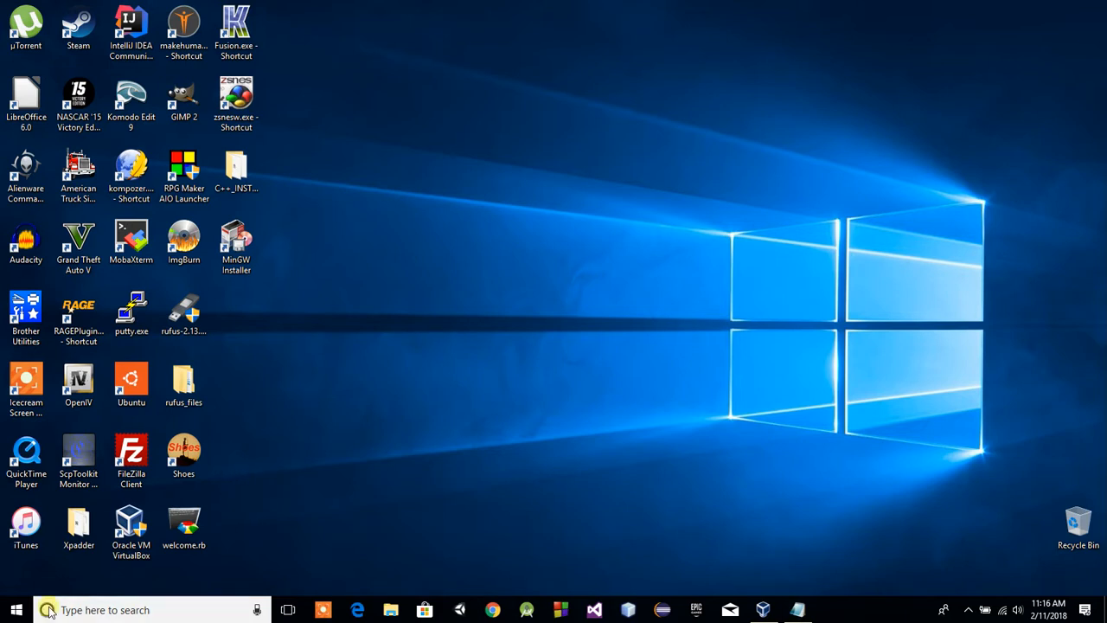
# Step: Search for 'view advanced system settings' and open System Properties' Advanced tab
pyautogui.click(14, 609)
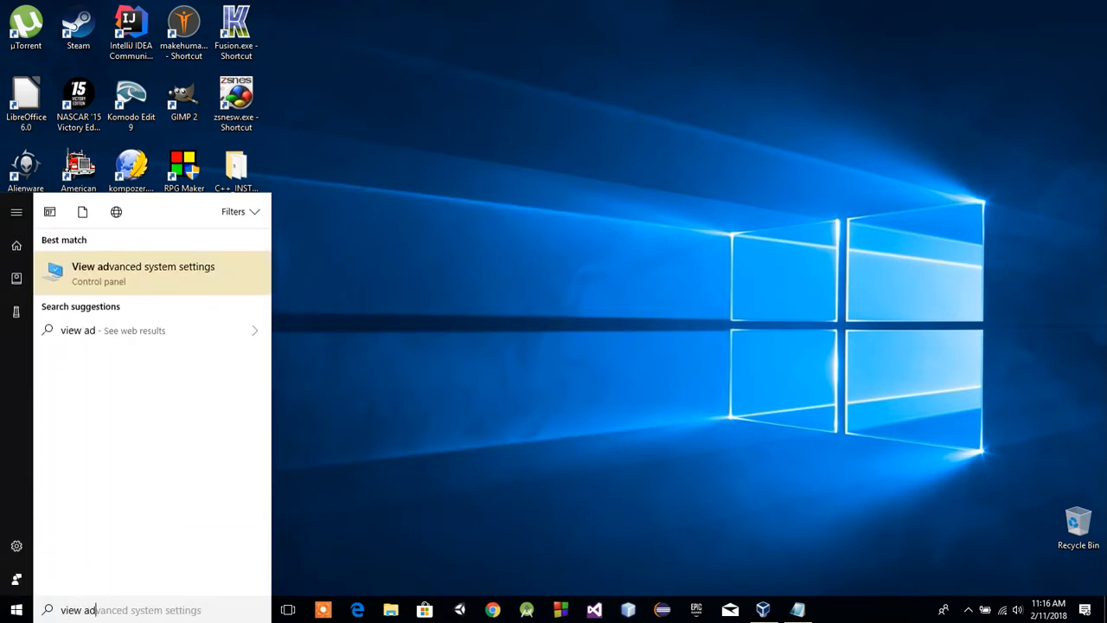
pyautogui.moveTo(121, 261)
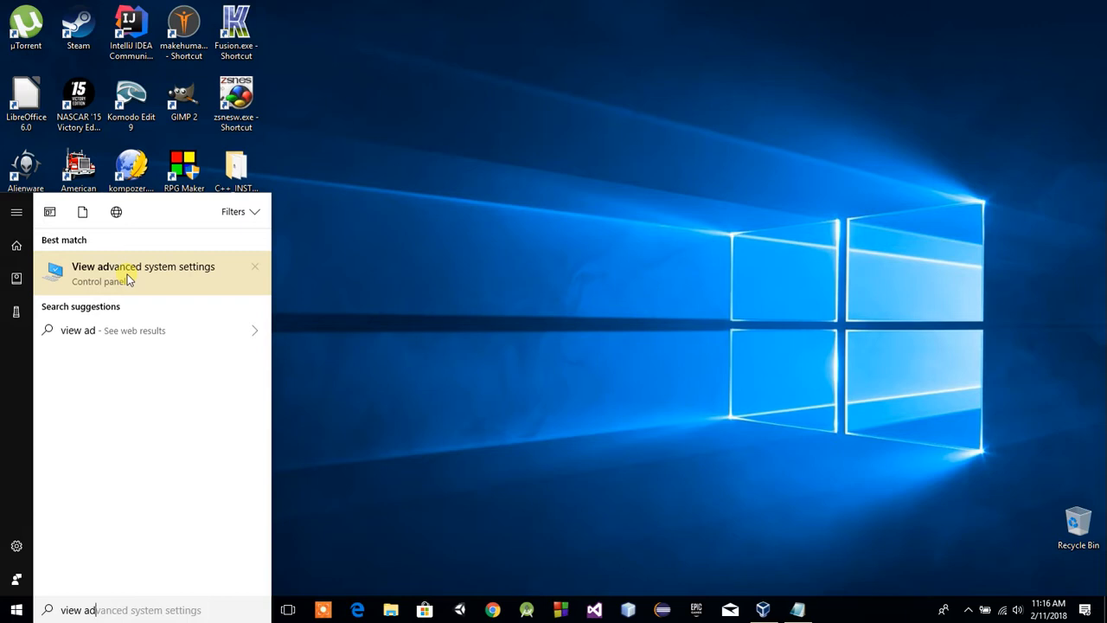
pyautogui.click(144, 266)
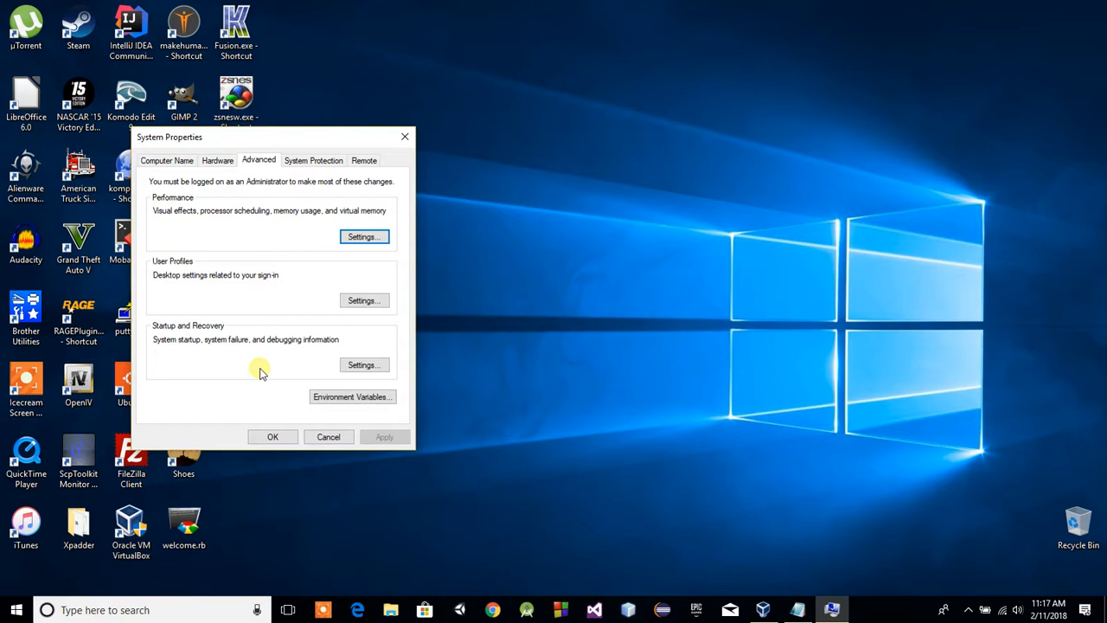
pyautogui.moveTo(754, 557)
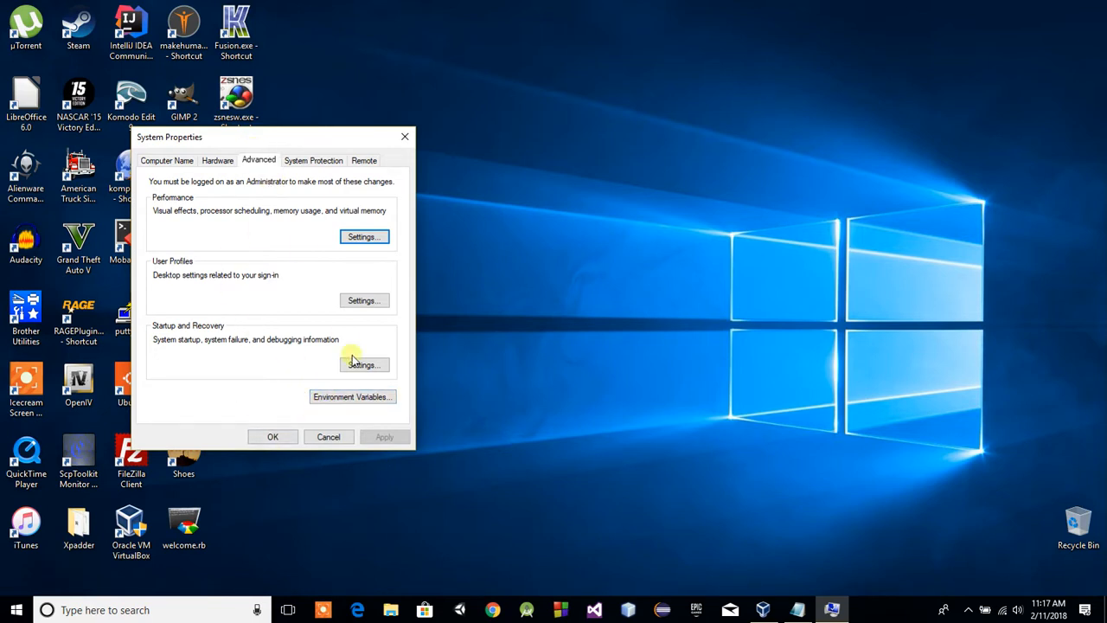
# Step: Open Environment Variables and scroll to the system Path variable for editing
pyautogui.click(353, 397)
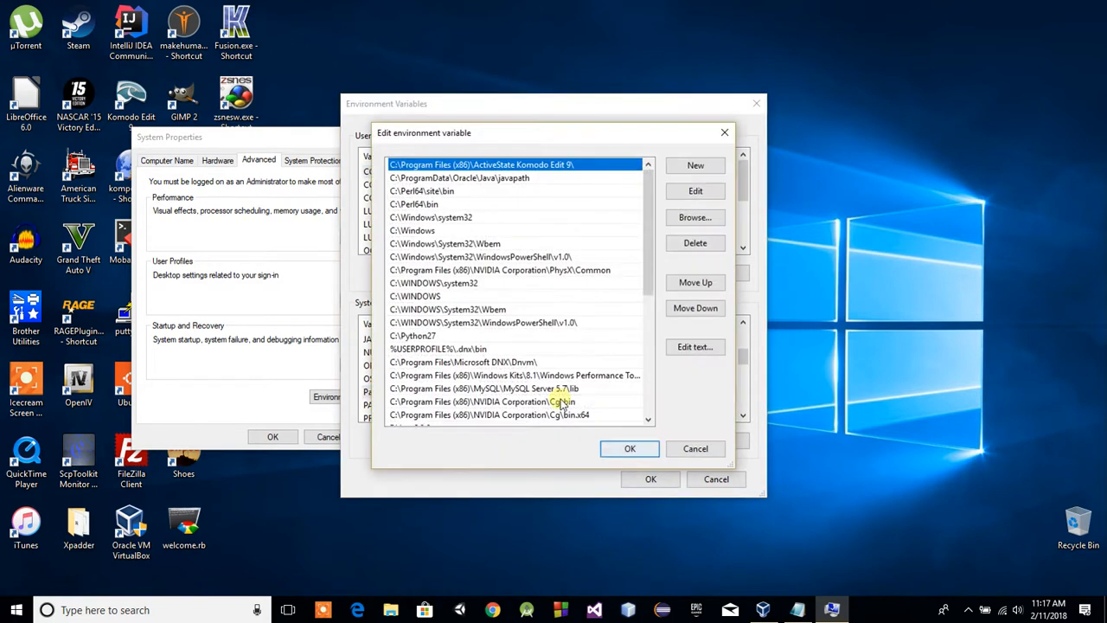
pyautogui.scroll(-3)
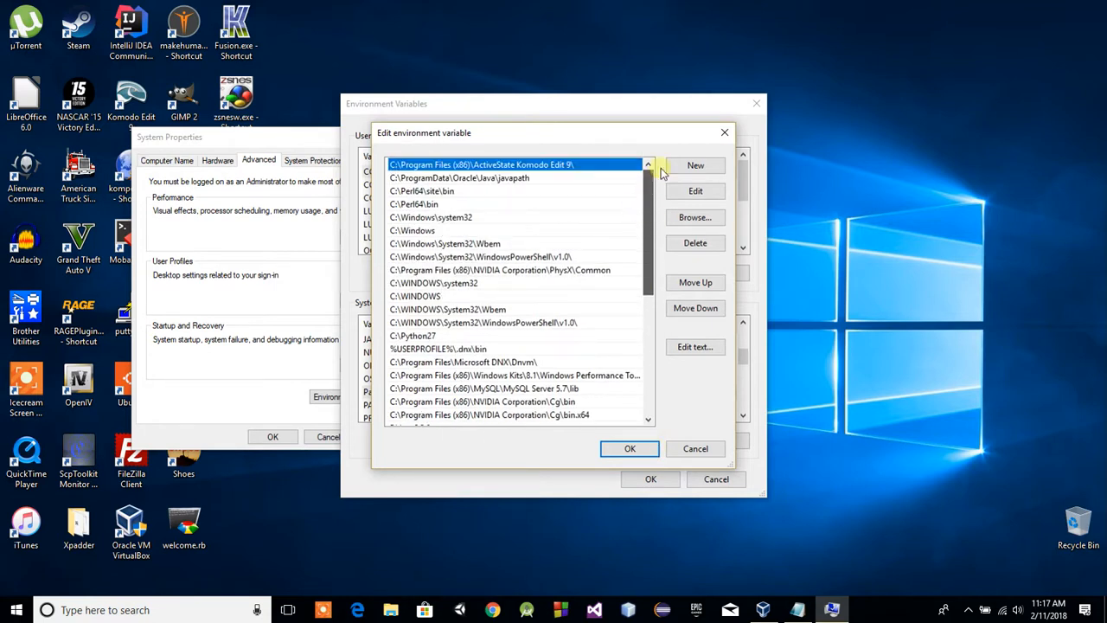
pyautogui.scroll(-3)
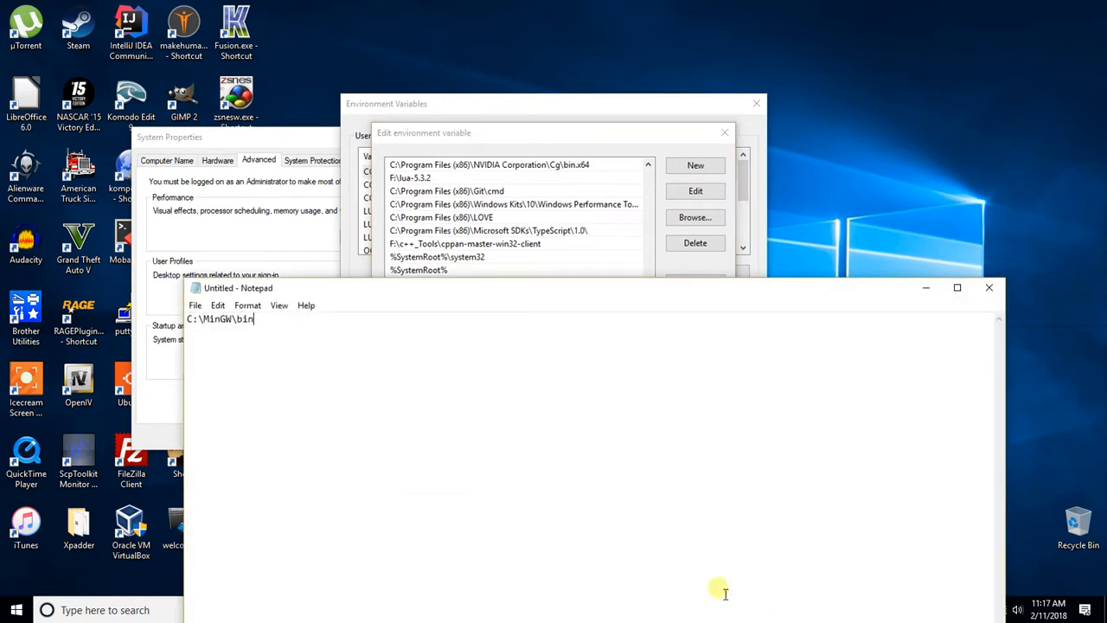
# Step: Copy the C:\MinGW\bin path from the Notepad notes
pyautogui.doubleClick(246, 319)
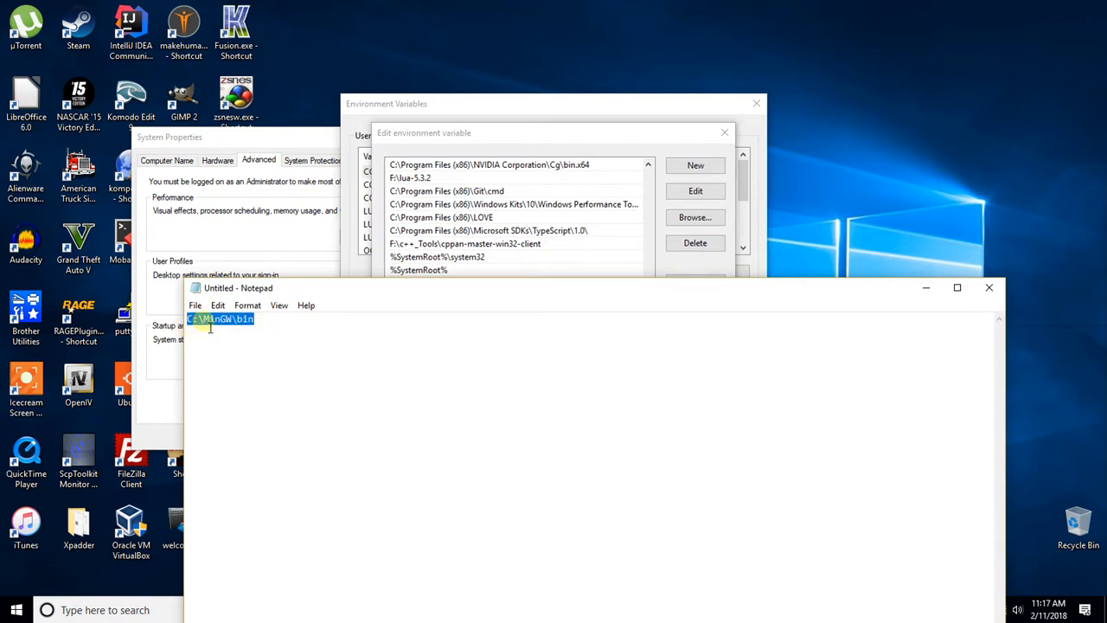
pyautogui.rightClick(222, 318)
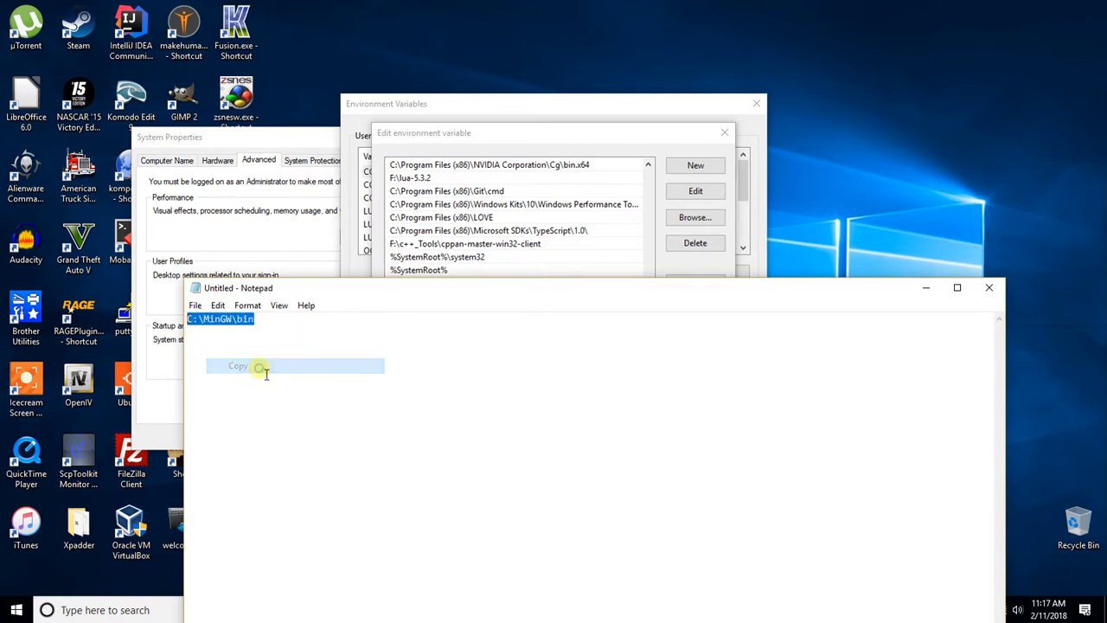
pyautogui.click(695, 166)
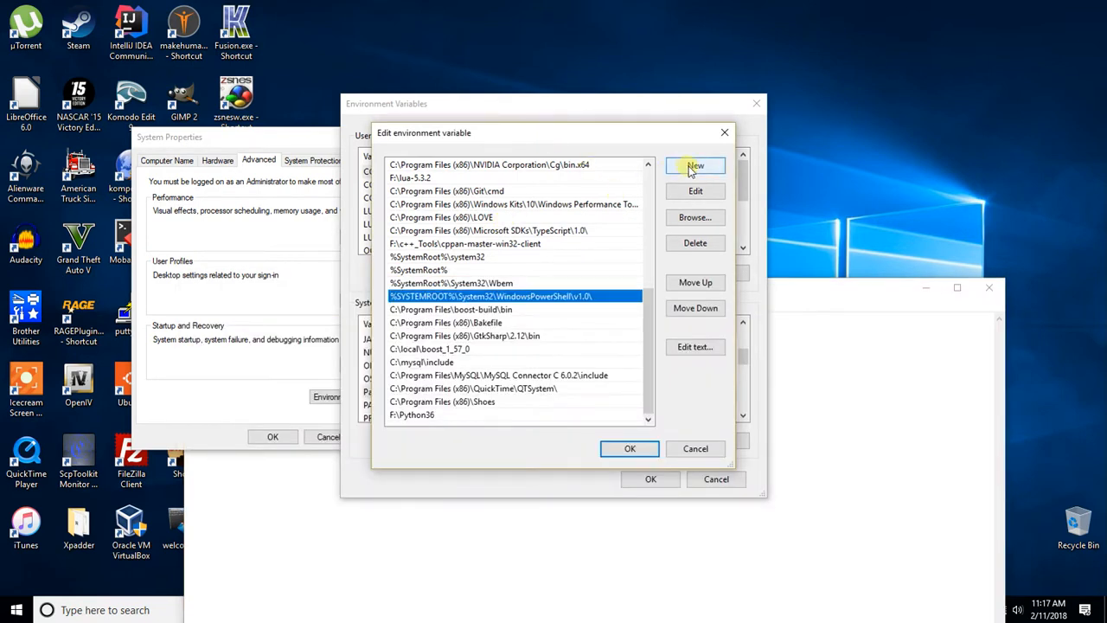
# Step: Add C:\MinGW\bin as a new system Path entry and save the environment variable change
pyautogui.click(696, 166)
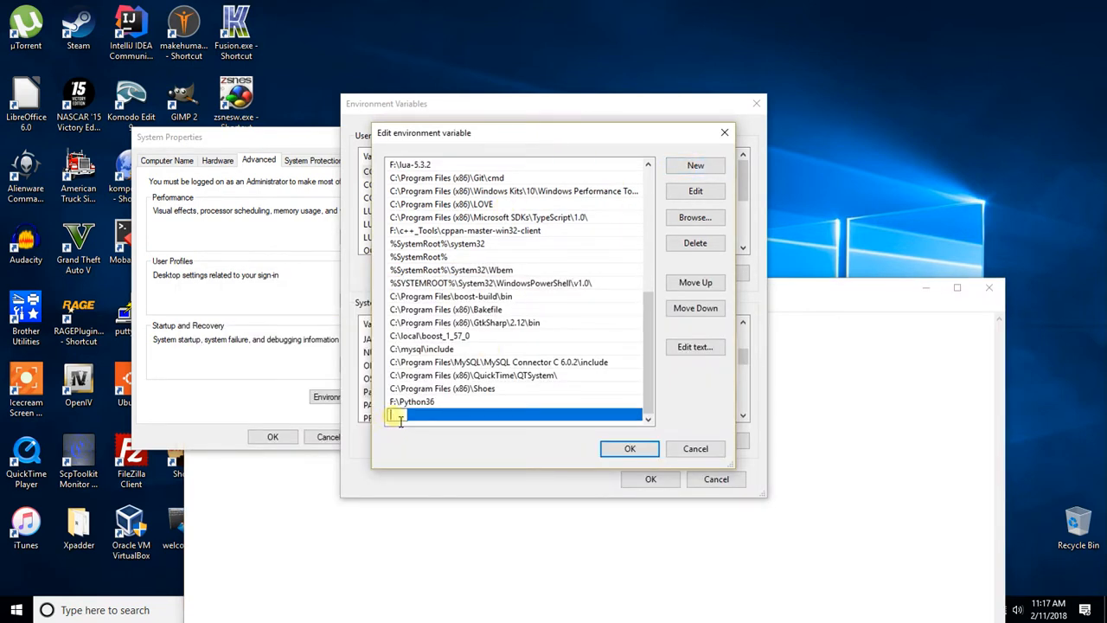
pyautogui.rightClick(398, 414)
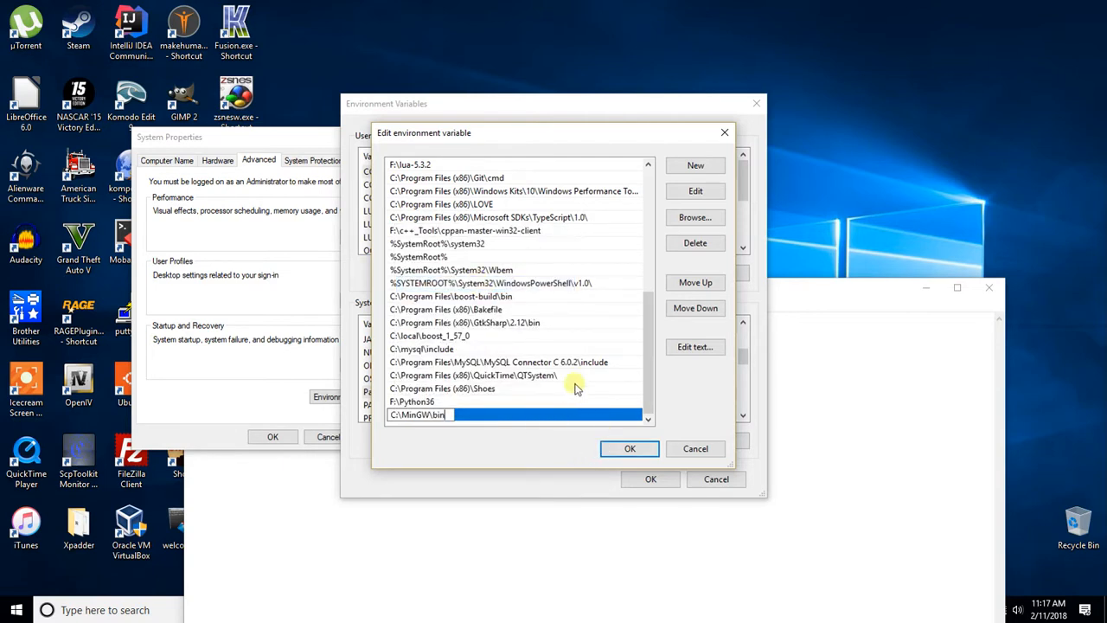
pyautogui.click(424, 415)
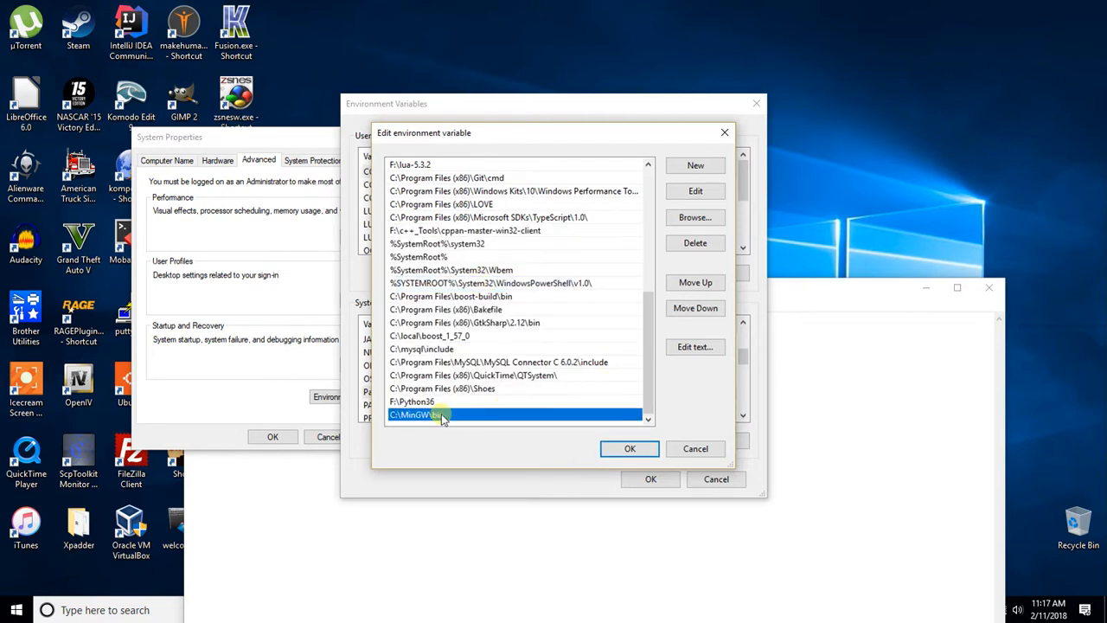
pyautogui.click(630, 449)
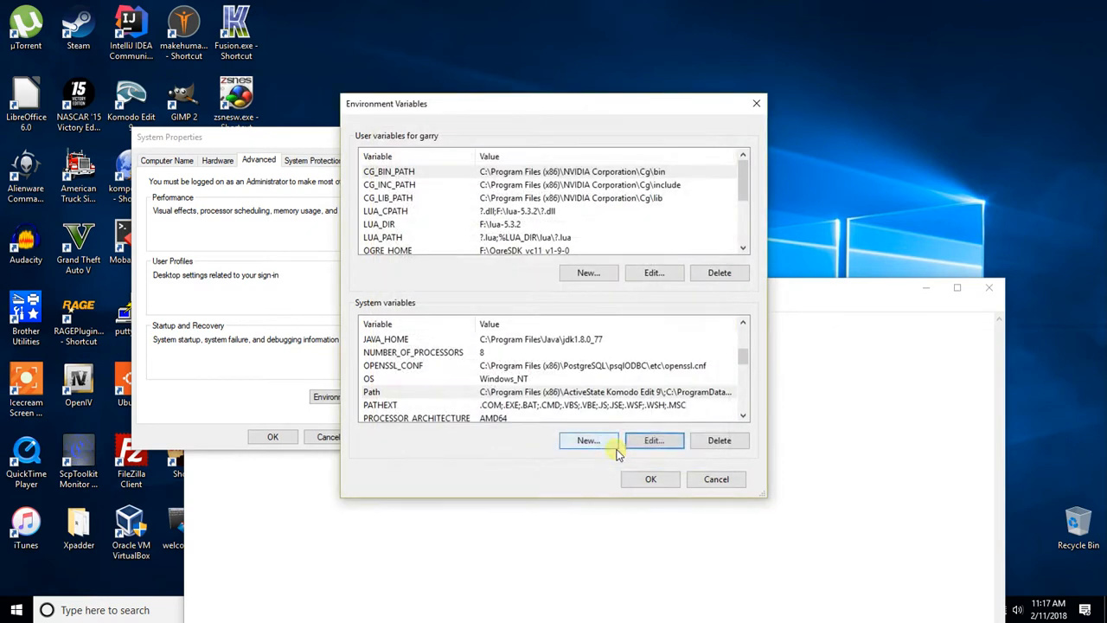
pyautogui.click(651, 478)
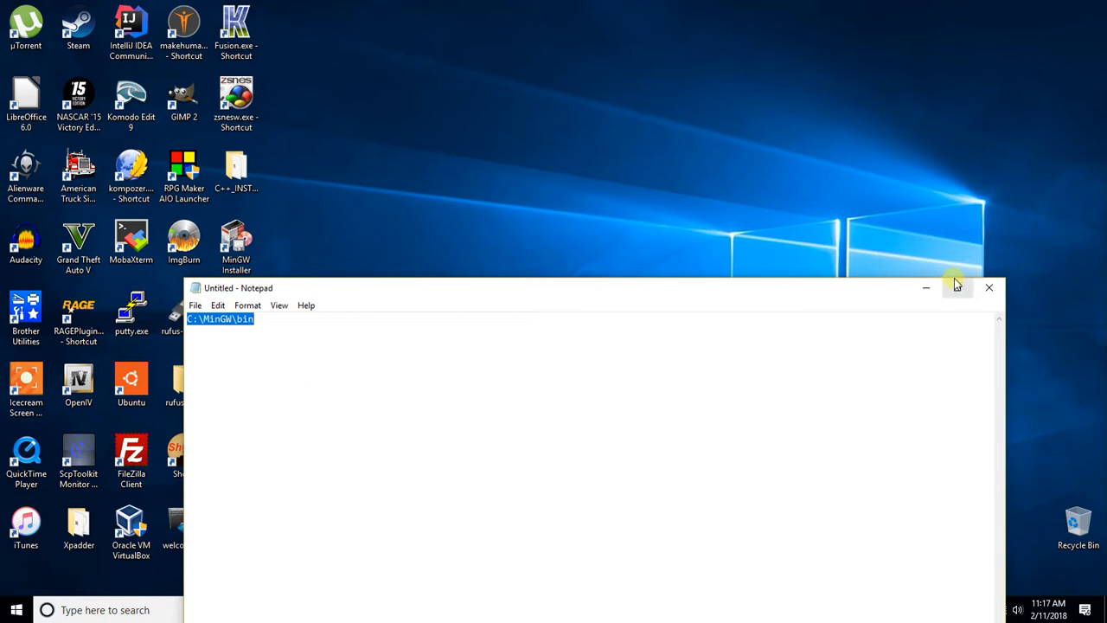
# Step: Discard the unsaved notes, run g++ --version in PowerShell, then search Start for cmd
pyautogui.click(990, 287)
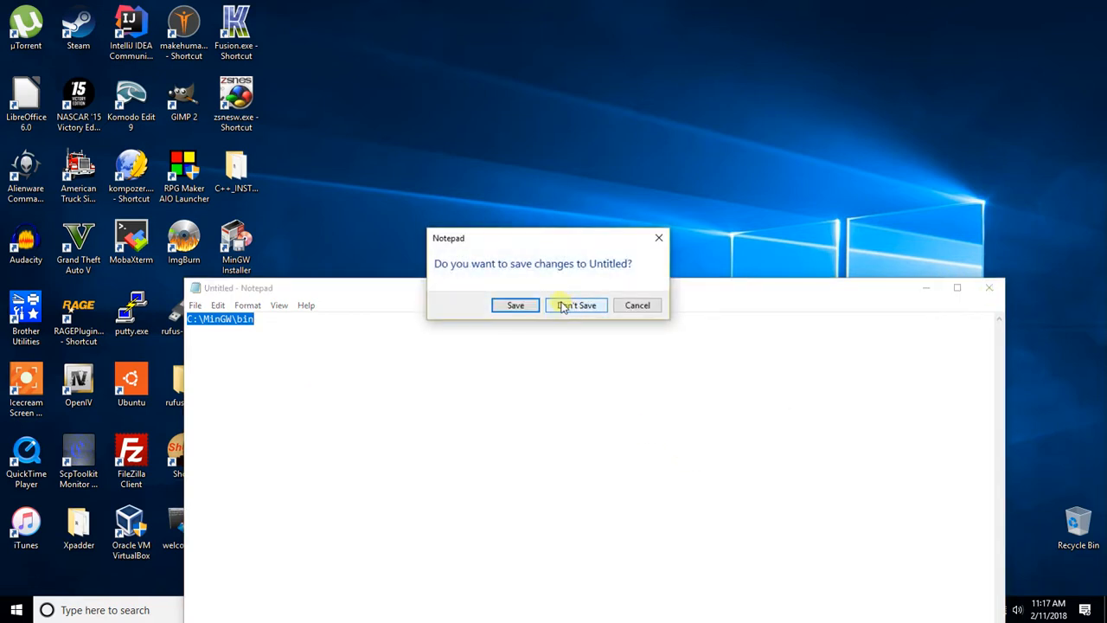
pyautogui.click(576, 304)
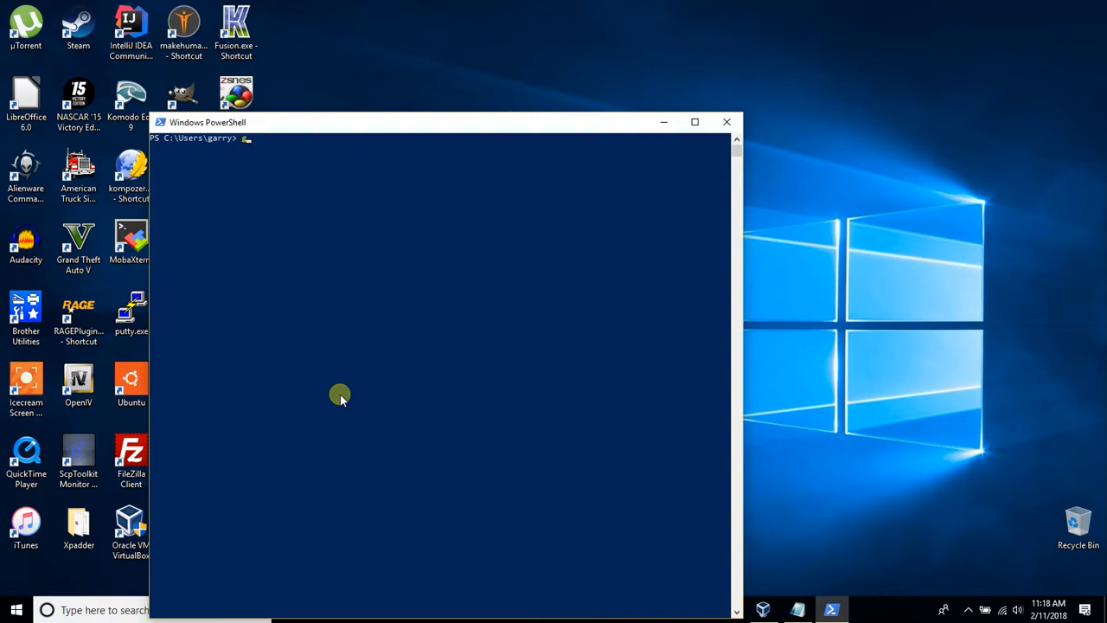
pyautogui.write('g++ --version')
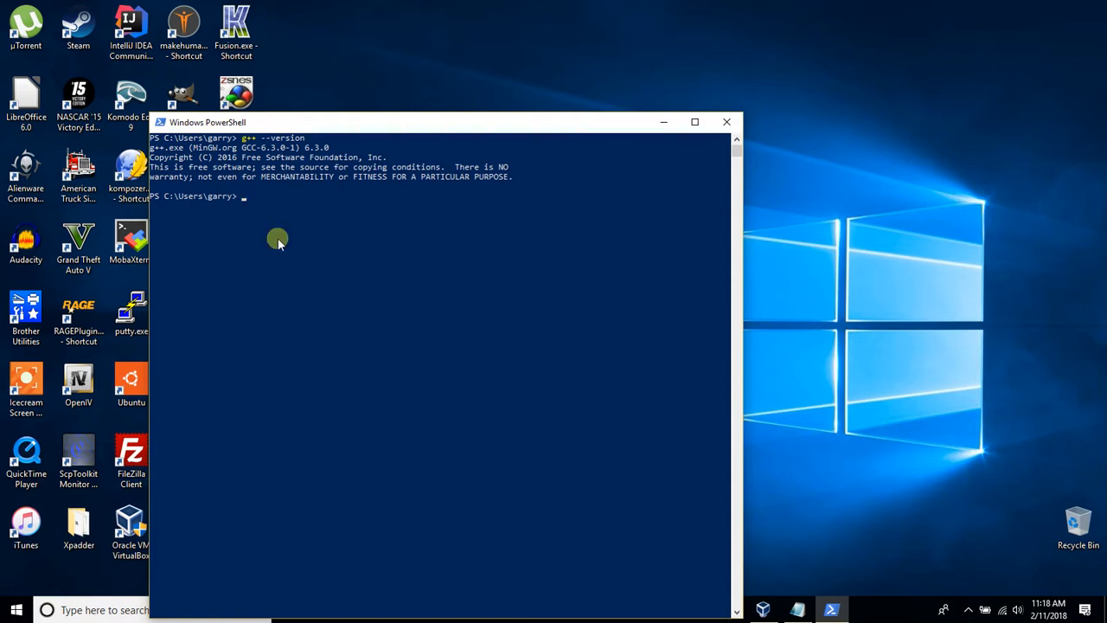
pyautogui.write('cmd')
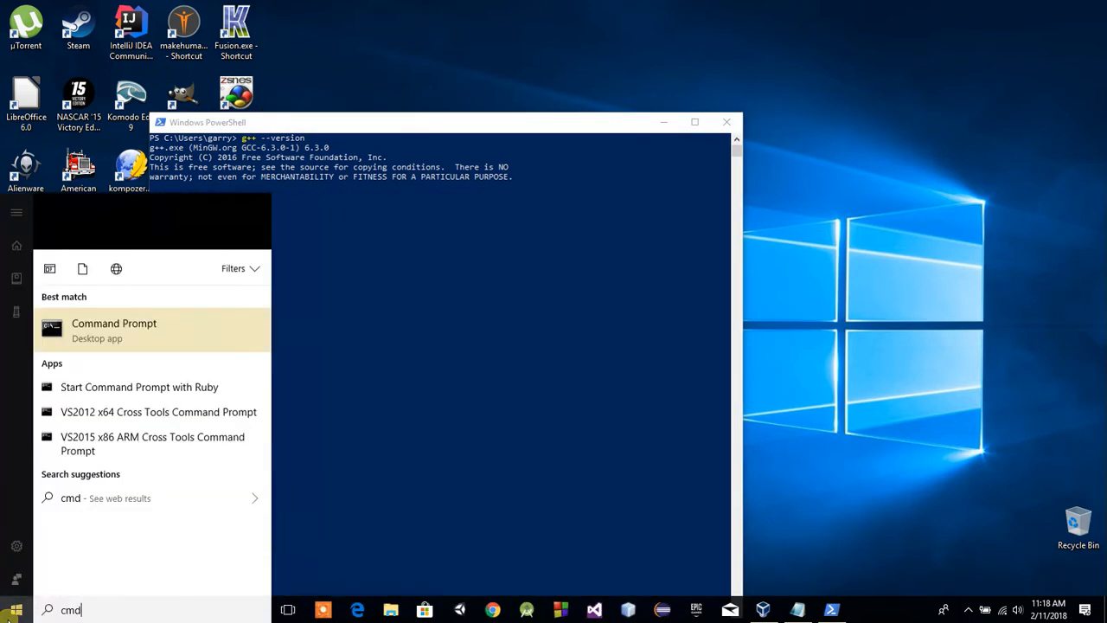
# Step: Run g++ --version in Command Prompt, then close the console windows
pyautogui.click(115, 328)
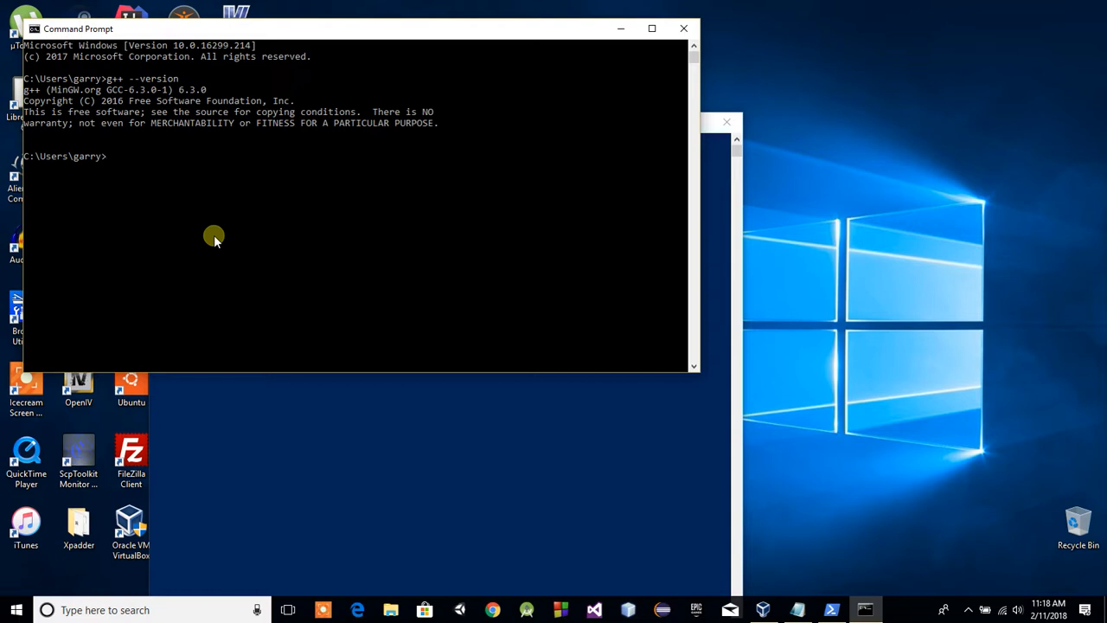
pyautogui.moveTo(652, 28)
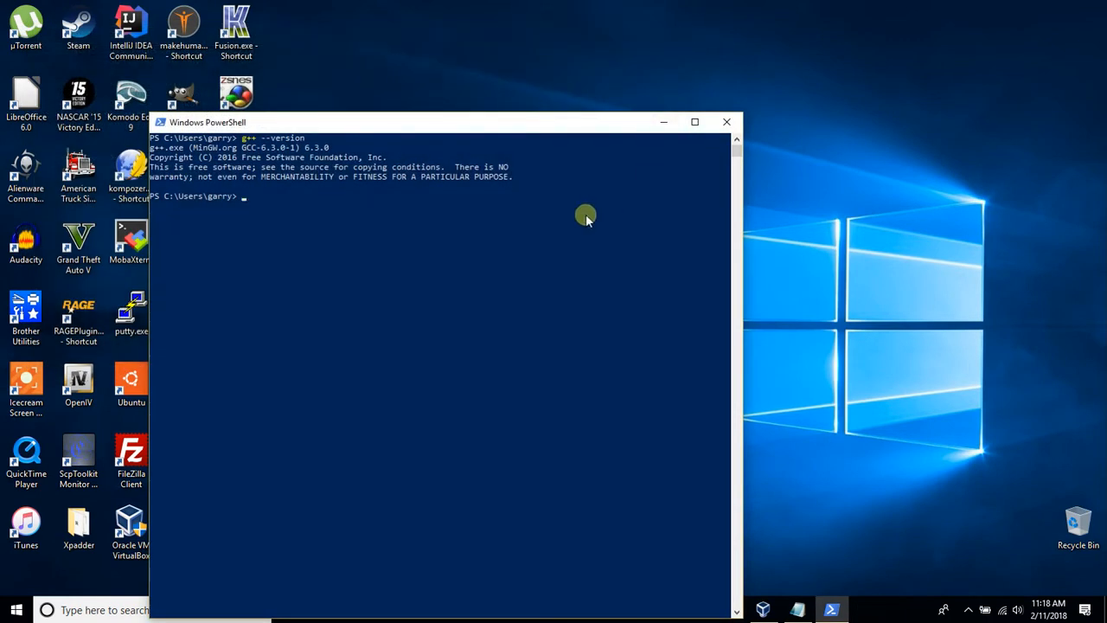
pyautogui.moveTo(536, 236)
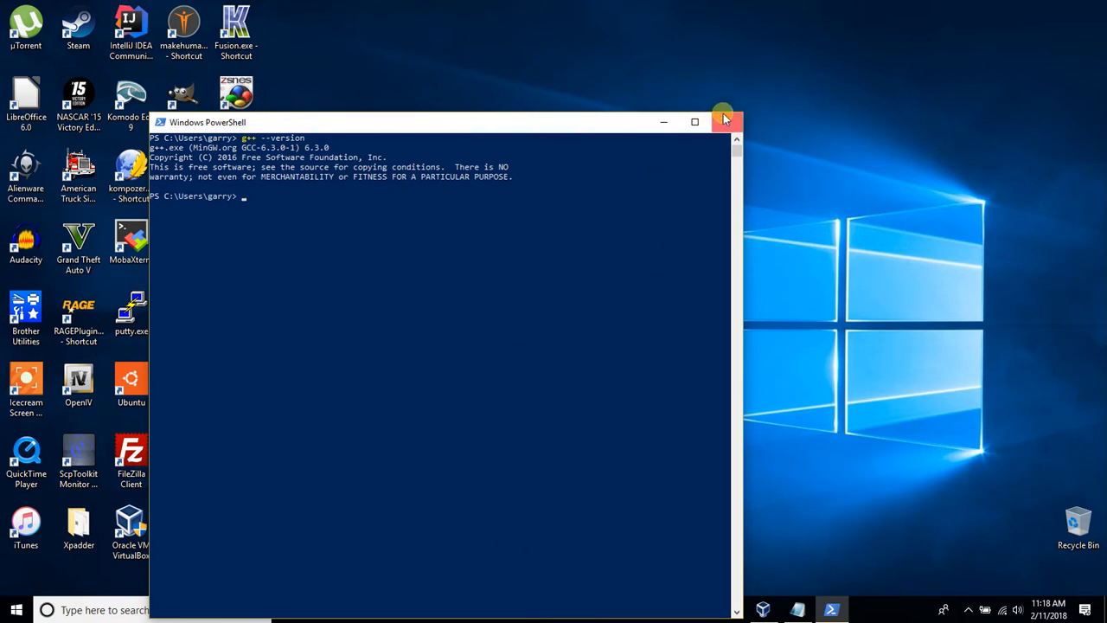
pyautogui.click(723, 121)
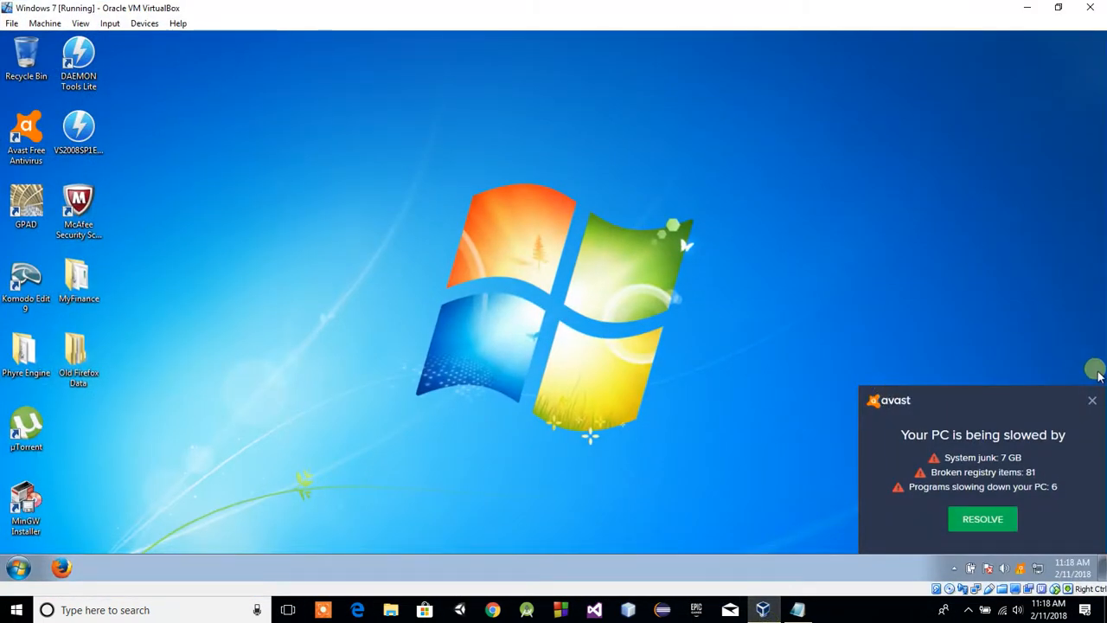
pyautogui.moveTo(920, 256)
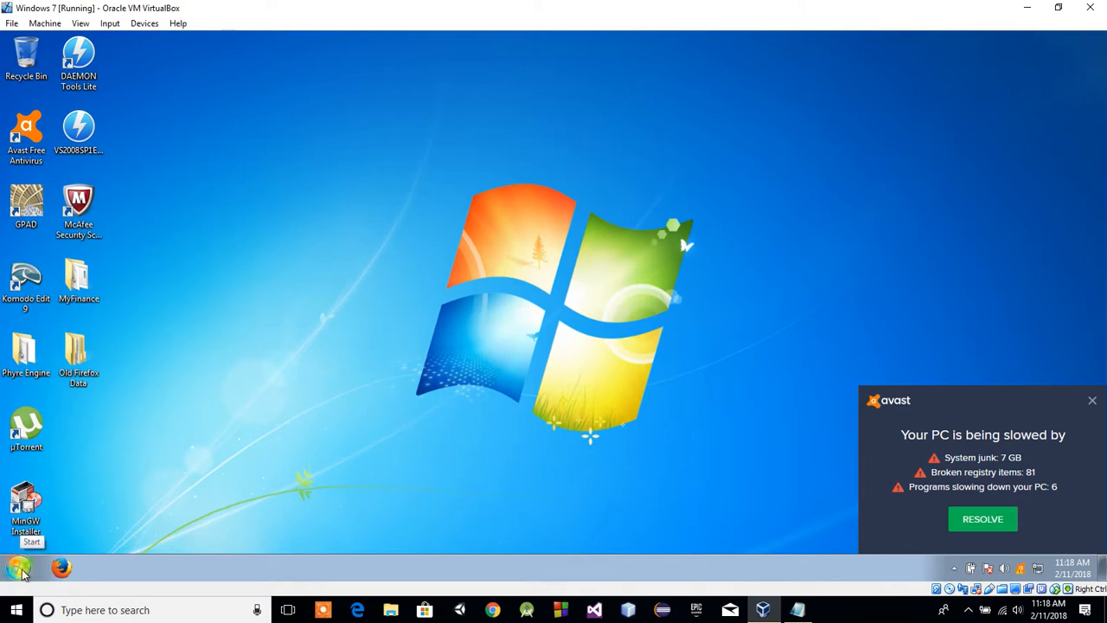
# Step: Search 'view adv' in the Windows 7 guest's Start menu and open View advanced system settings
pyautogui.click(17, 567)
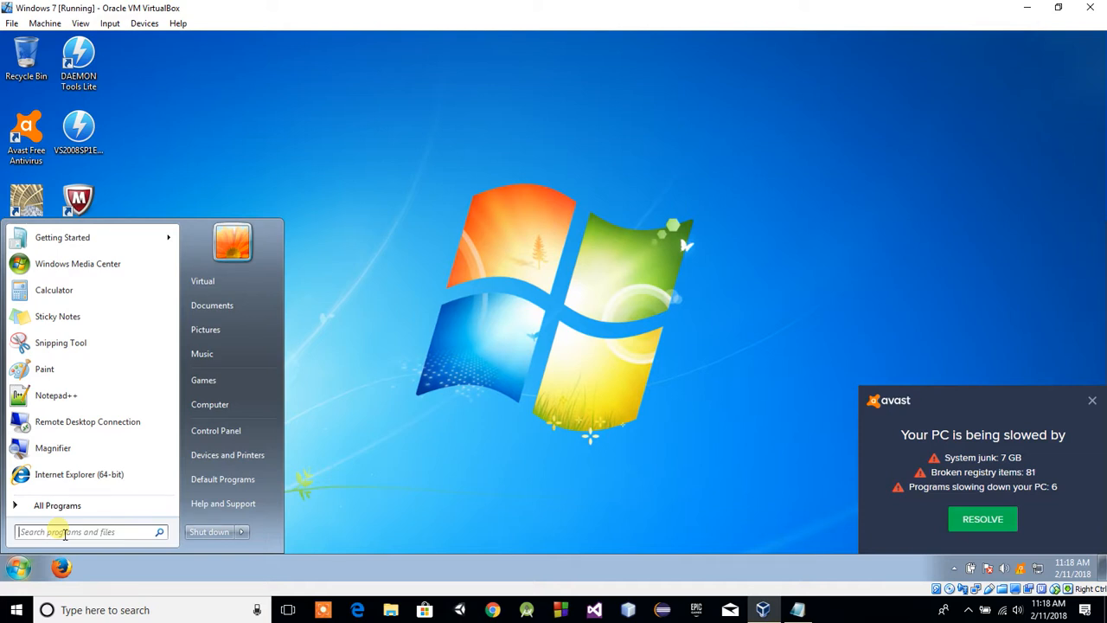
pyautogui.write('view adv')
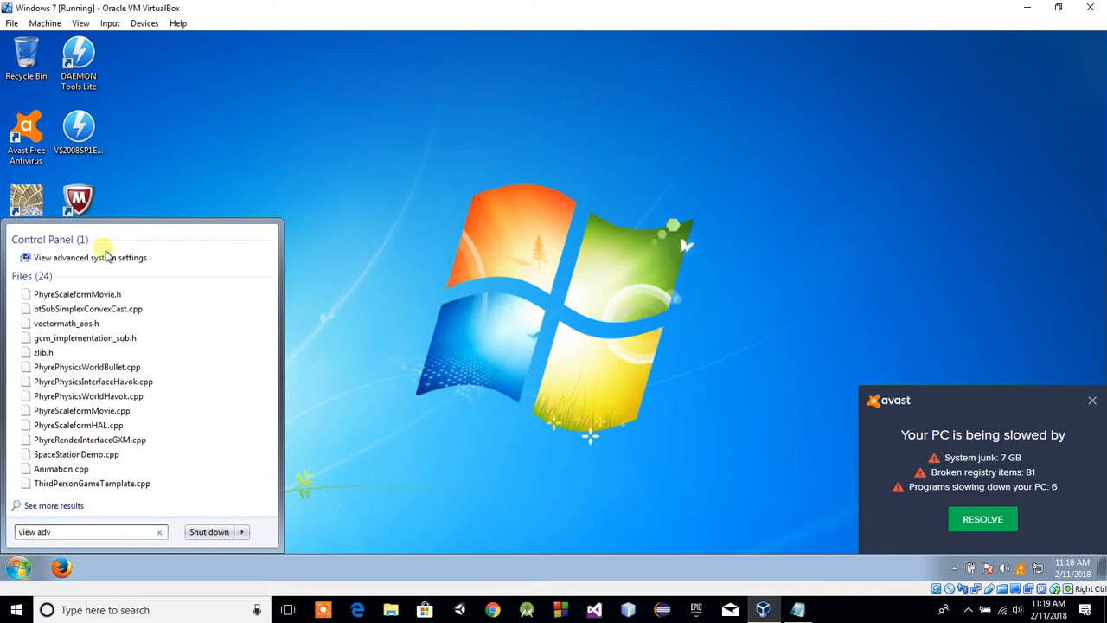
pyautogui.click(90, 256)
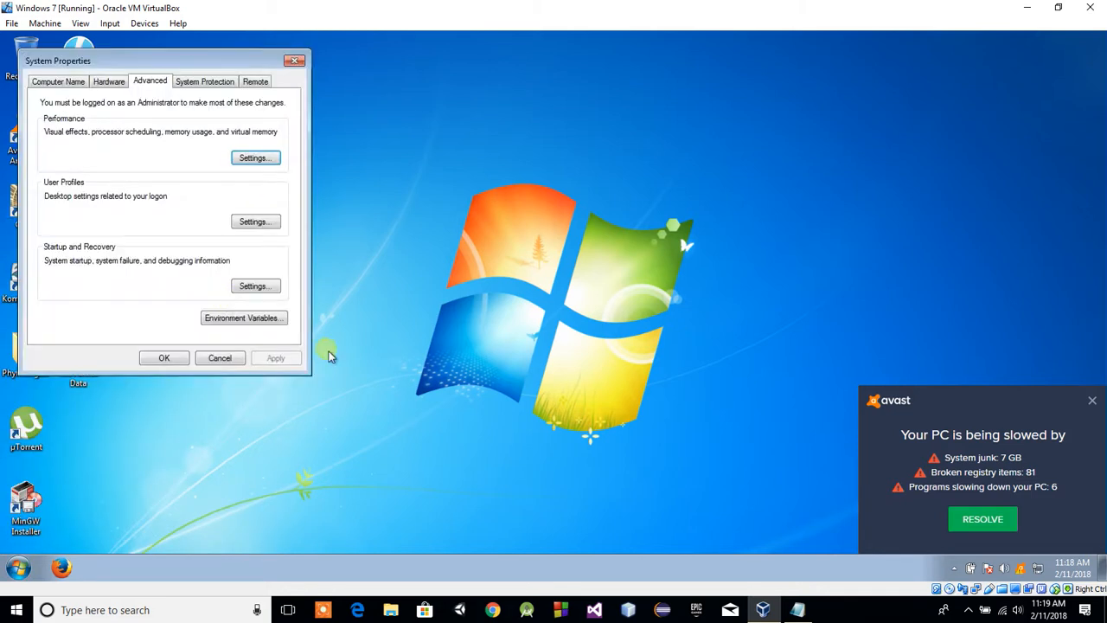
# Step: Open the guest's Environment Variables and bring the system Path variable up for editing
pyautogui.click(244, 318)
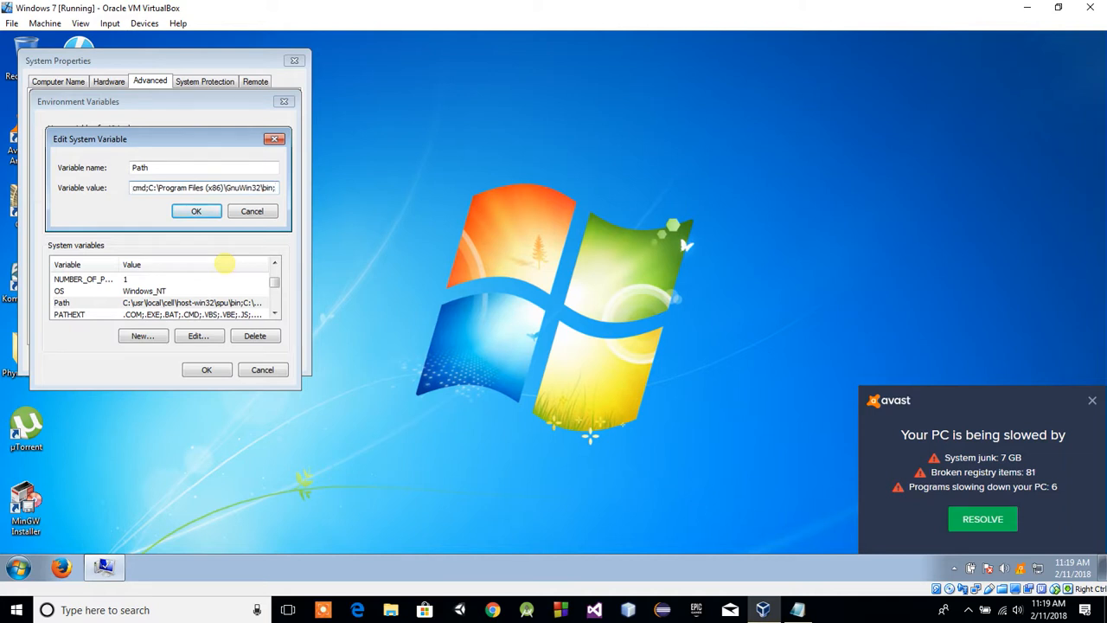
pyautogui.moveTo(17, 568)
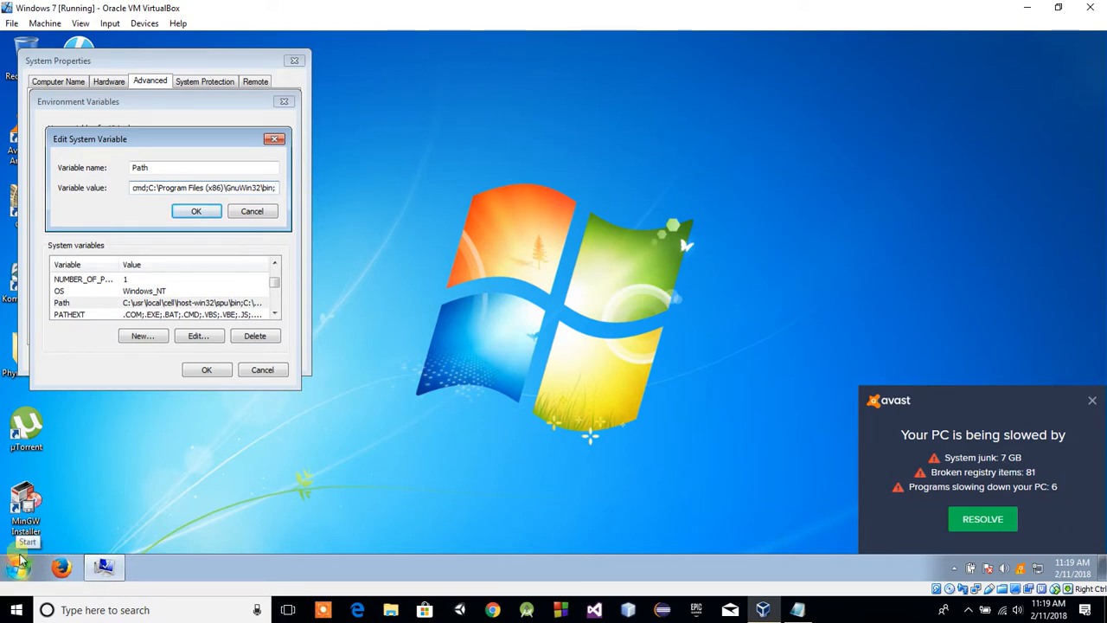
pyautogui.click(17, 568)
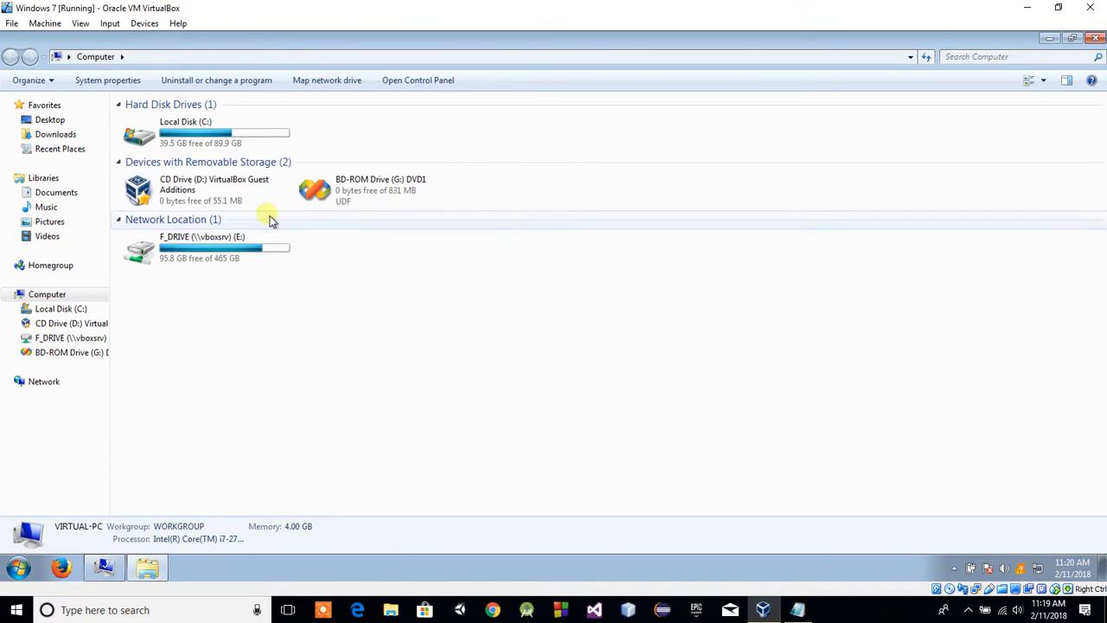
# Step: Browse to C:\MinGW\bin in the guest to get the folder path
pyautogui.doubleClick(185, 135)
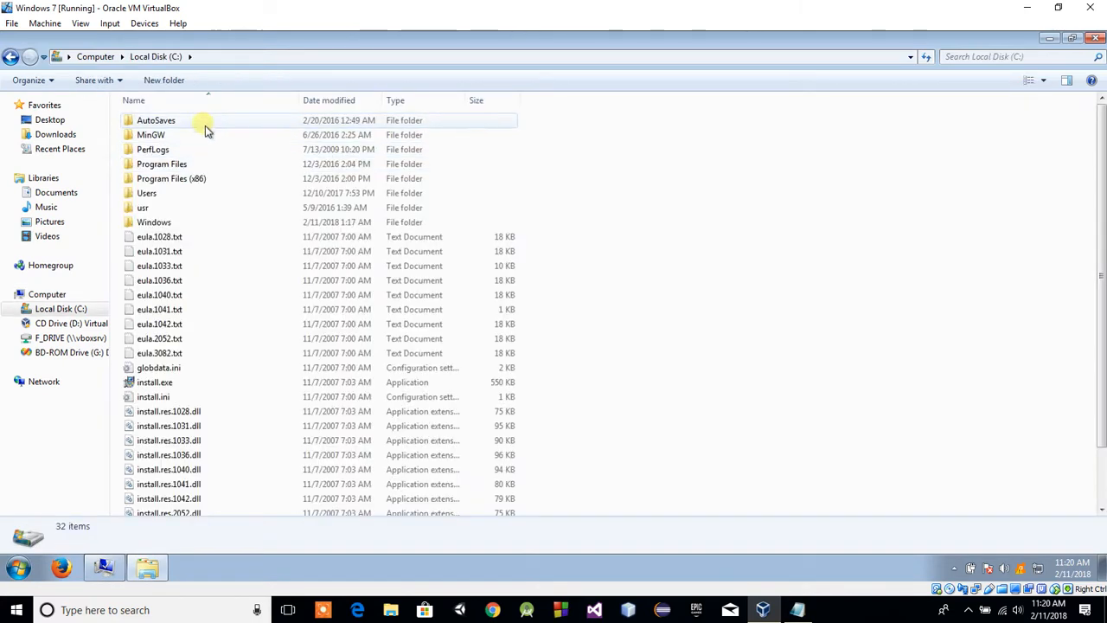
pyautogui.doubleClick(151, 135)
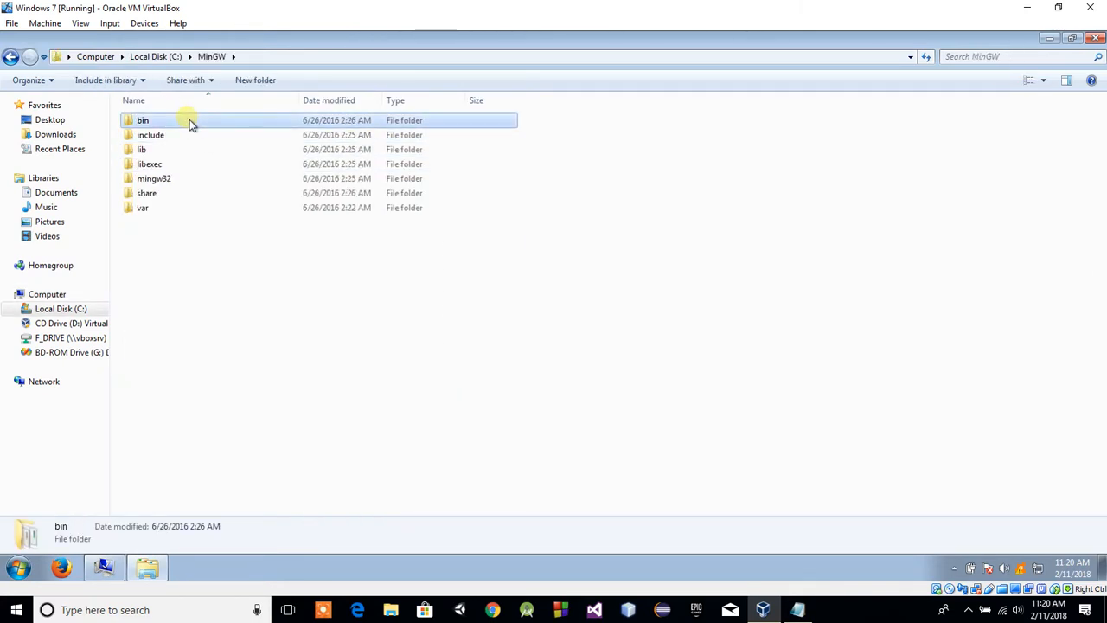
pyautogui.doubleClick(141, 121)
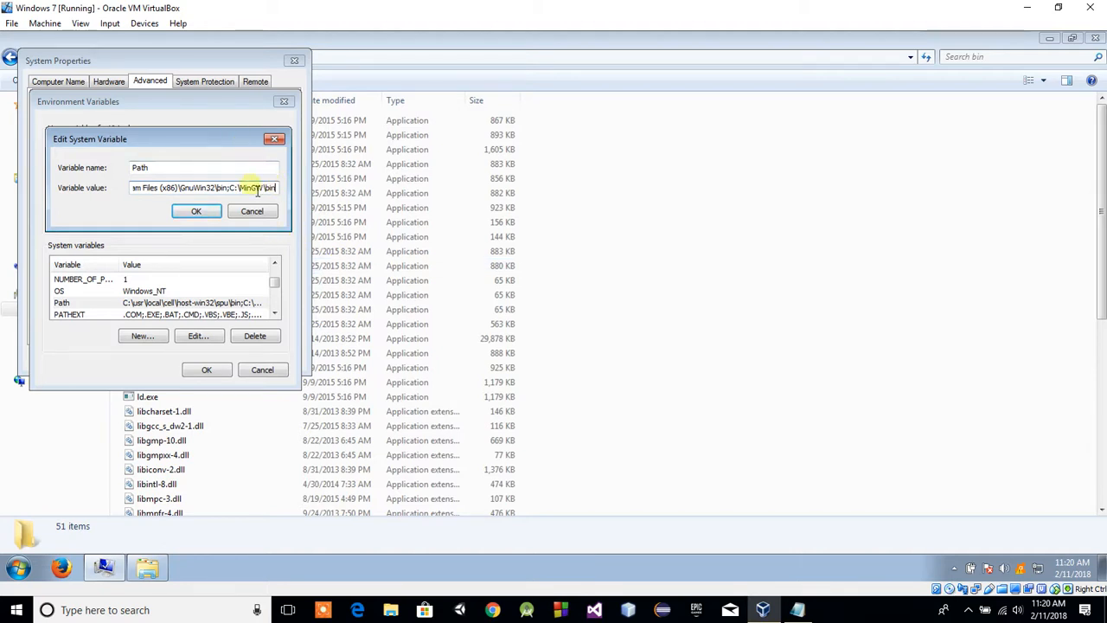
# Step: Save the Path value with MinGW's bin folder and apply the environment variable changes
pyautogui.click(196, 211)
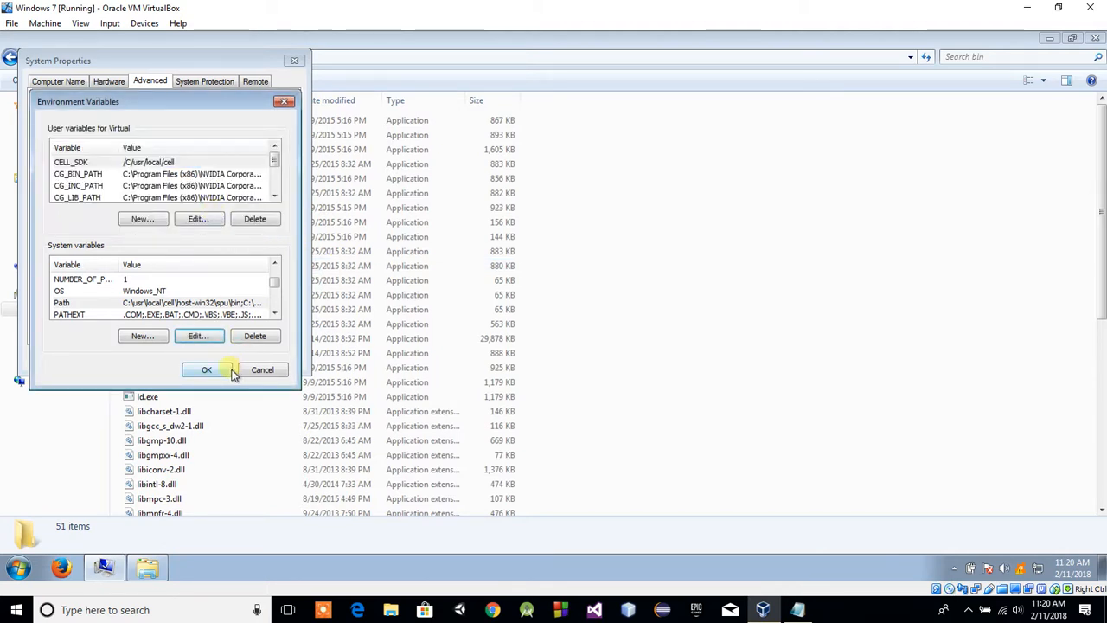
pyautogui.click(206, 371)
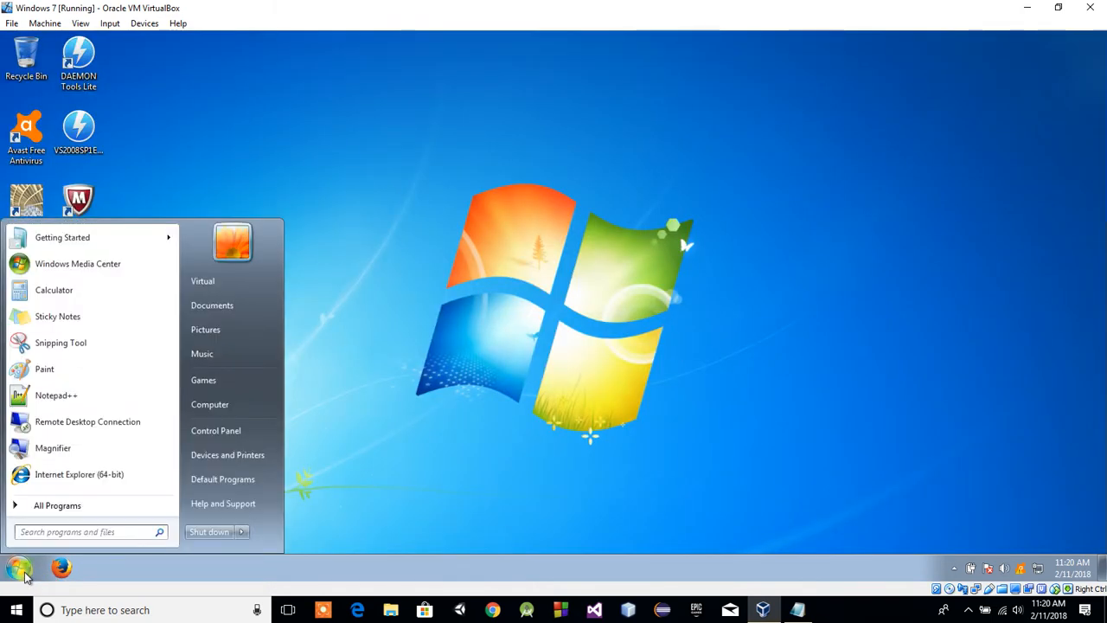
# Step: Run g++ --version in the guest's Windows PowerShell, then close the window
pyautogui.write('power')
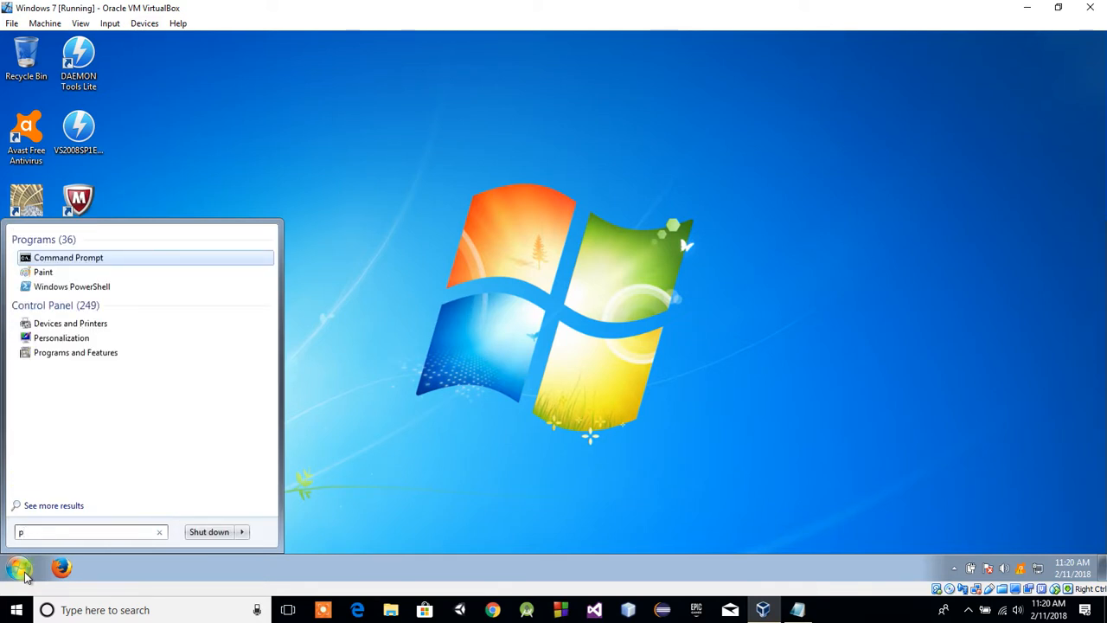
pyautogui.write('ower')
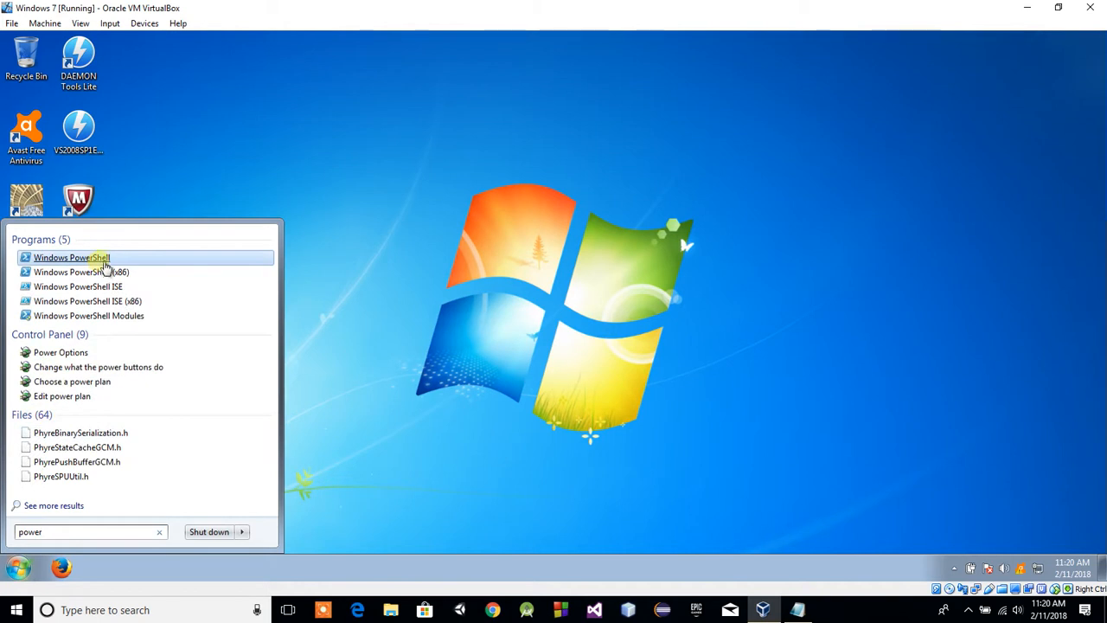
pyautogui.click(71, 256)
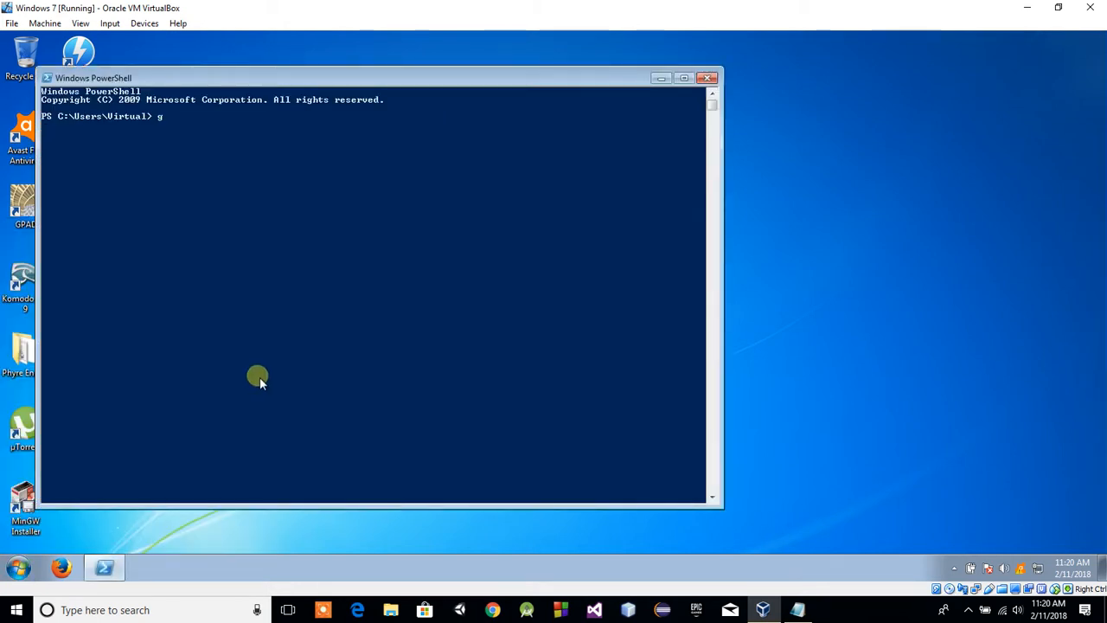
pyautogui.write('++ --version')
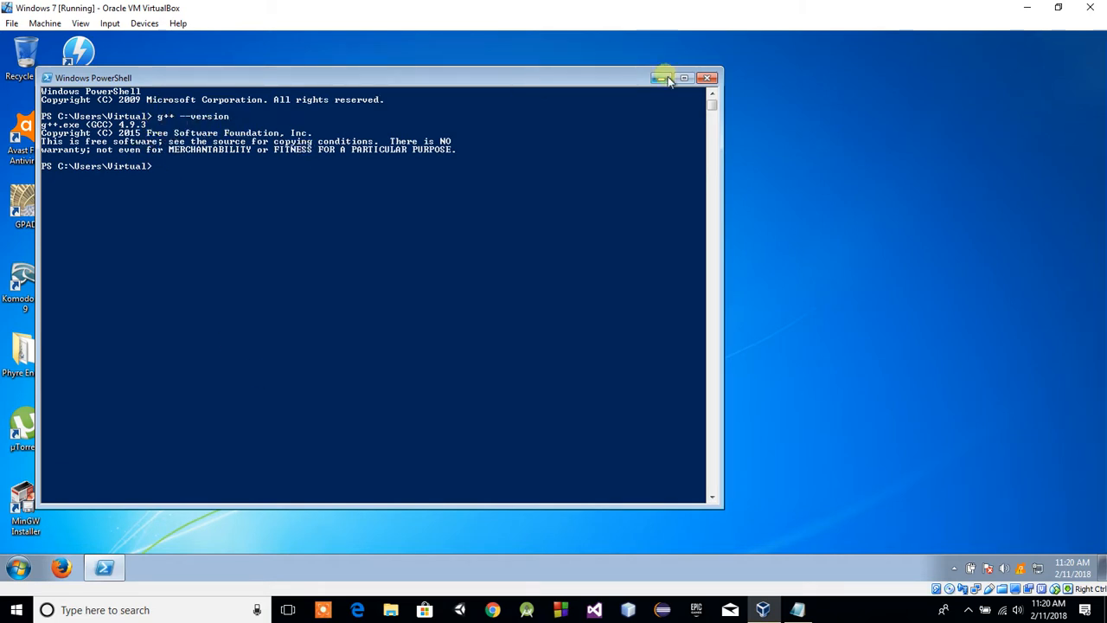
pyautogui.moveTo(709, 77)
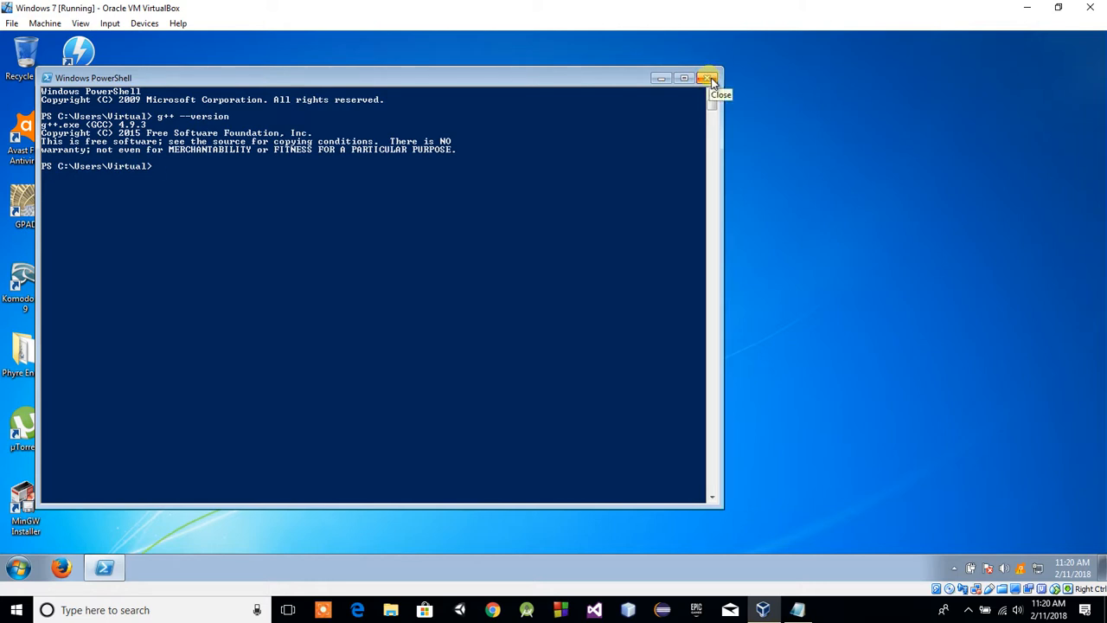
pyautogui.moveTo(509, 138)
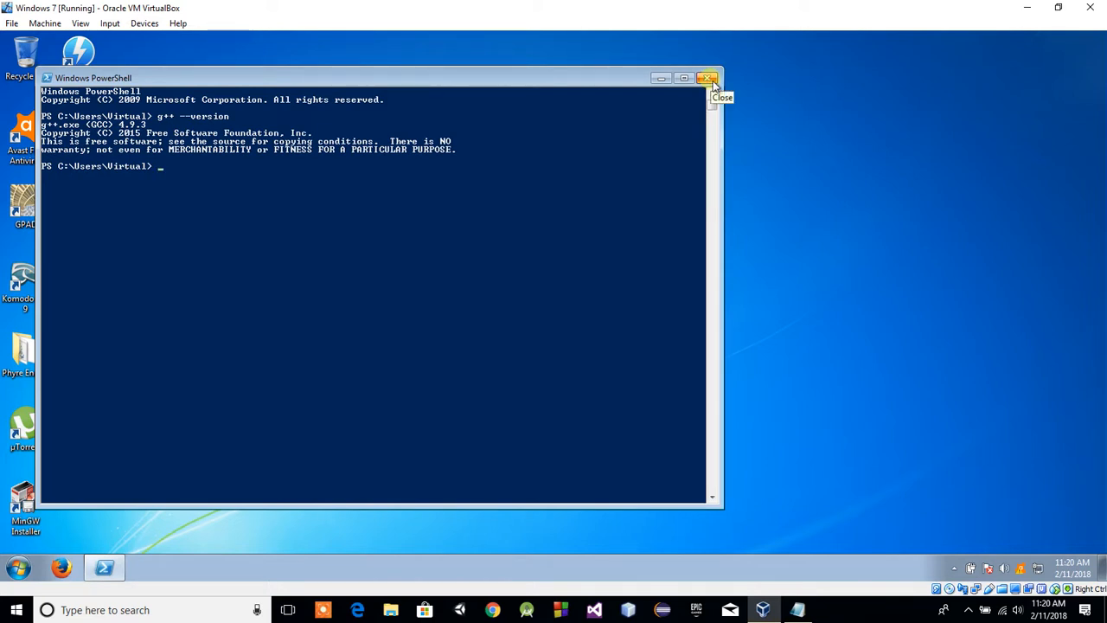
pyautogui.click(710, 78)
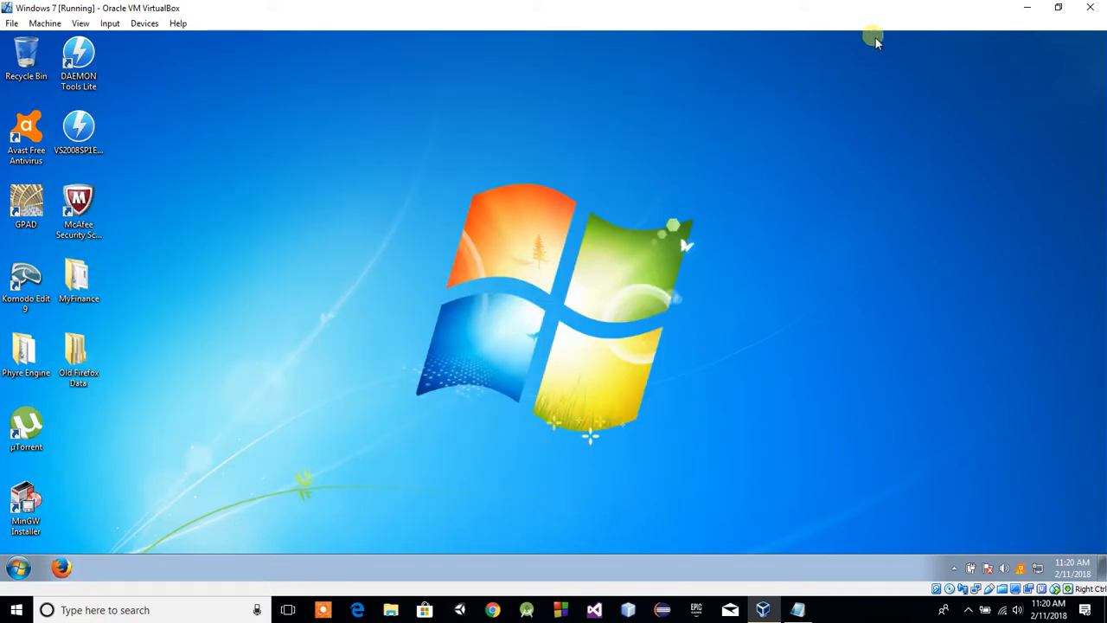
# Step: Power off the Windows 7 virtual machine from VirtualBox's close-machine prompt
pyautogui.click(1090, 7)
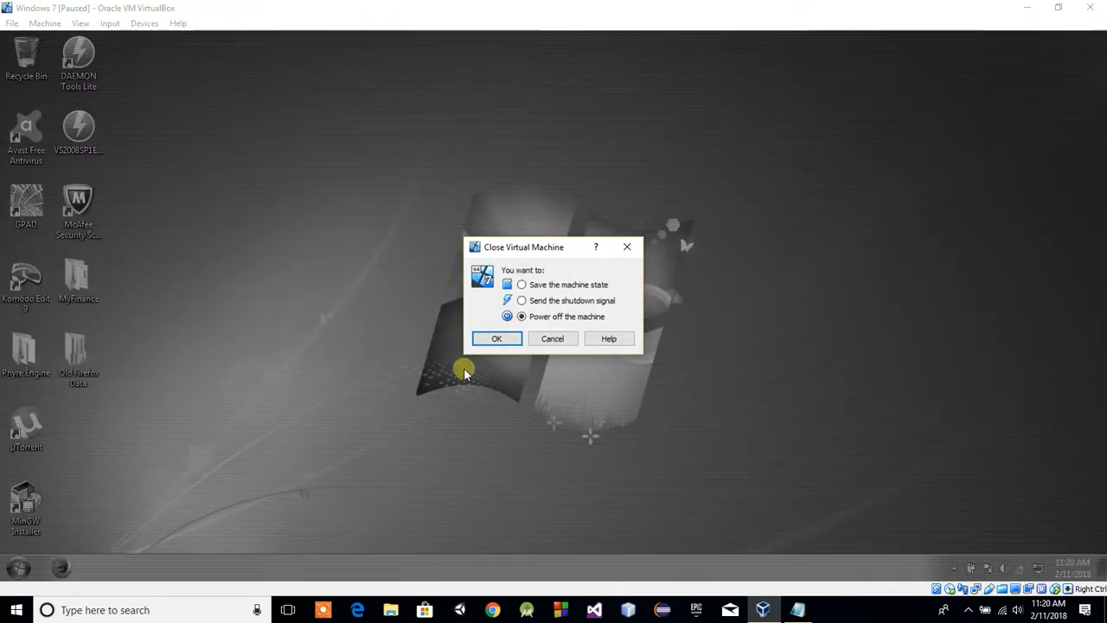
pyautogui.click(497, 338)
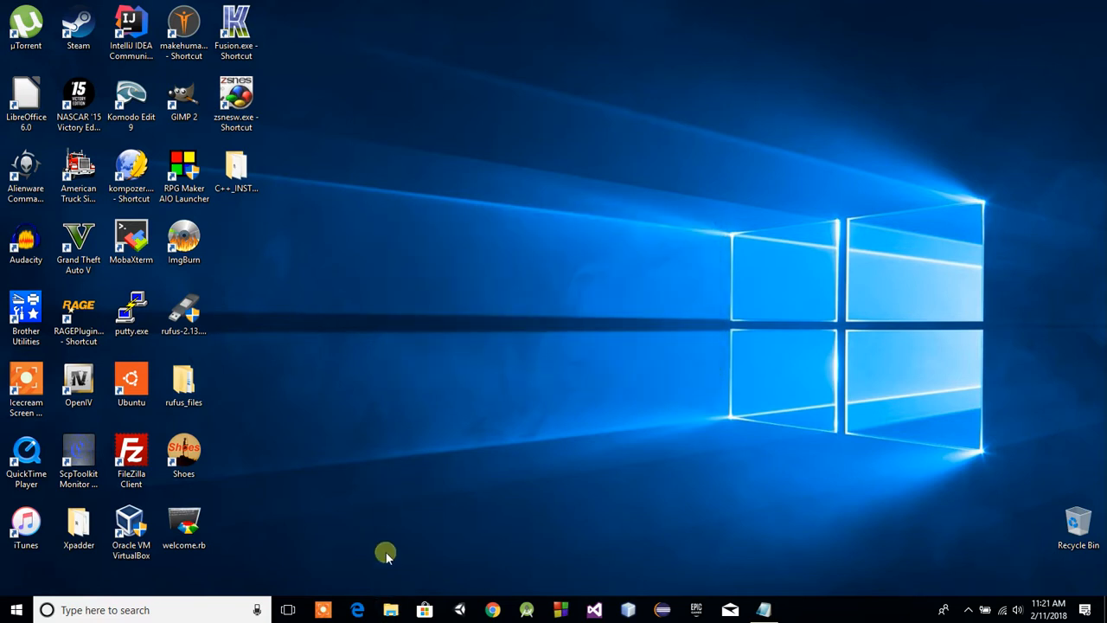
pyautogui.moveTo(367, 609)
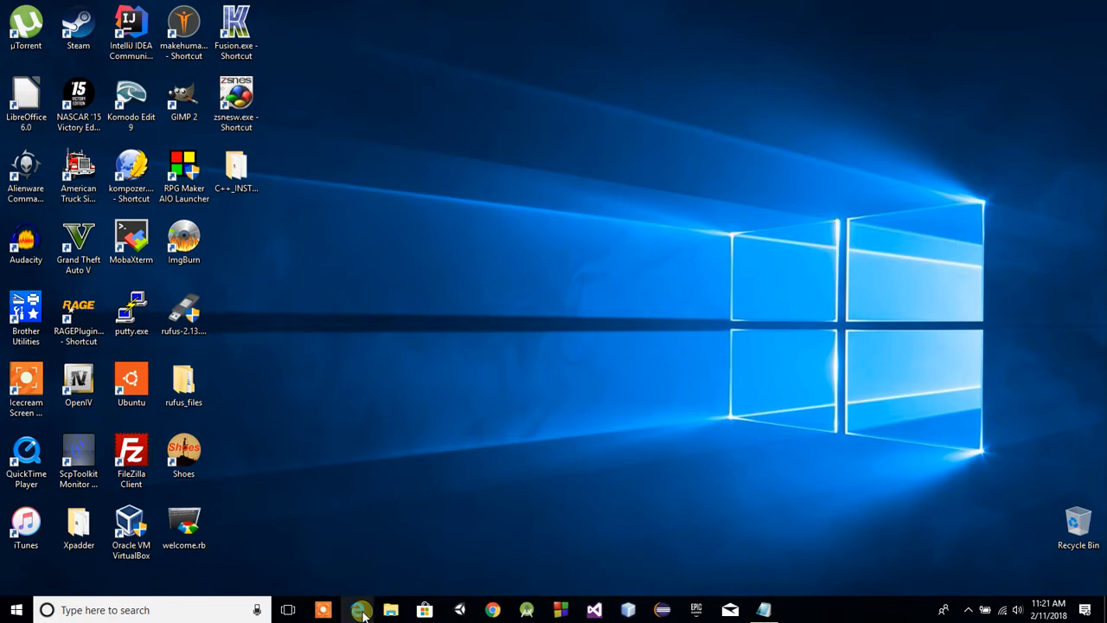
# Step: Open Edge, go to gnuwin32.sourceforge.net and open the Make for Windows page
pyautogui.click(358, 609)
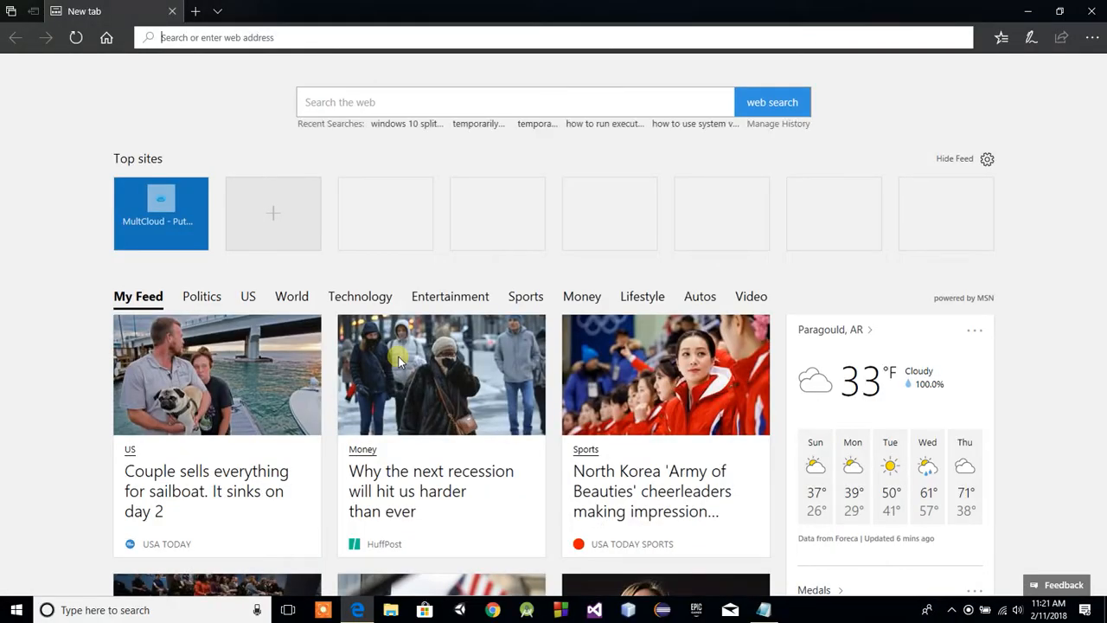
pyautogui.write('gnuwin32.sourceforge.net/')
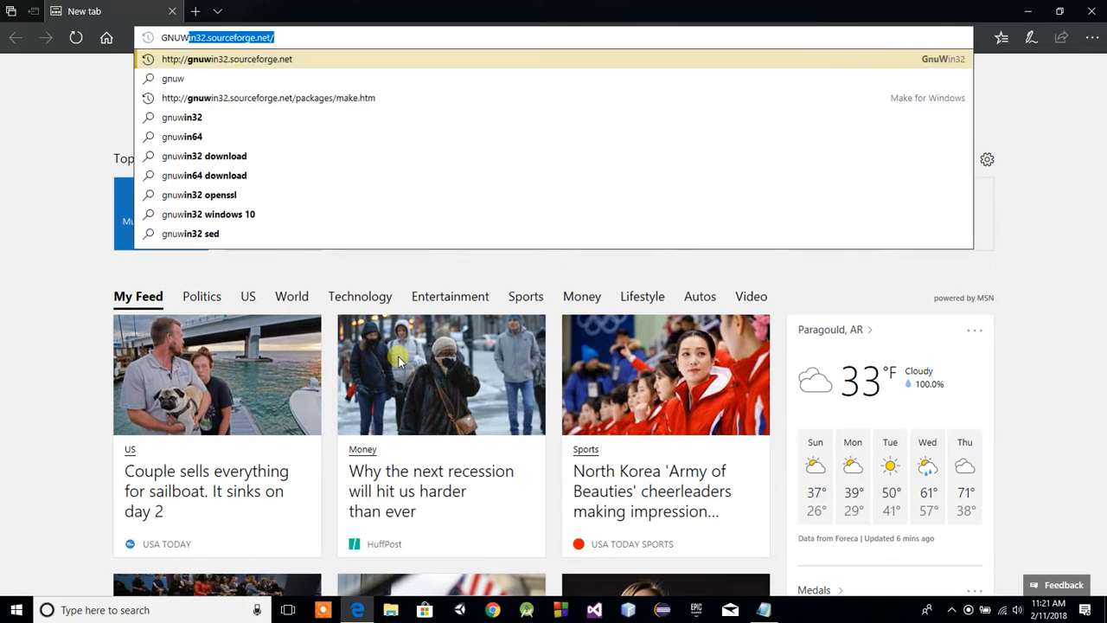
pyautogui.write('GNUWIN#')
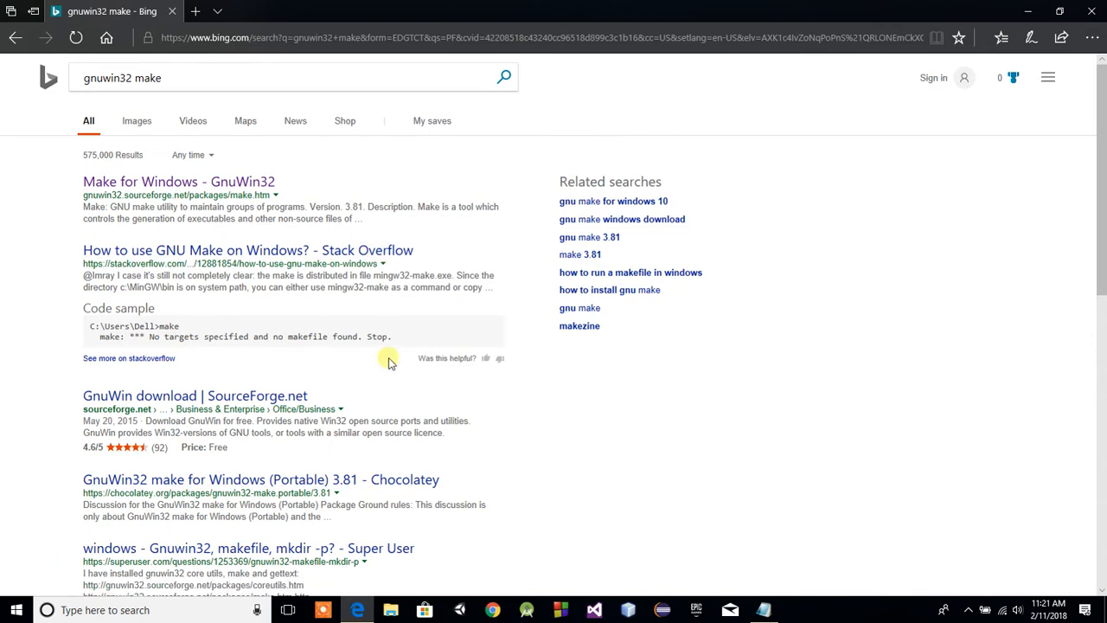
pyautogui.click(178, 182)
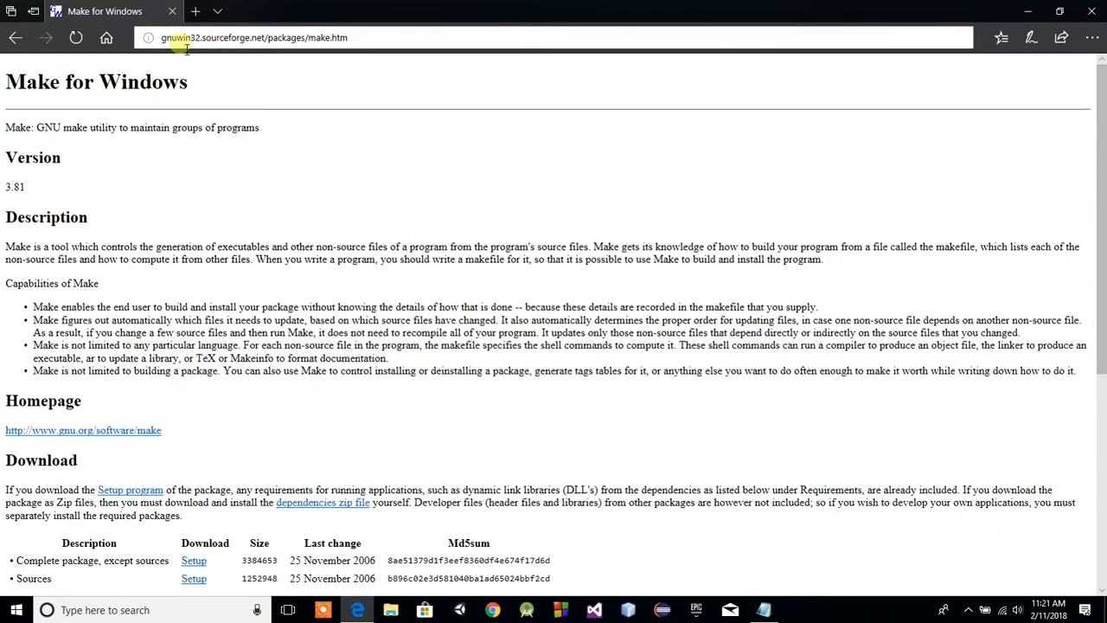
# Step: Download the complete-package Setup program from the Make for Windows page
pyautogui.doubleClick(201, 39)
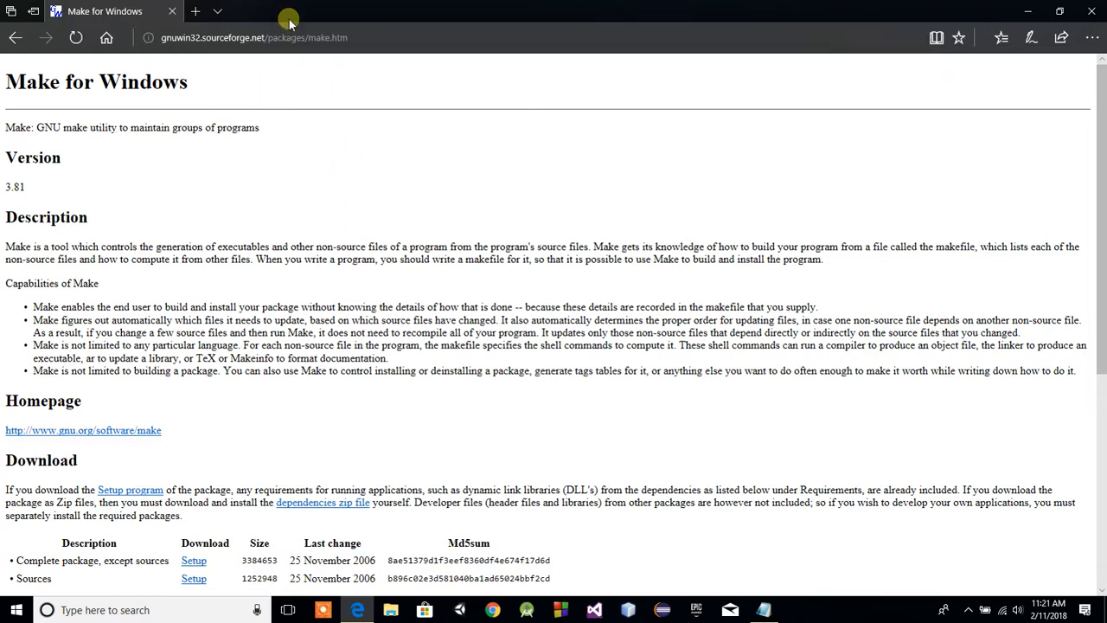
pyautogui.moveTo(1020, 186)
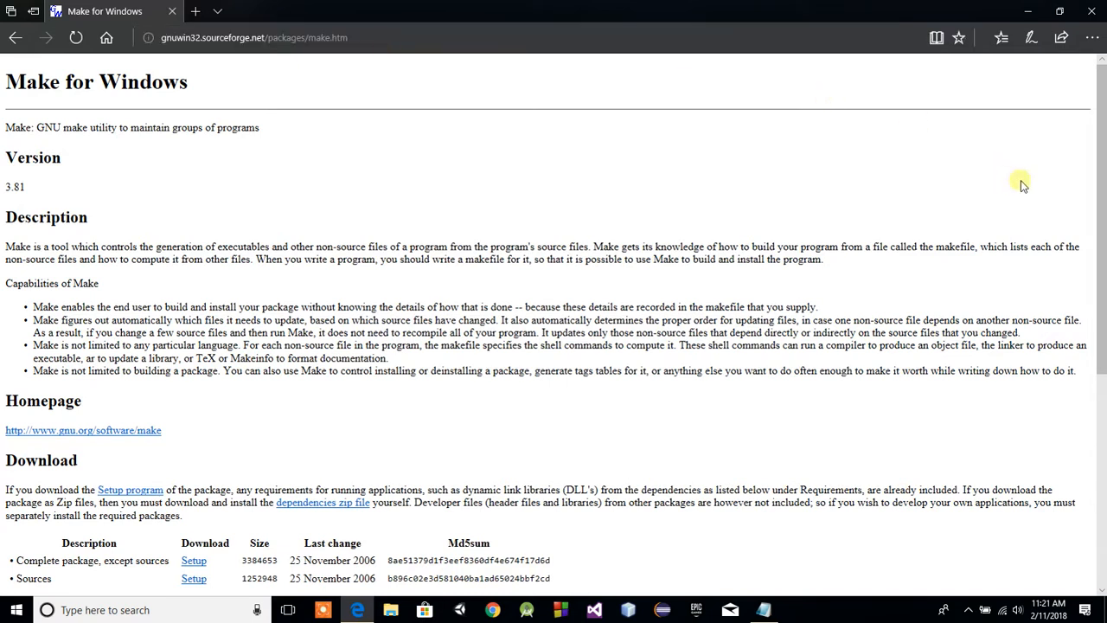
pyautogui.scroll(-3)
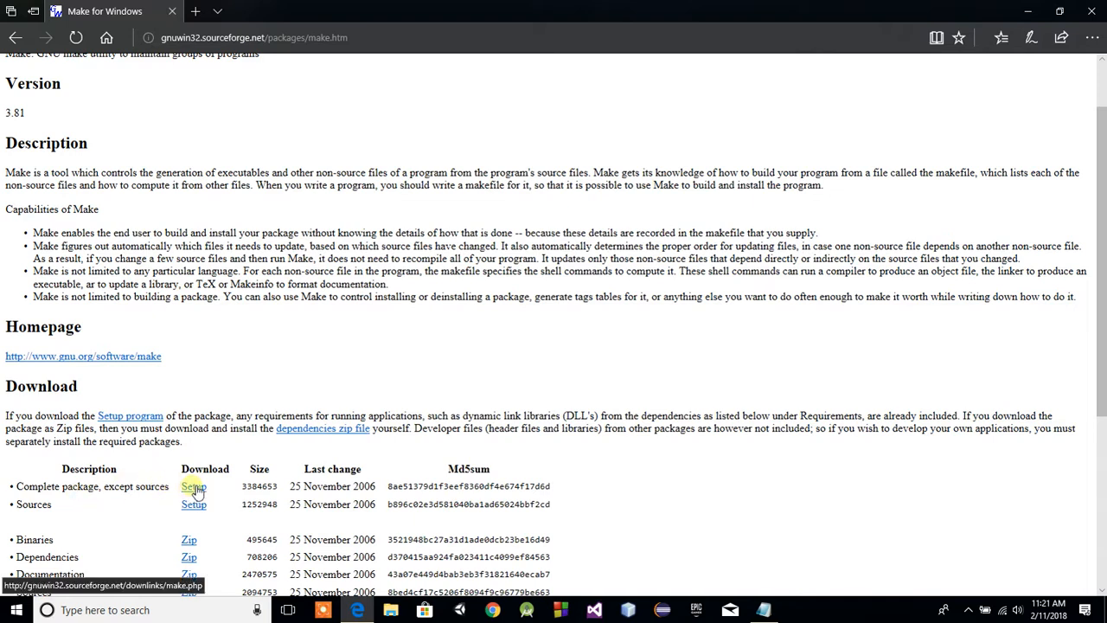
pyautogui.click(194, 486)
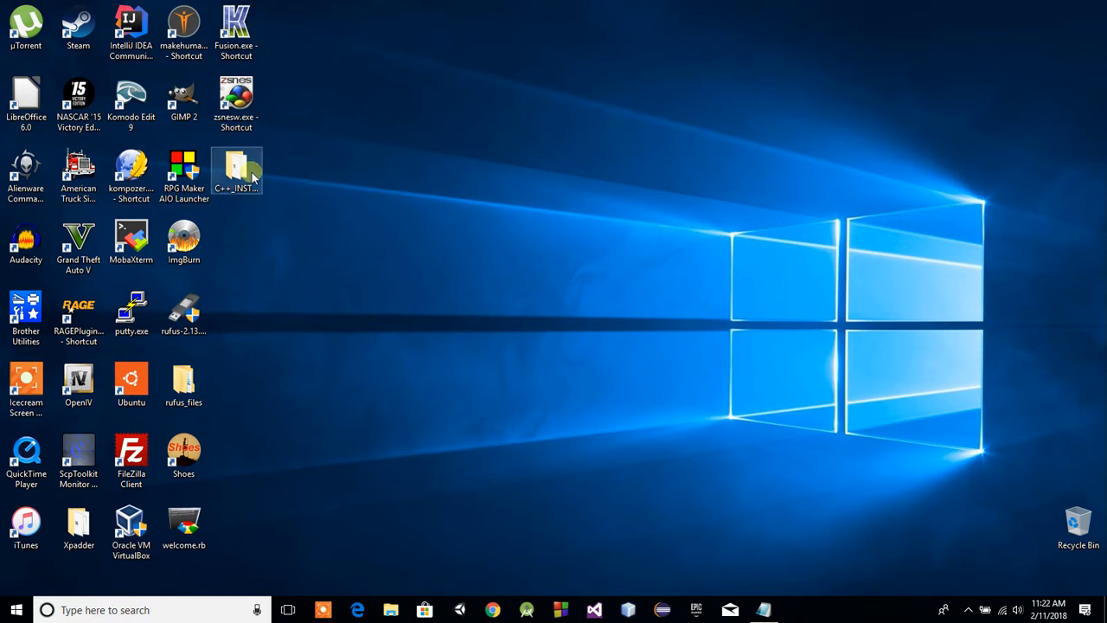
# Step: Launch the make-3.81 installer from the C++_INSTALL folder
pyautogui.doubleClick(236, 172)
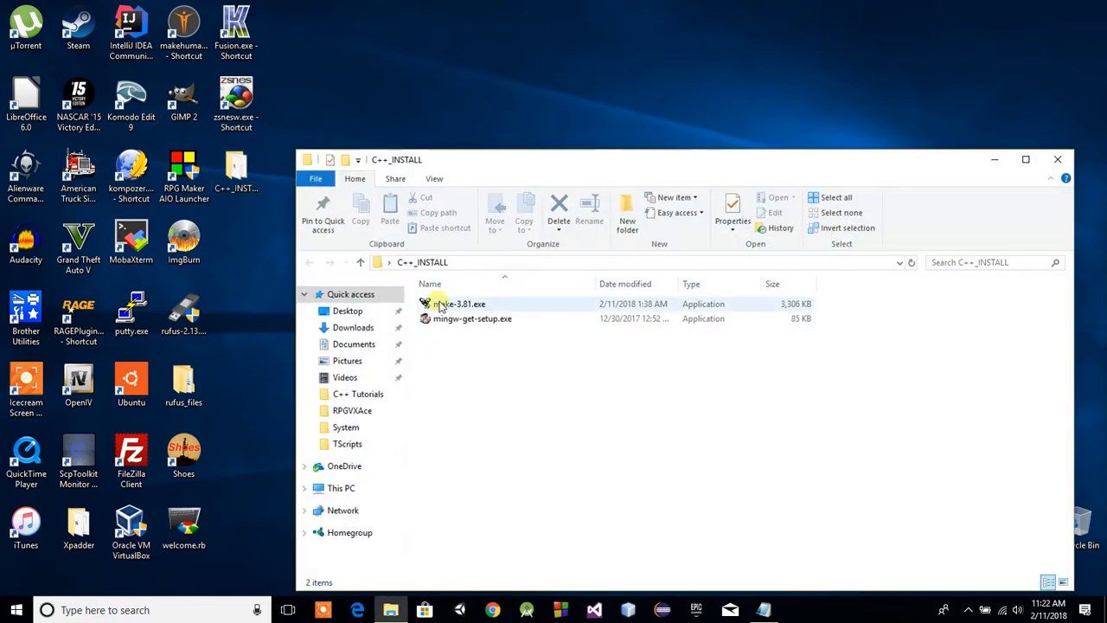
pyautogui.doubleClick(457, 304)
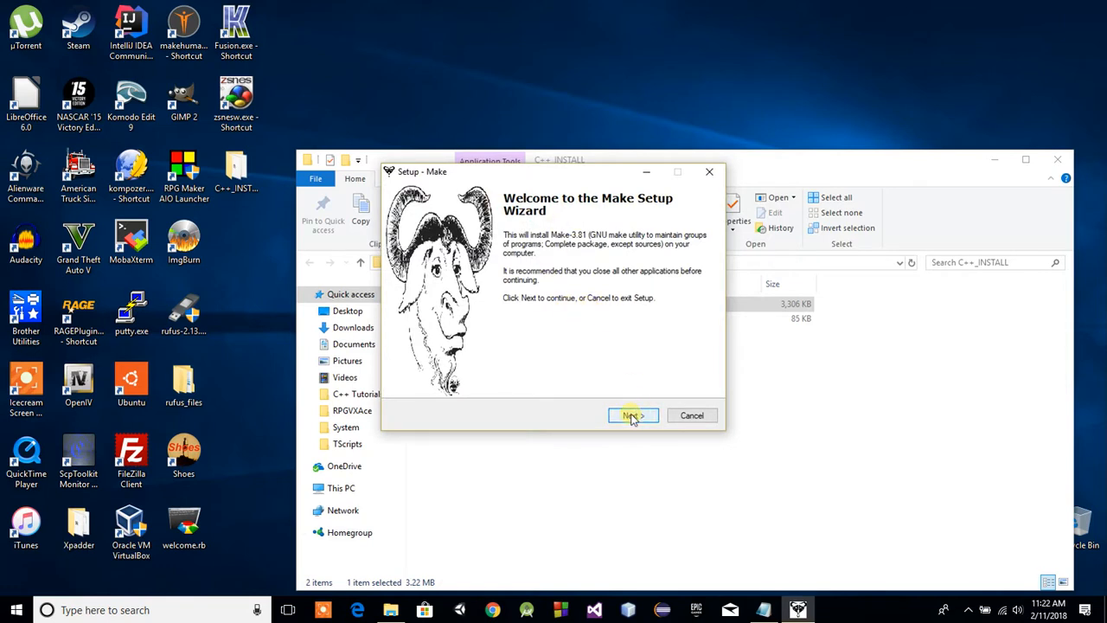
# Step: Accept the license and reach the destination step installing into C:\Program Files (x86)\GnuWin32
pyautogui.click(633, 416)
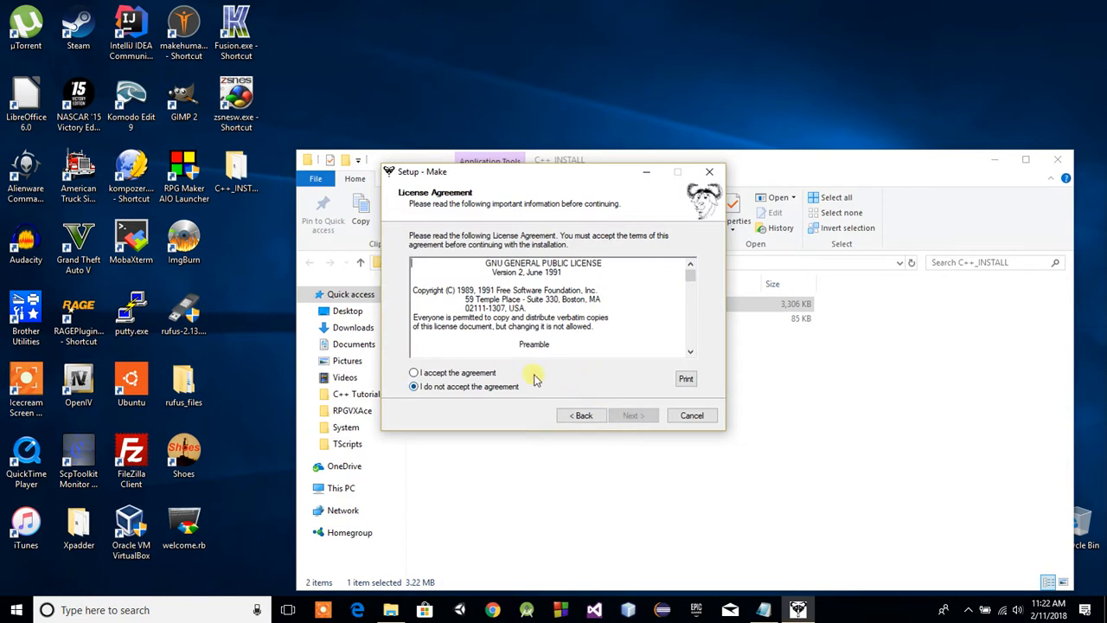
pyautogui.click(414, 372)
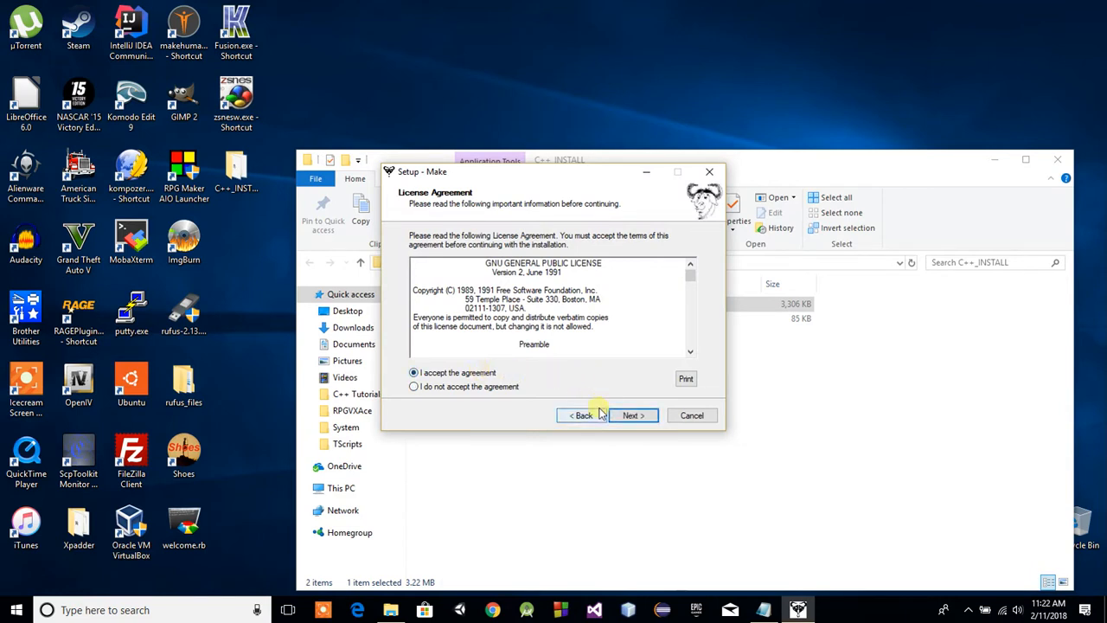
pyautogui.click(633, 415)
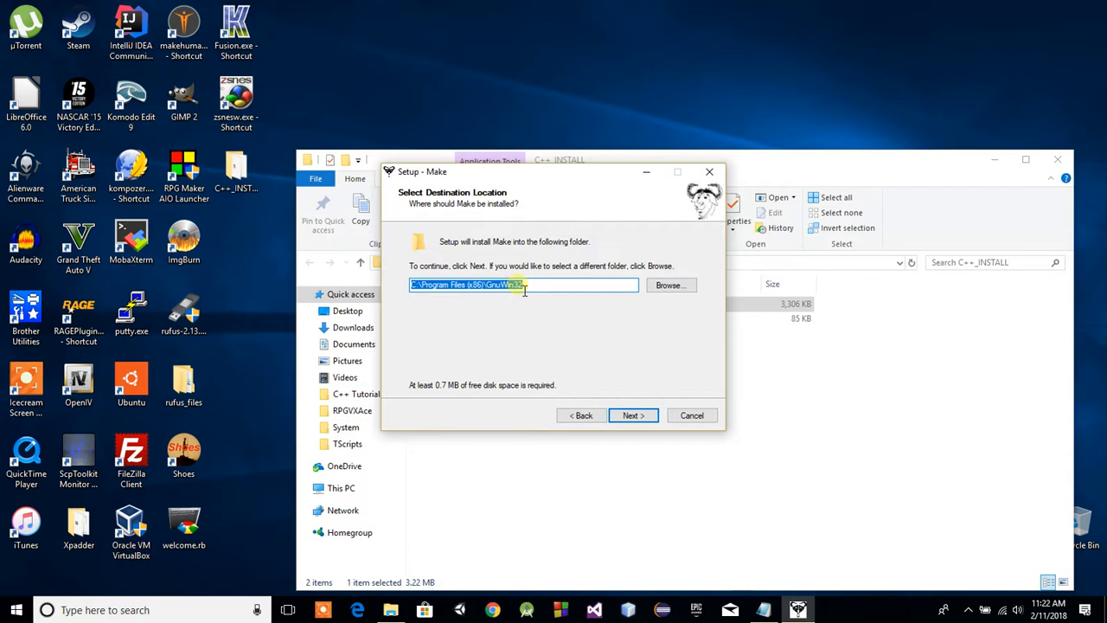
pyautogui.moveTo(510, 260)
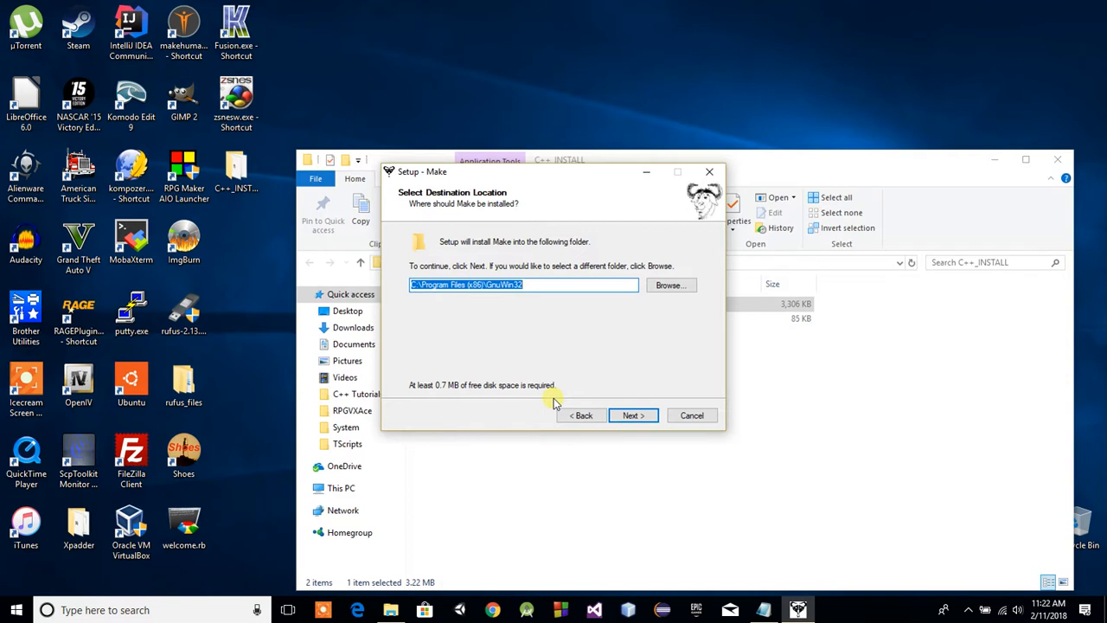
pyautogui.click(523, 283)
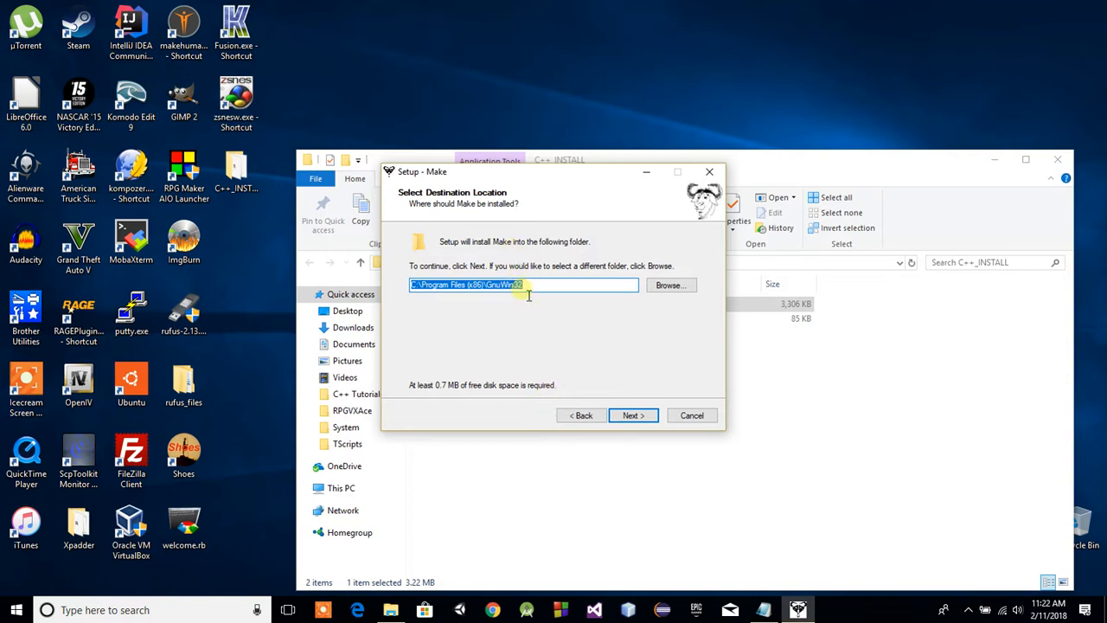
pyautogui.moveTo(612, 358)
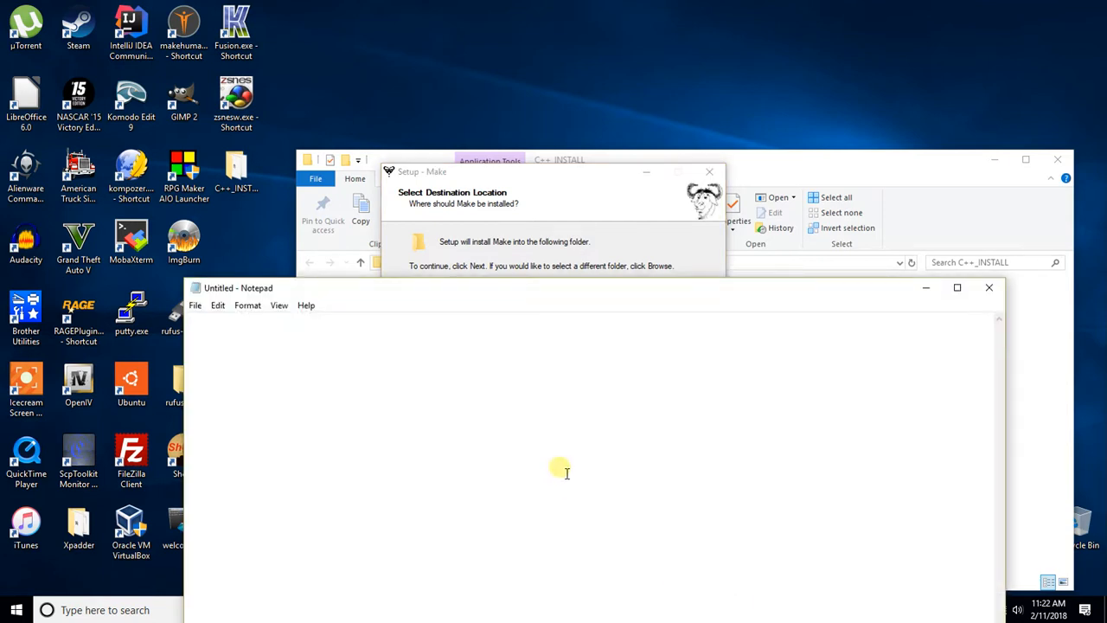
pyautogui.moveTo(470, 353)
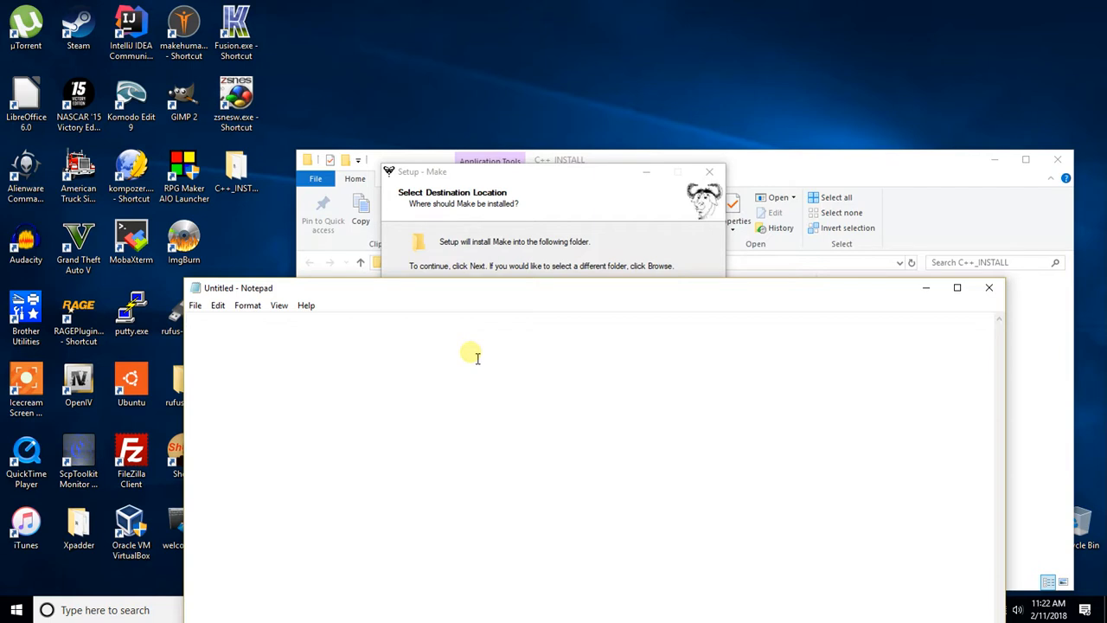
# Step: Note the path C:\Program Files (x86)\GnuWin32\bin in Notepad and minimize it
pyautogui.write('C:\\Program Files (x86)\\GnuWin32')
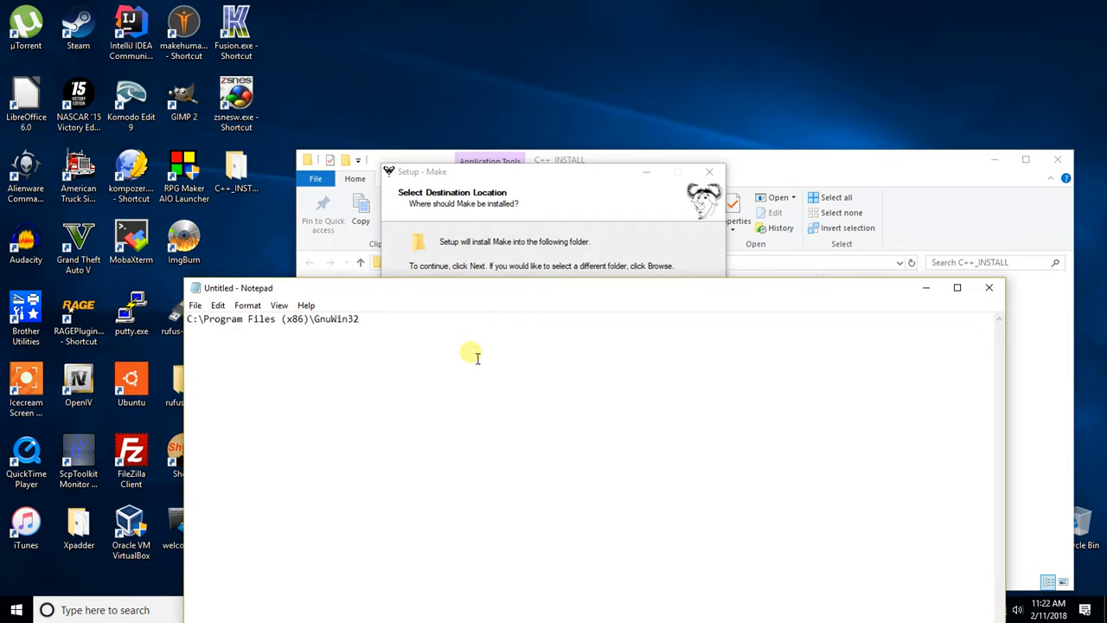
pyautogui.write('\\')
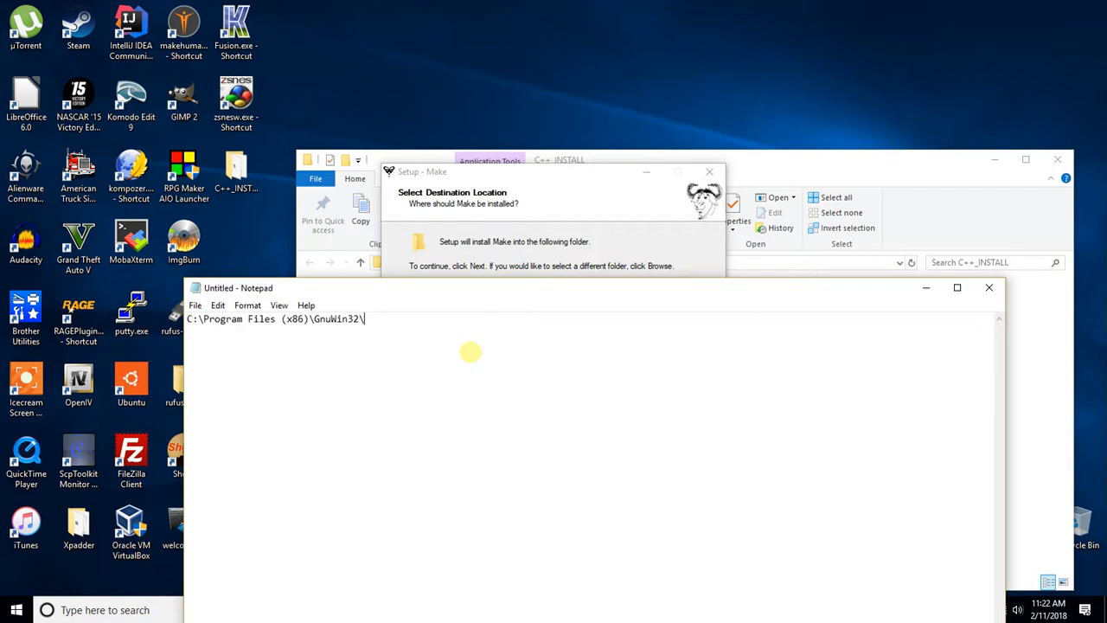
pyautogui.write('bin')
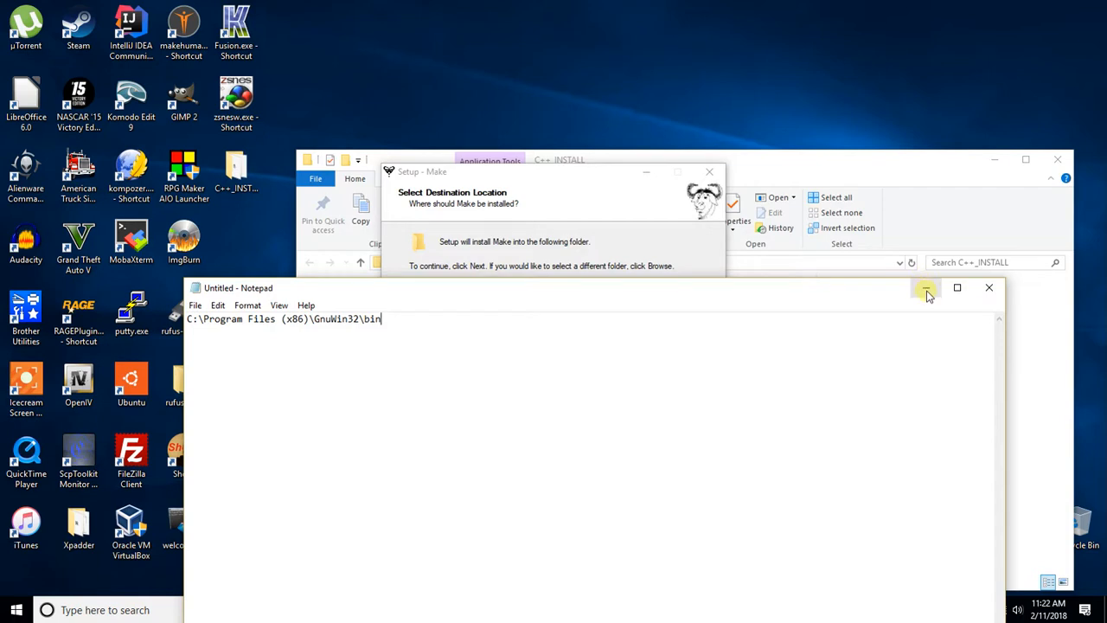
pyautogui.click(927, 287)
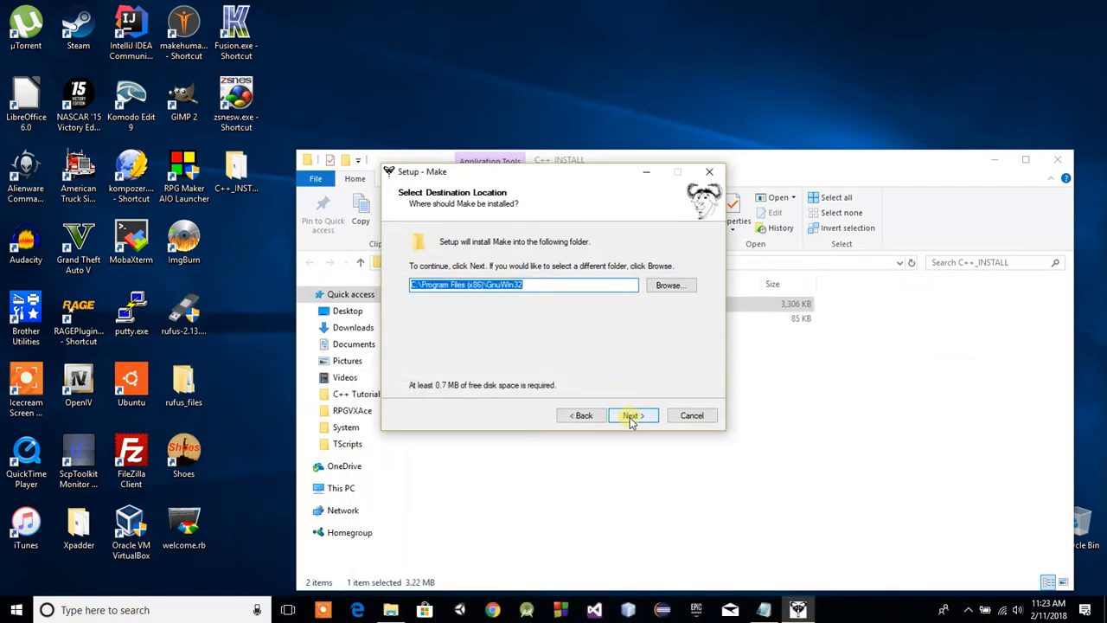
# Step: Accept the GnuWin32 destination, full components, default shortcuts and tasks, install Make and finish
pyautogui.click(633, 415)
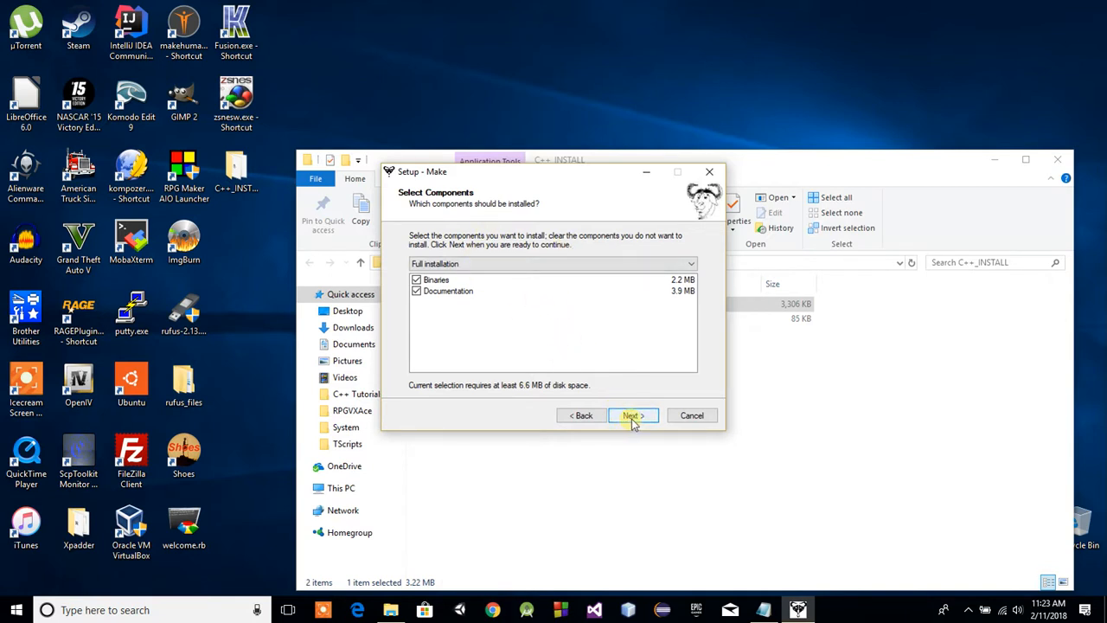
pyautogui.click(633, 415)
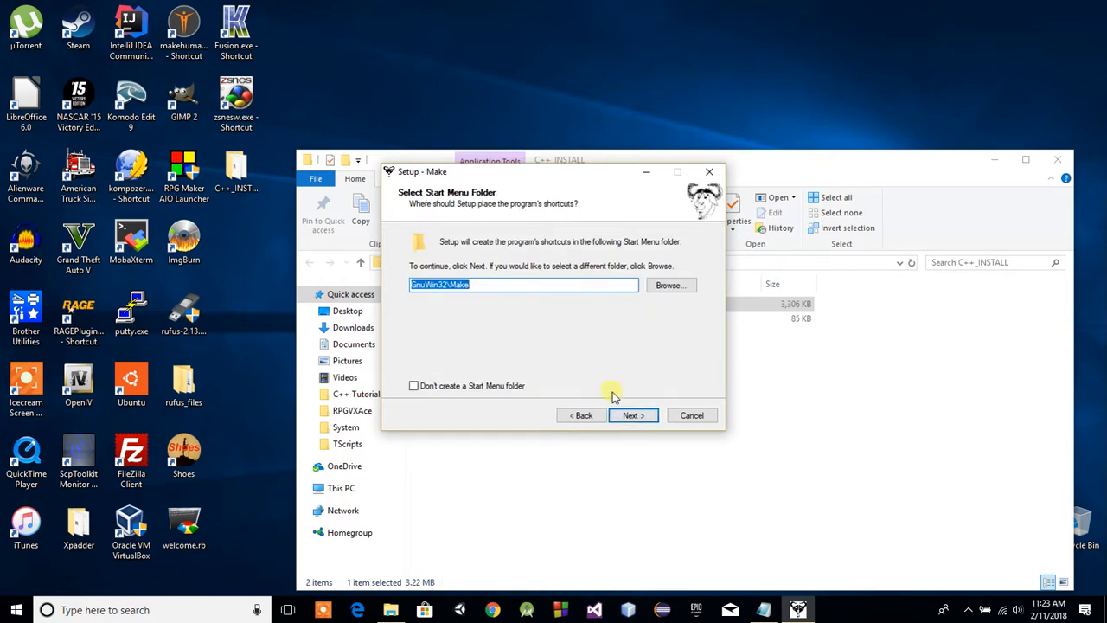
pyautogui.click(633, 416)
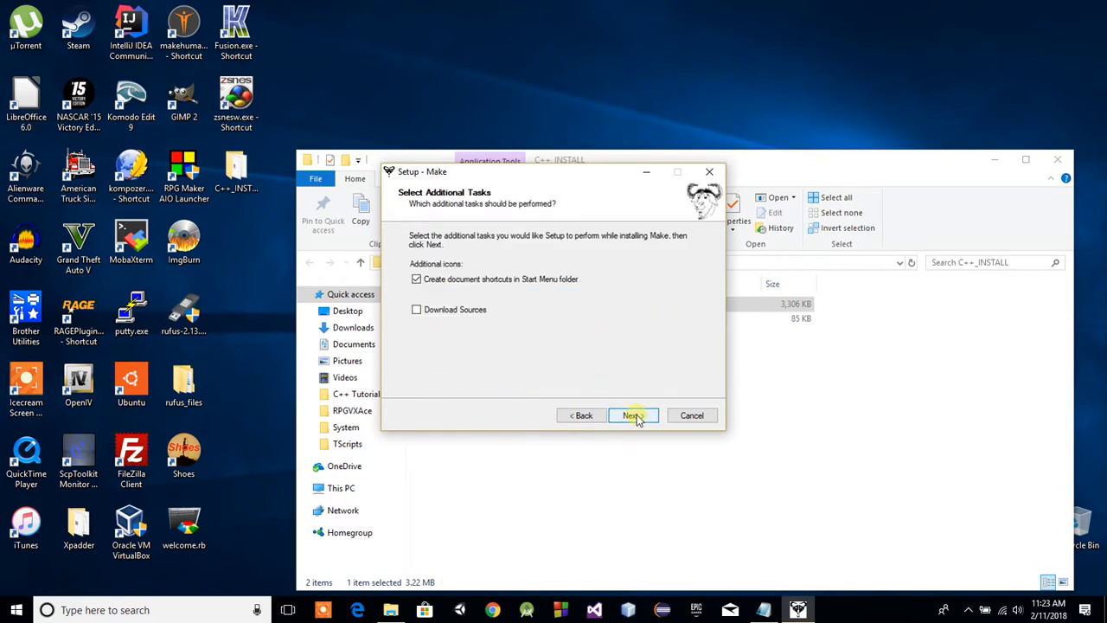
pyautogui.click(634, 415)
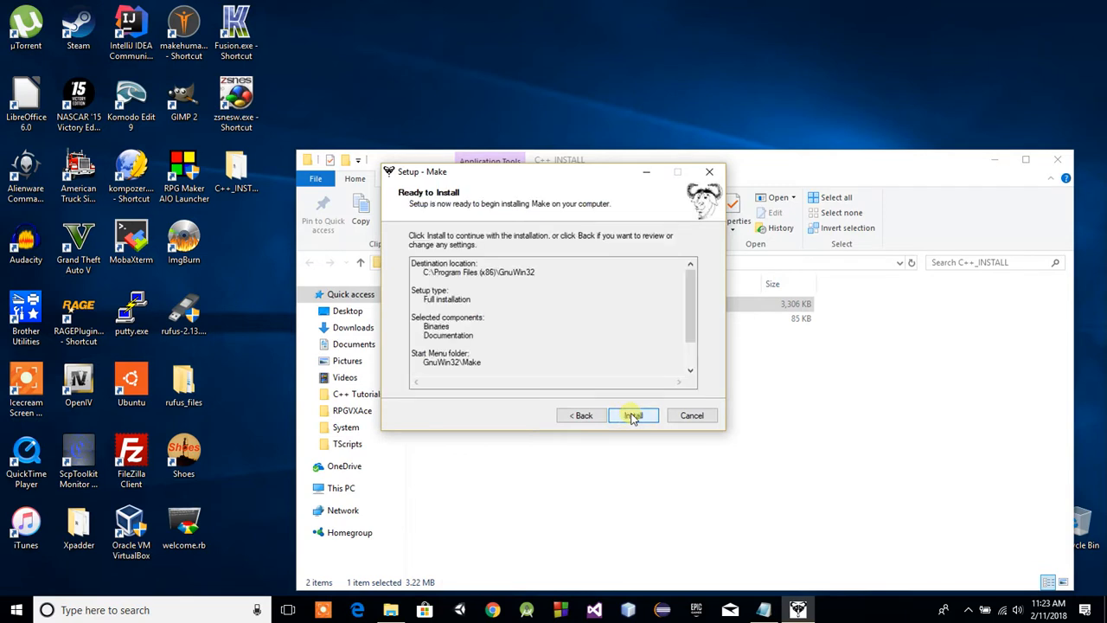
pyautogui.click(634, 415)
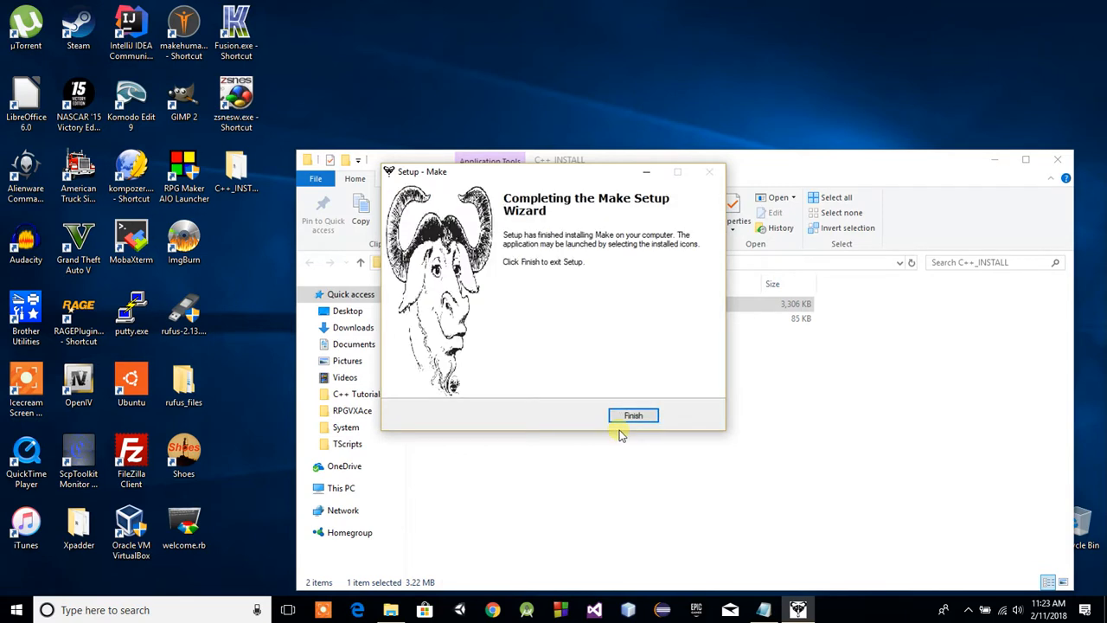
pyautogui.click(633, 415)
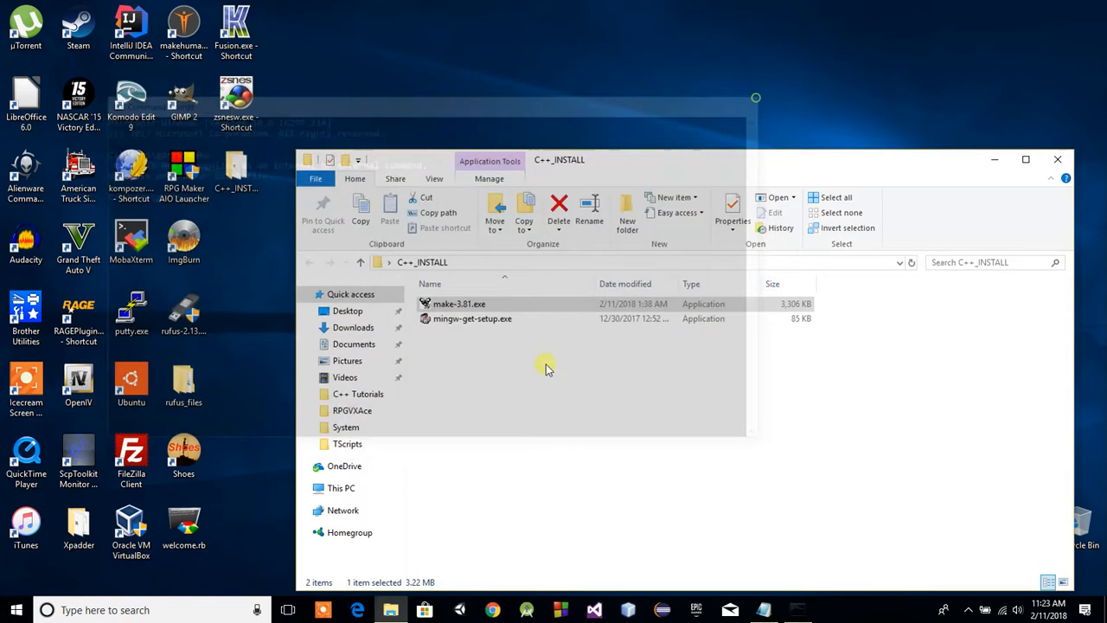
# Step: Reach the system Path variable editor via advanced system settings and Environment Variables
pyautogui.click(14, 609)
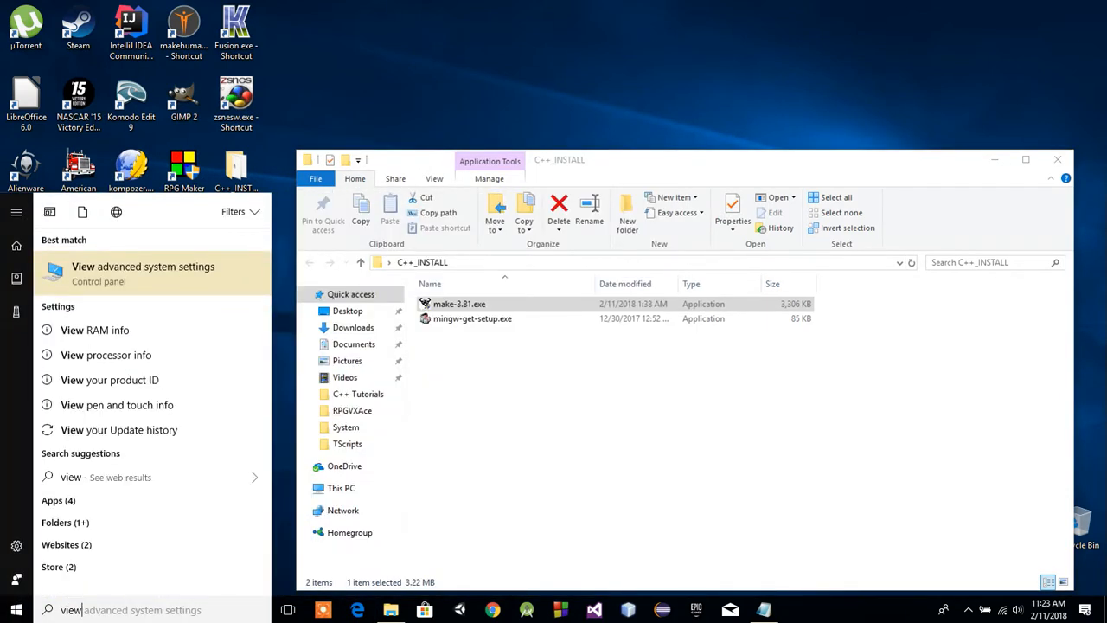
pyautogui.click(142, 274)
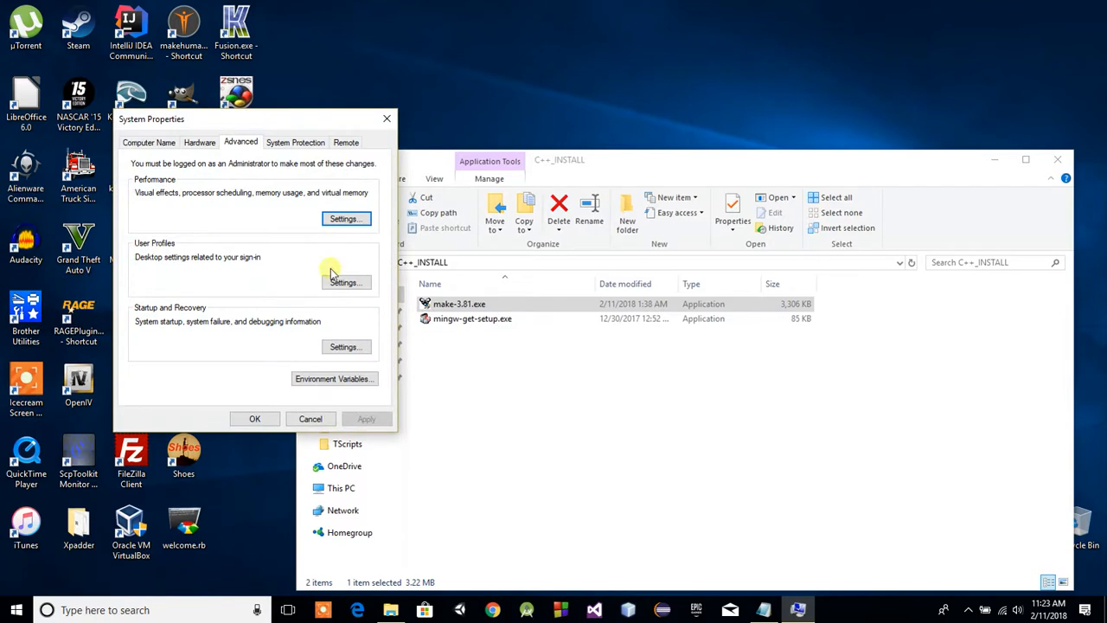
pyautogui.click(334, 377)
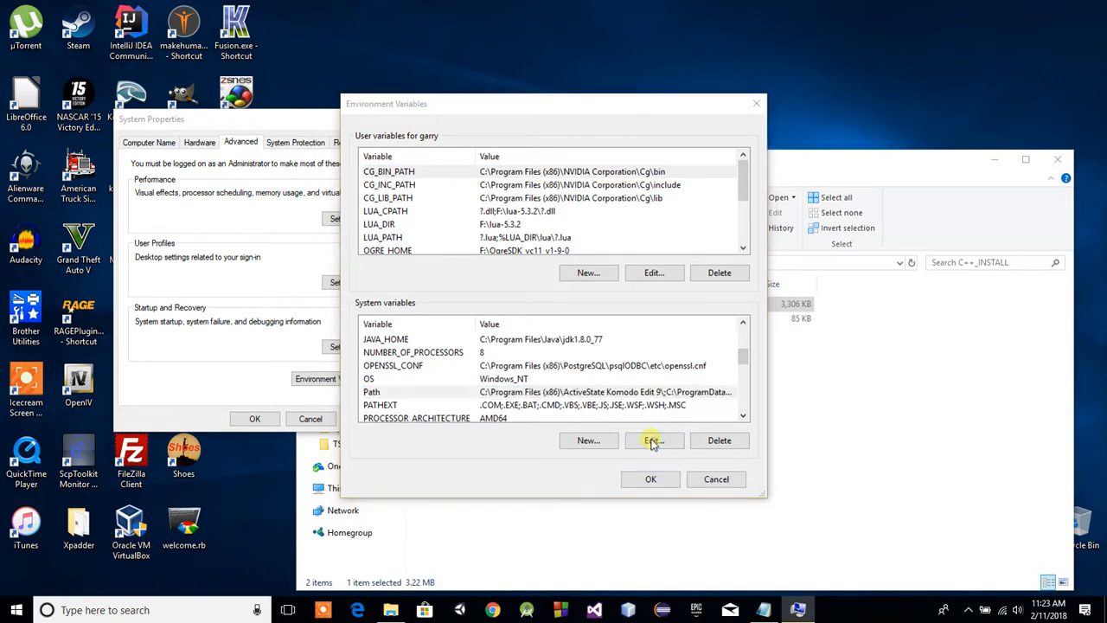
pyautogui.click(655, 441)
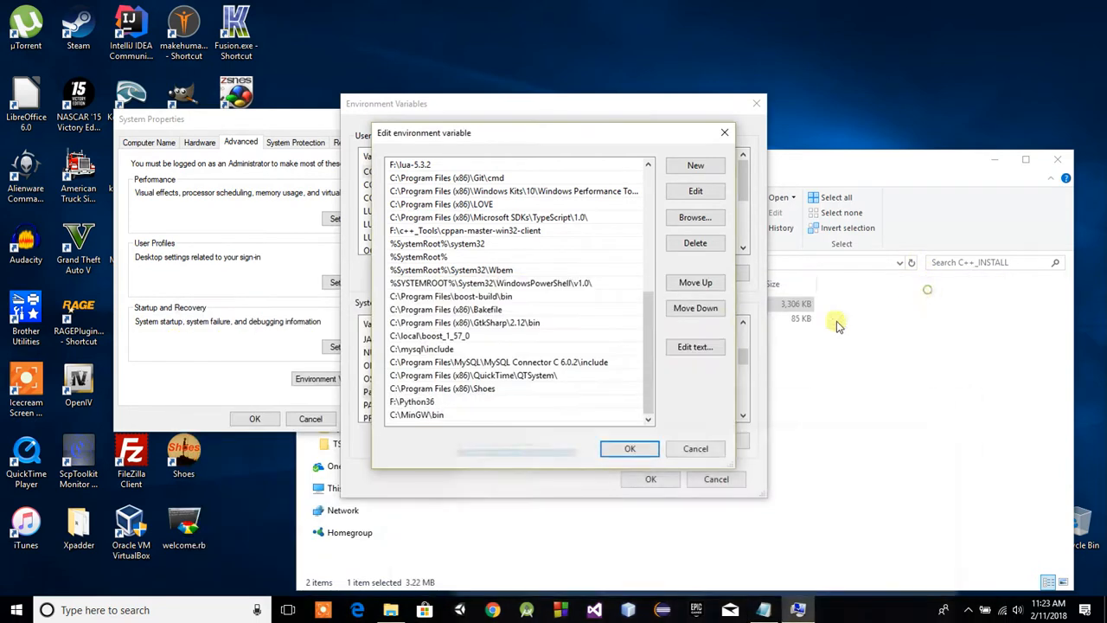
# Step: Add C:\Program Files (x86)\GnuWin32\bin as a new Path entry and save the change
pyautogui.click(695, 166)
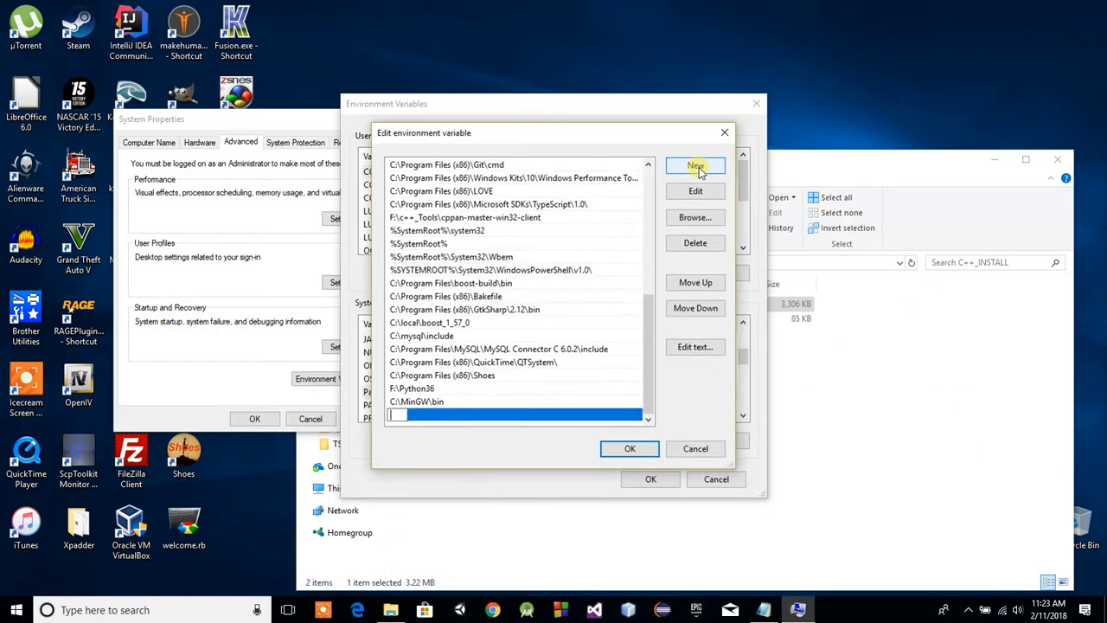
pyautogui.write('C:\\Program Files (x86)\\GnuWin32\\bin')
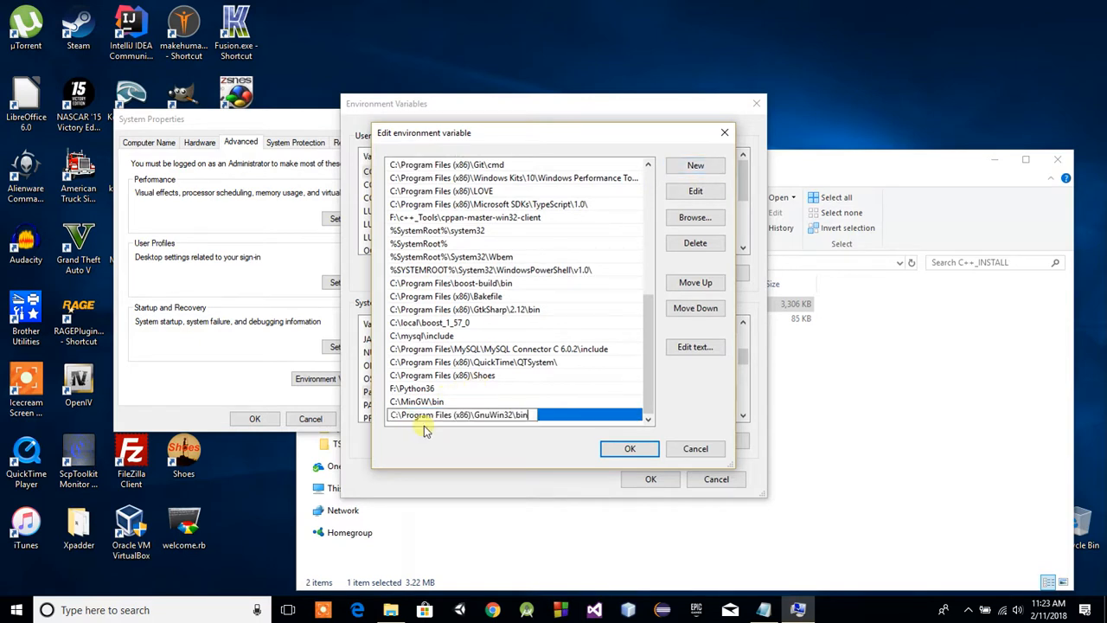
pyautogui.moveTo(600, 396)
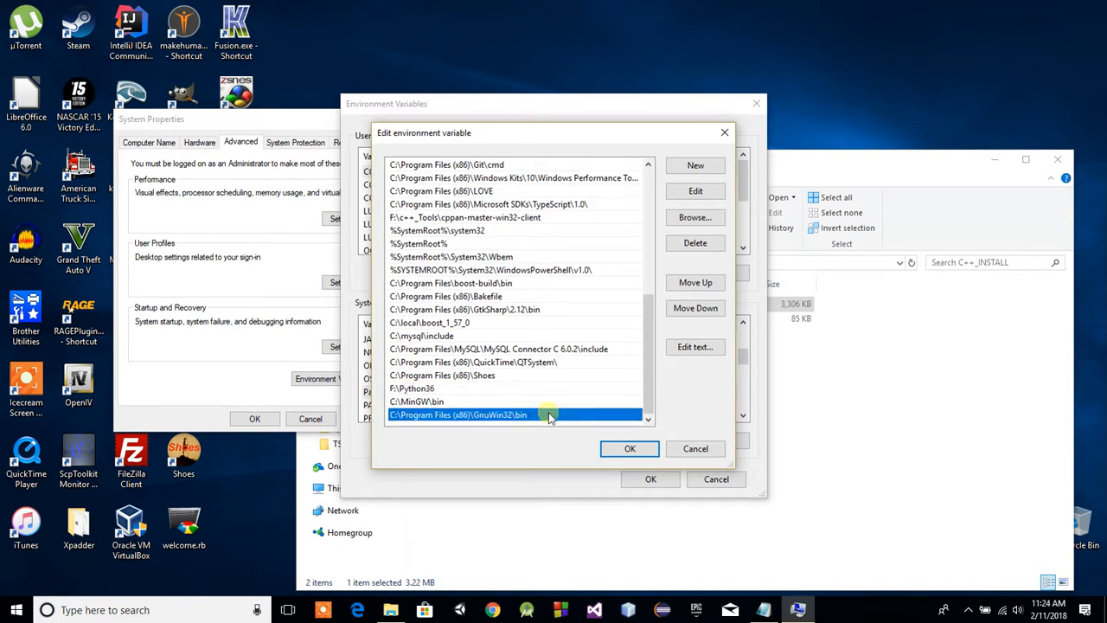
pyautogui.moveTo(535, 420)
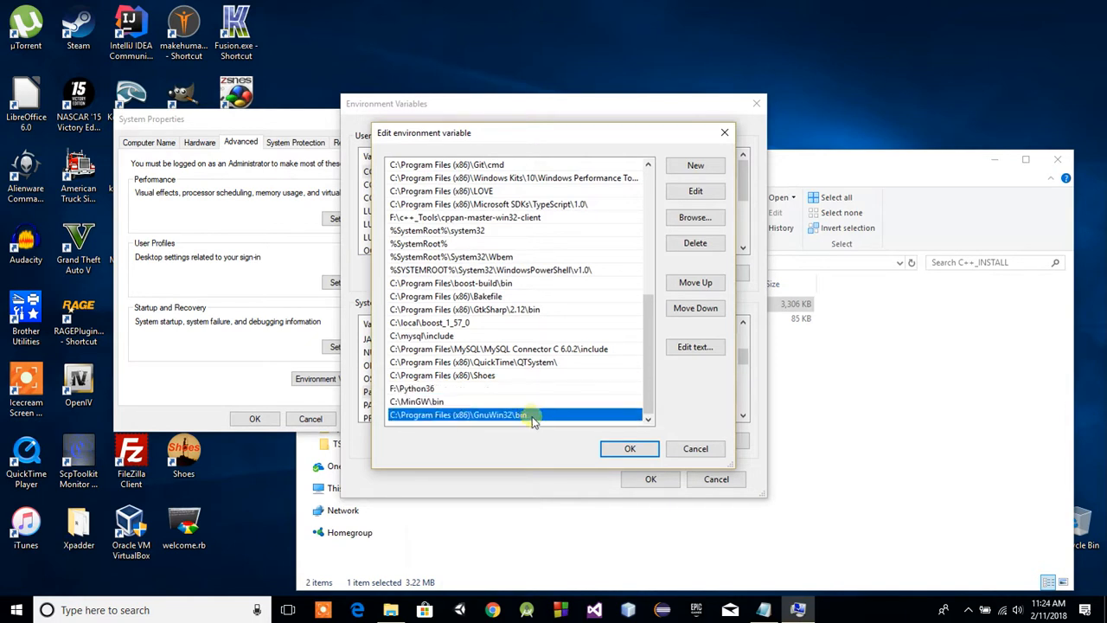
pyautogui.click(630, 449)
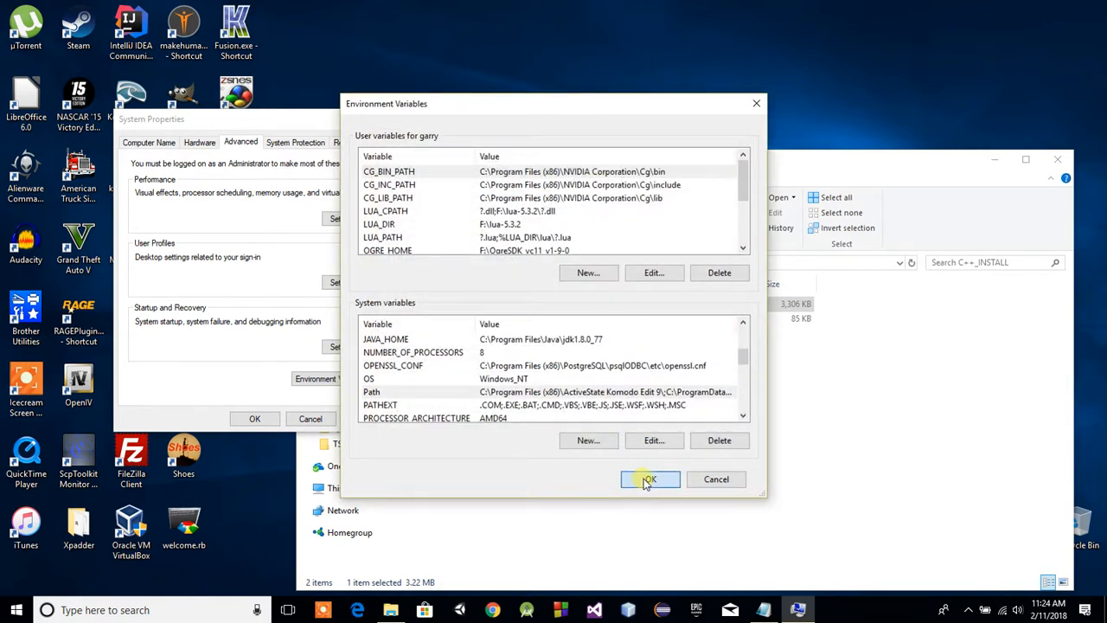
pyautogui.click(651, 479)
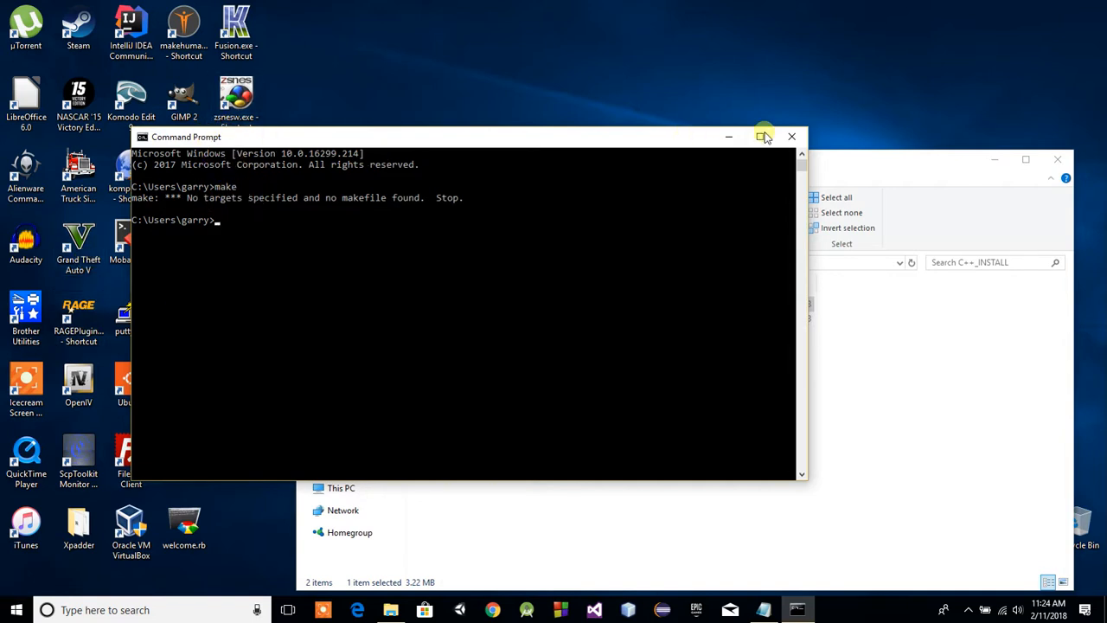
# Step: Close Command Prompt and the C++_INSTALL folder, leaving the desktop
pyautogui.click(791, 136)
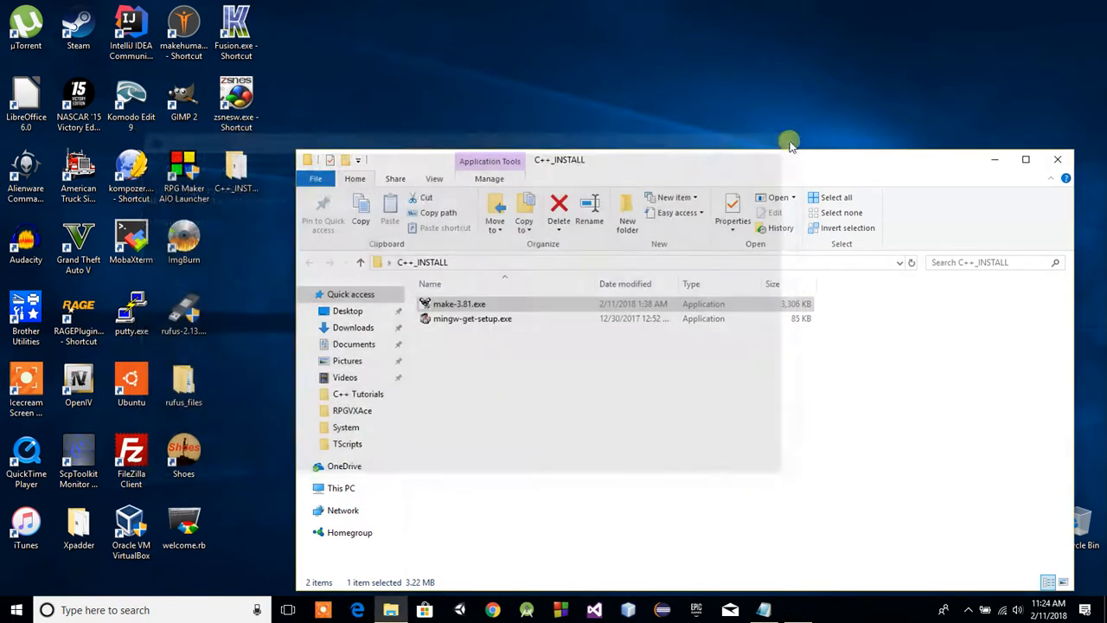
pyautogui.click(1057, 159)
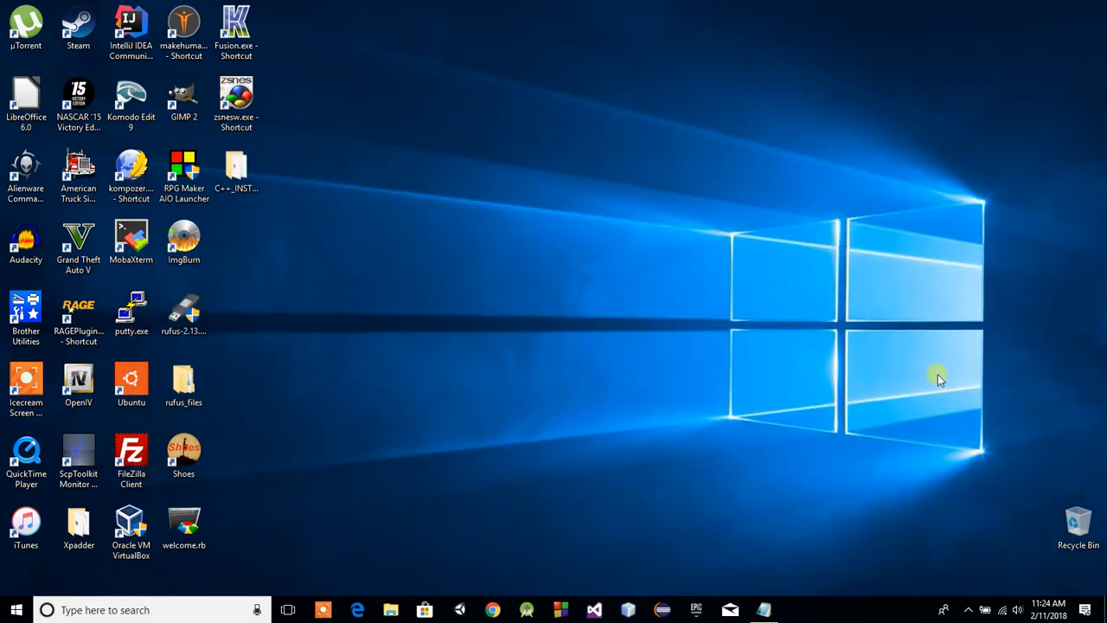